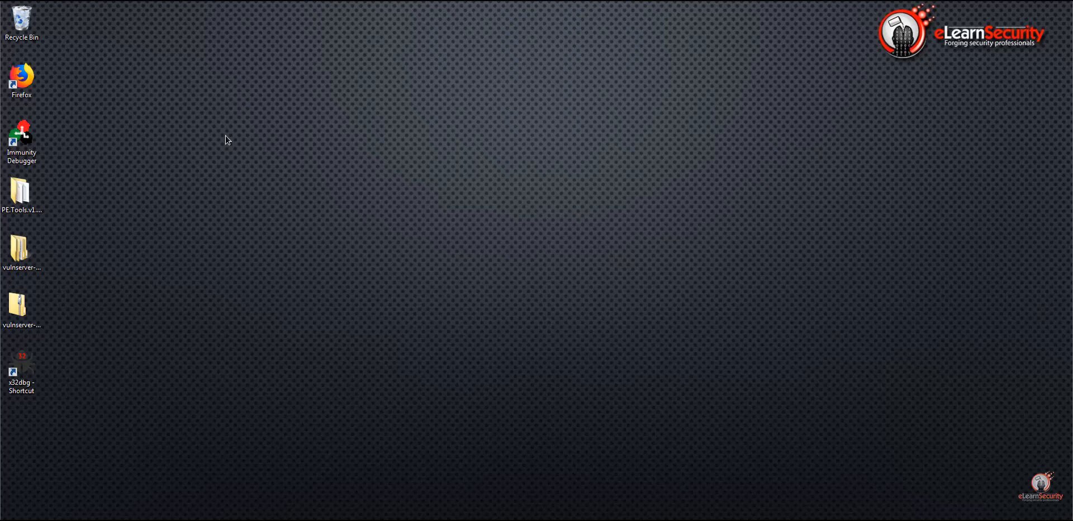
mouse_move(115, 460)
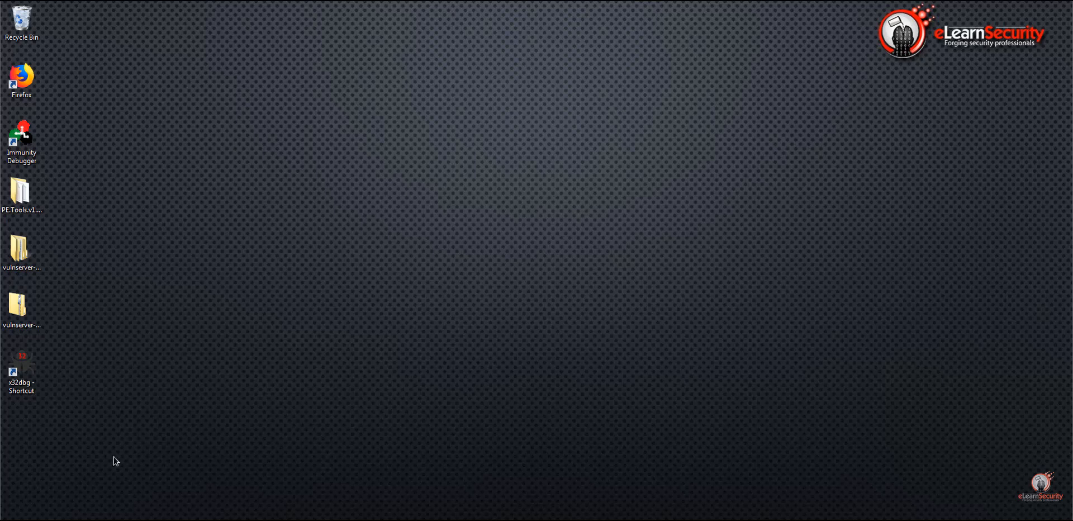
- Launch Firefox, go to the socket reuse article, dismiss the media notice and scroll
double_click(22, 79)
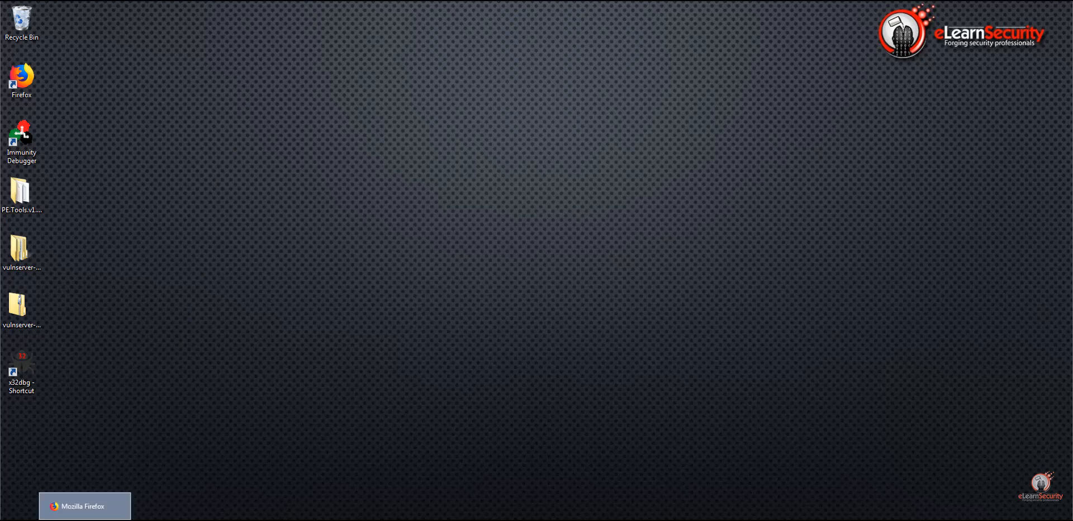
left_click(84, 506)
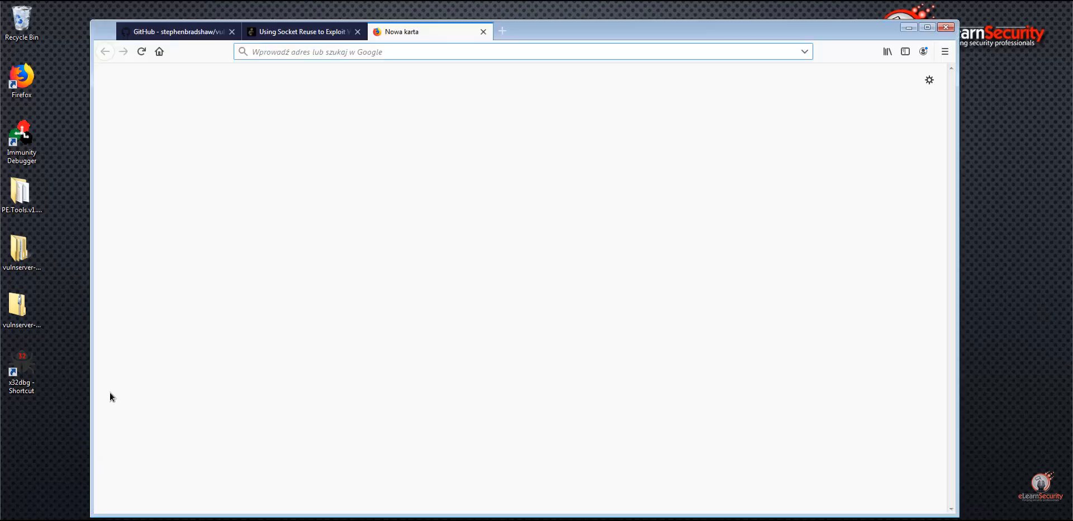
left_click(299, 31)
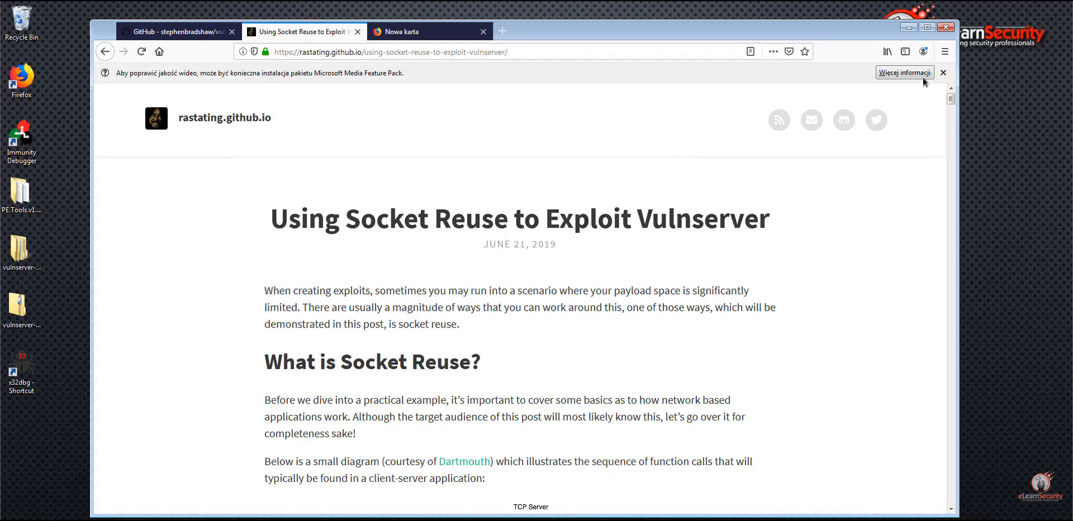
left_click(942, 72)
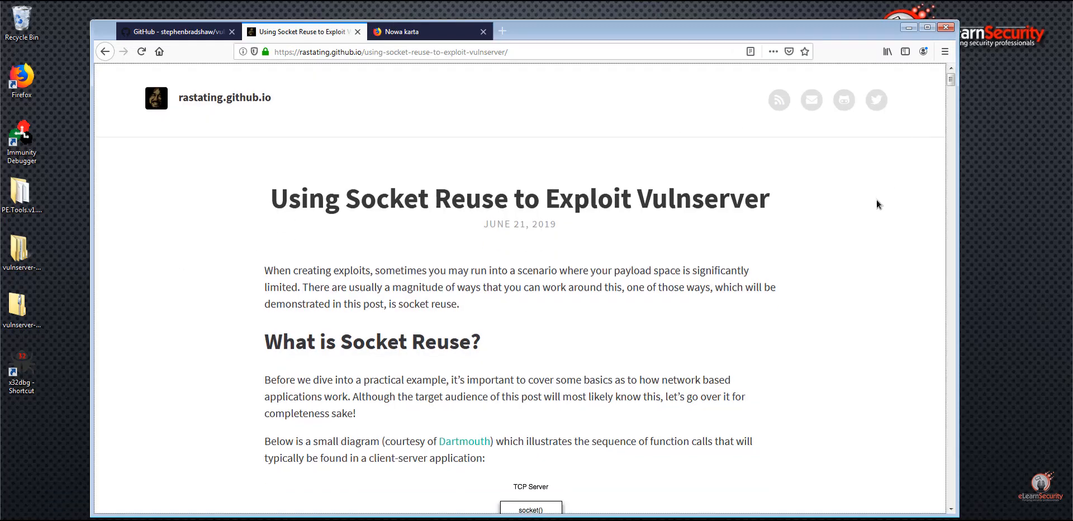
mouse_move(870, 200)
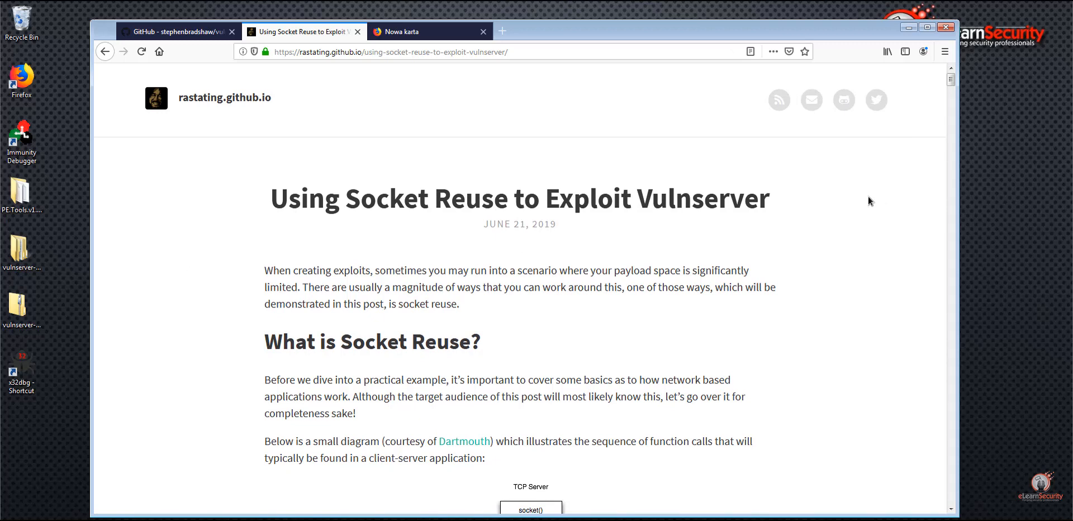
scroll("down", 3)
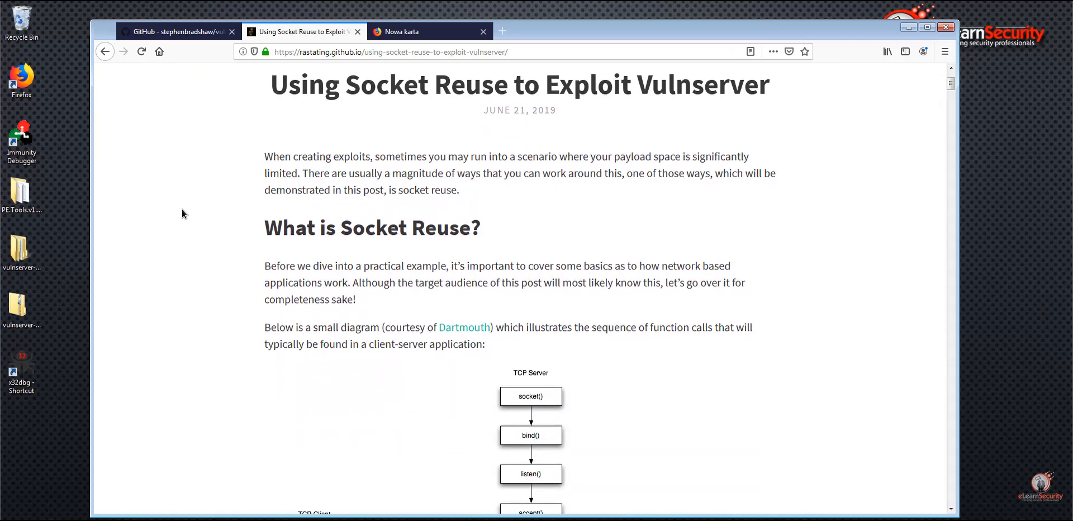
scroll("down", 3)
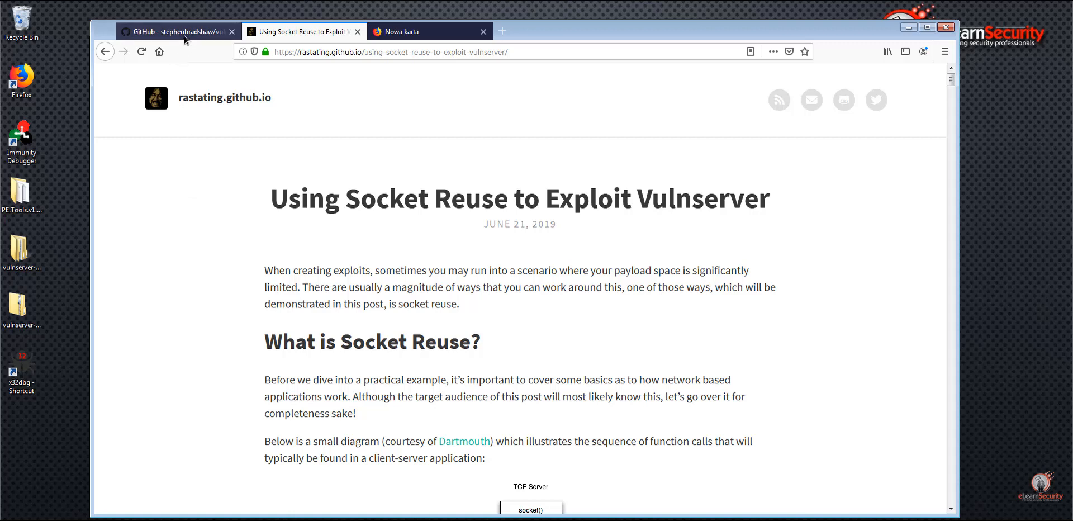
- Switch to the vulnserver GitHub repository page and scroll through it
left_click(175, 31)
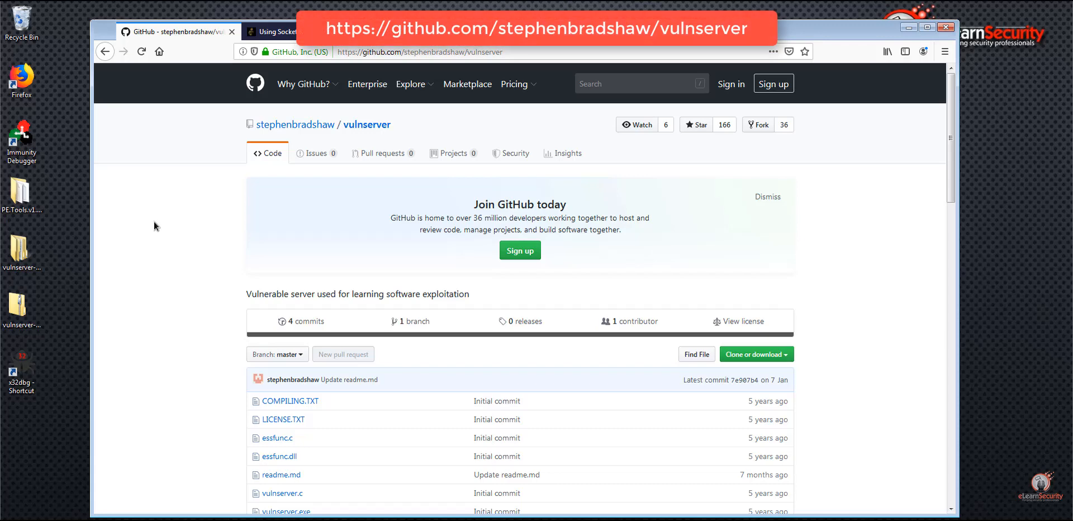
scroll("down", 3)
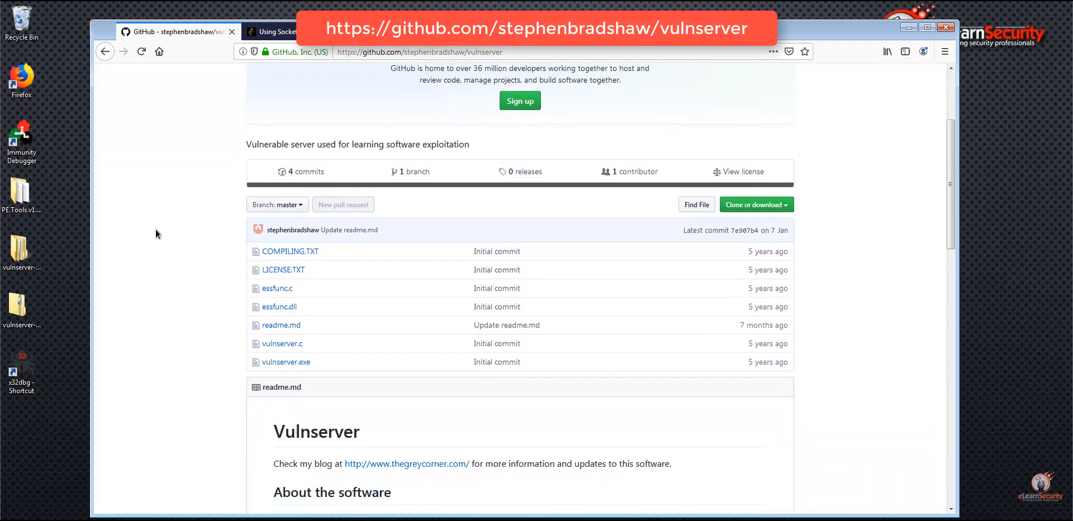
scroll("down", 3)
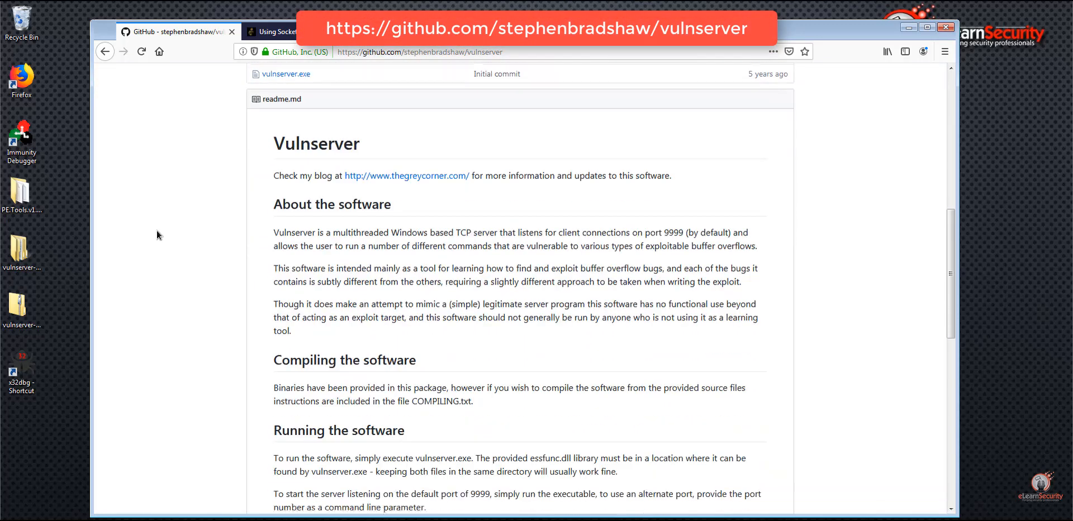
scroll("down", 3)
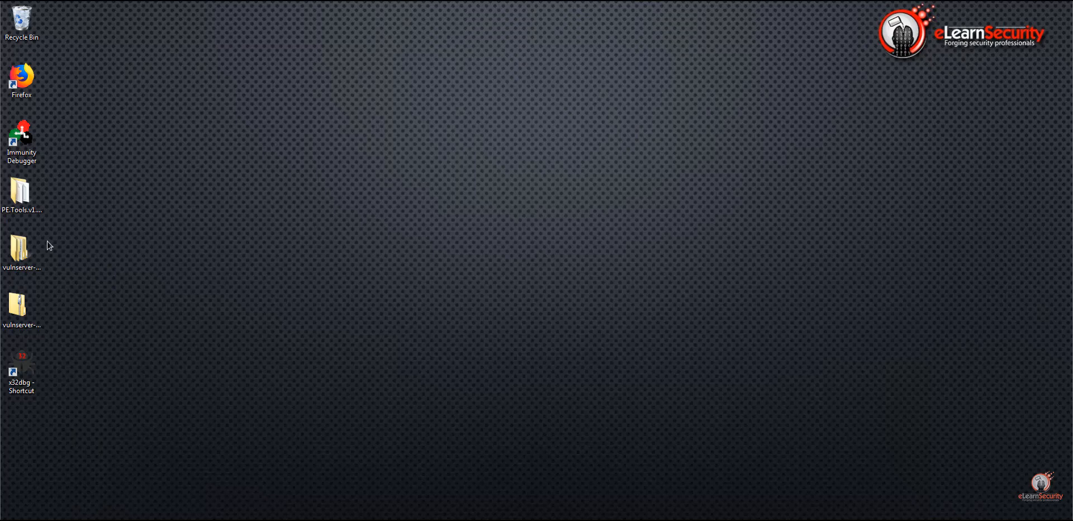
- Open the desktop vulnserver-master folder, then its inner vulnserver-master folder
double_click(21, 249)
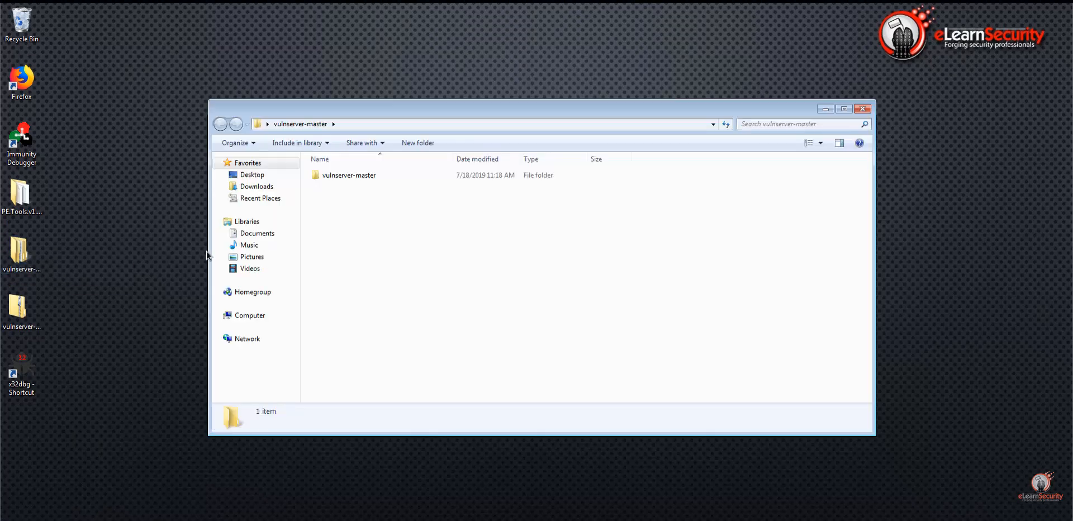
double_click(348, 175)
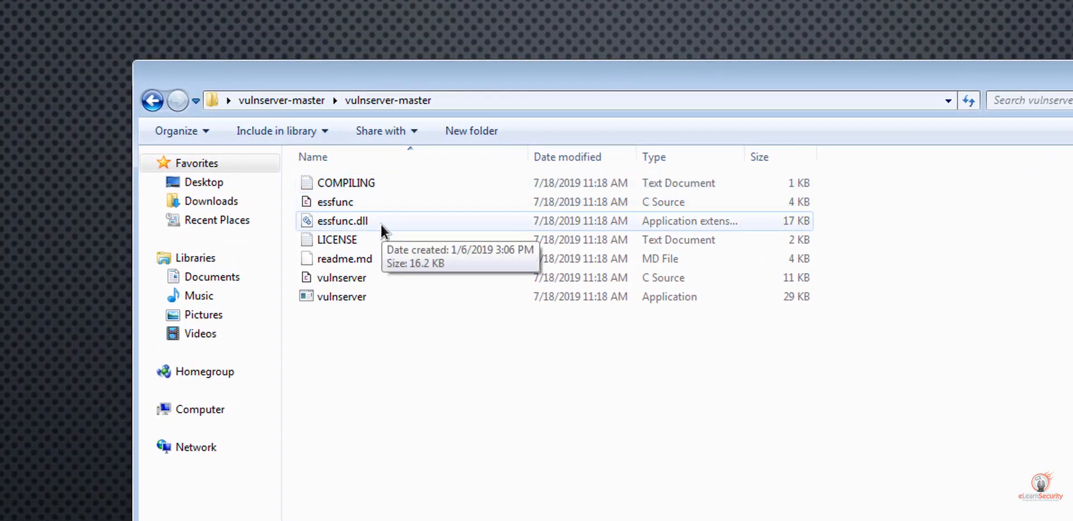
mouse_move(404, 245)
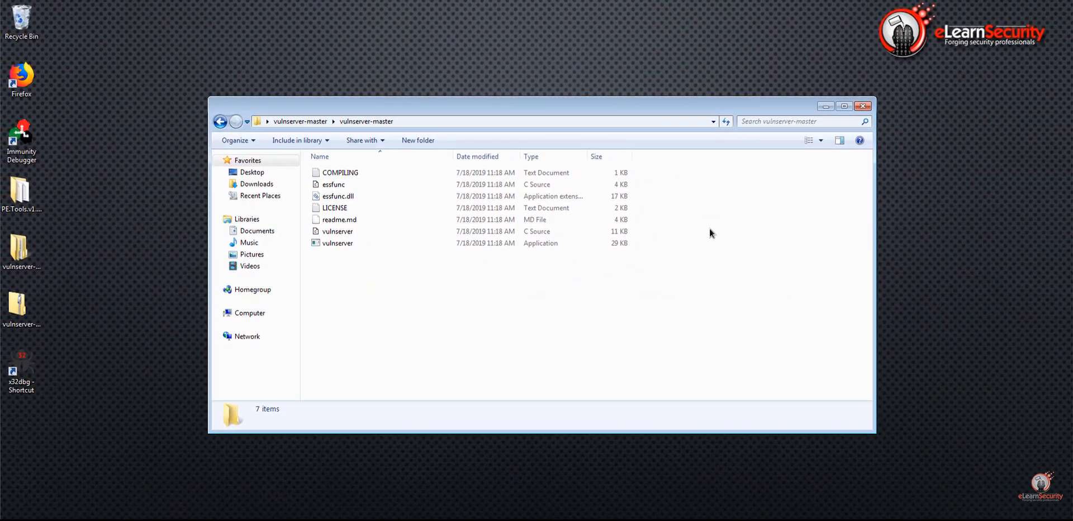
left_click(862, 106)
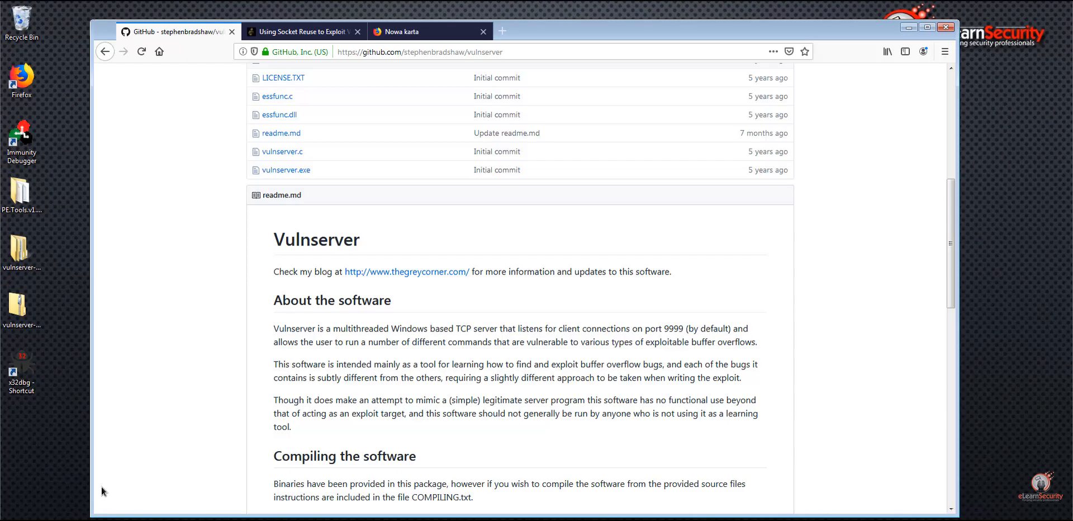
- Return to the socket reuse article and scroll down to the TCP client-server diagram
left_click(301, 31)
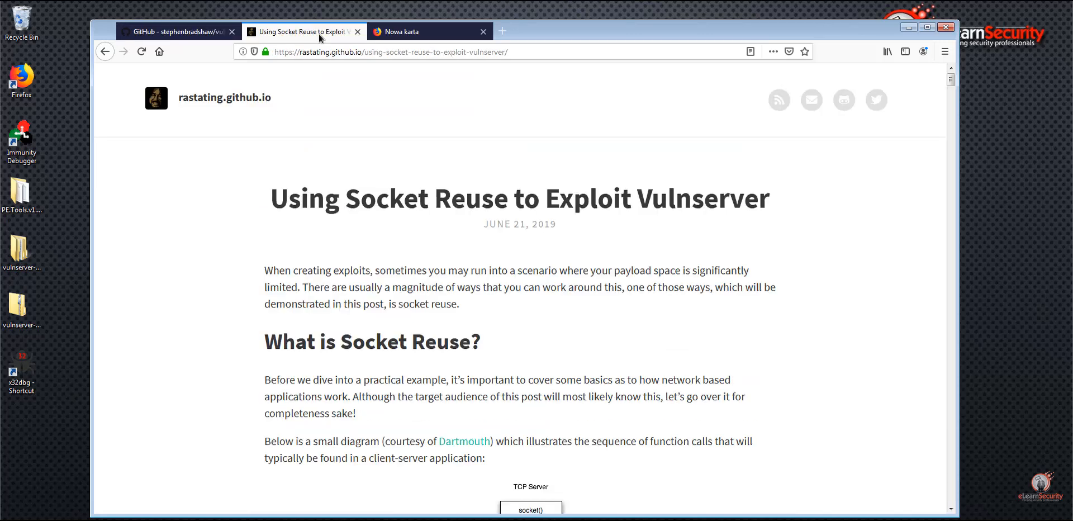
scroll("down", 3)
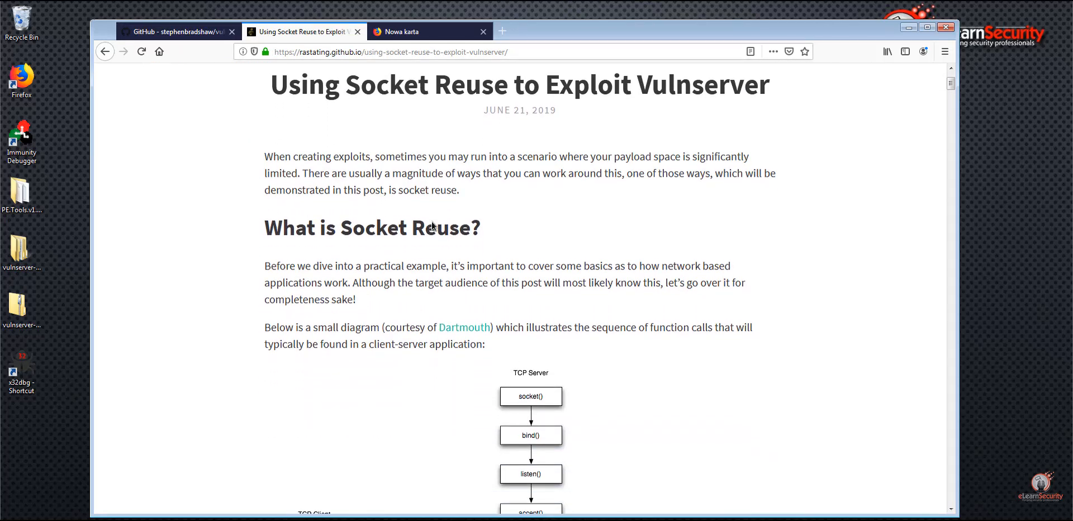
scroll("down", 3)
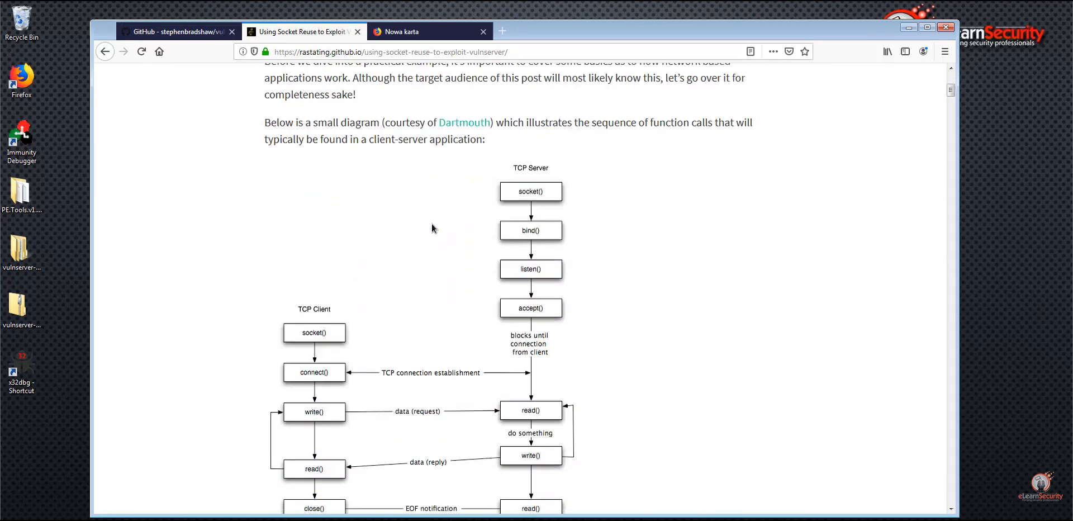
scroll("down", 3)
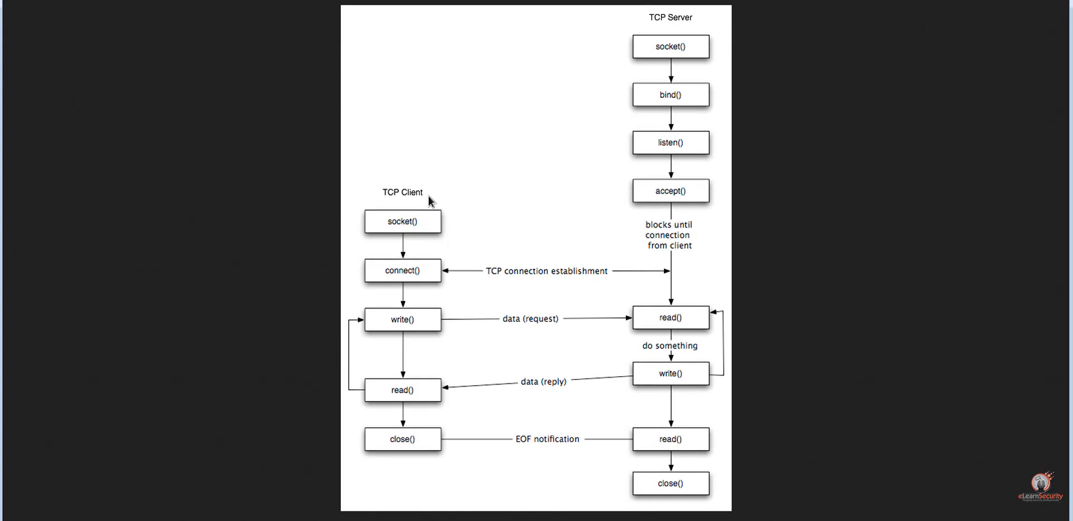
mouse_move(615, 124)
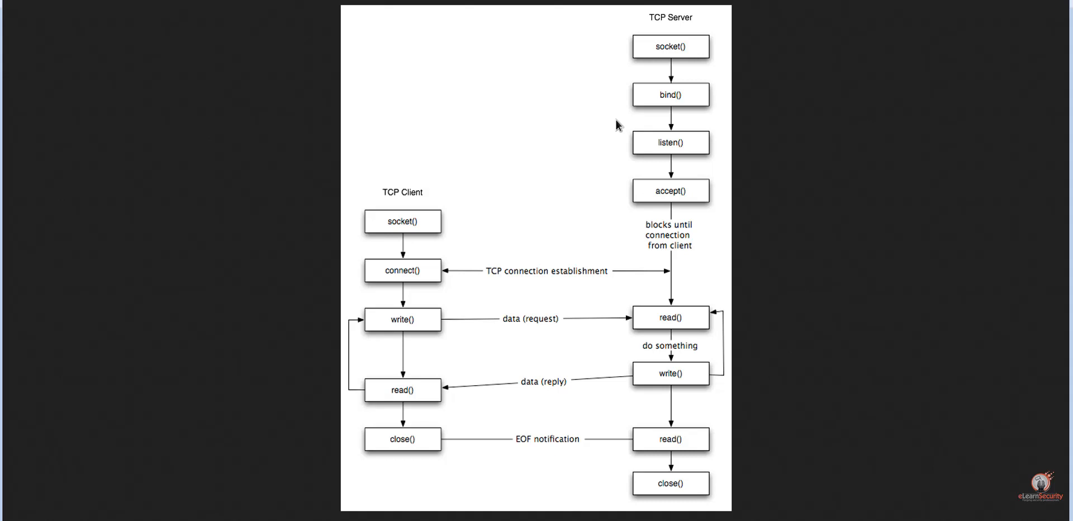
mouse_move(626, 225)
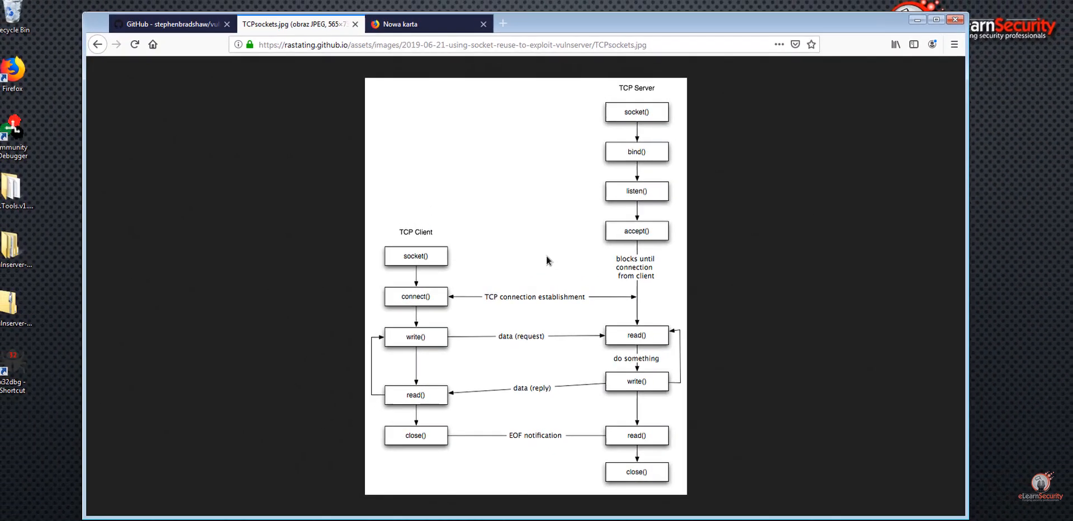
mouse_move(355, 32)
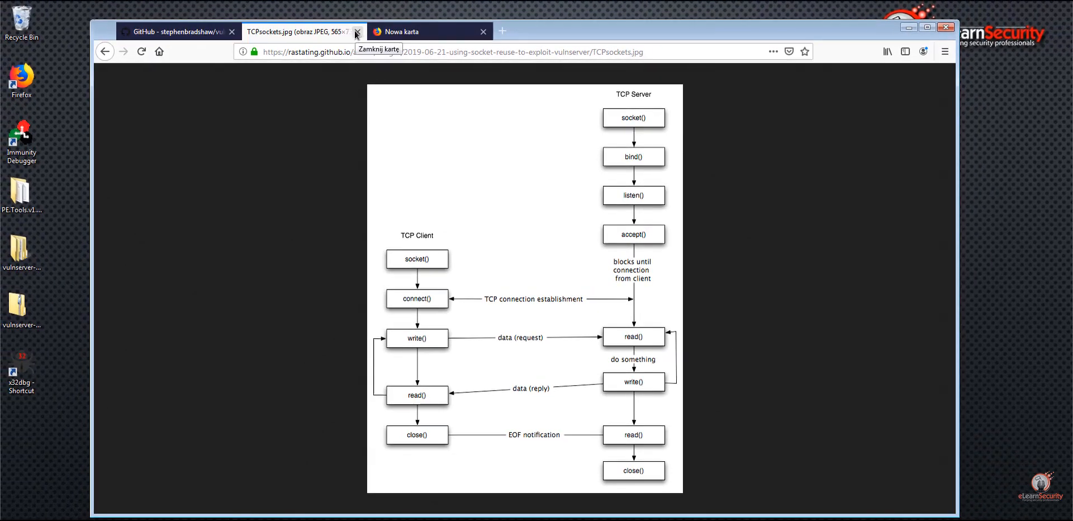
- Close the TCPsockets.jpg diagram image tab
left_click(947, 27)
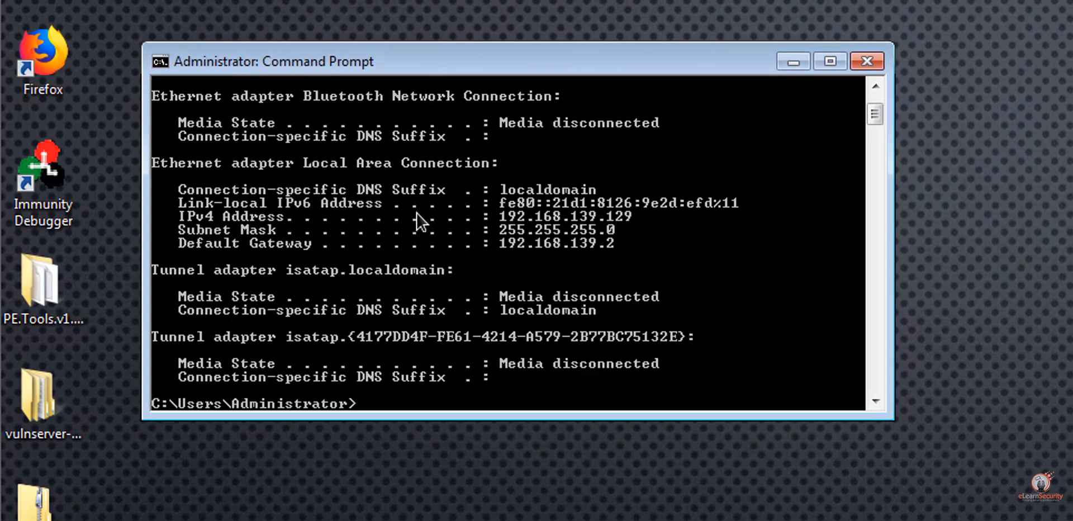
mouse_move(465, 228)
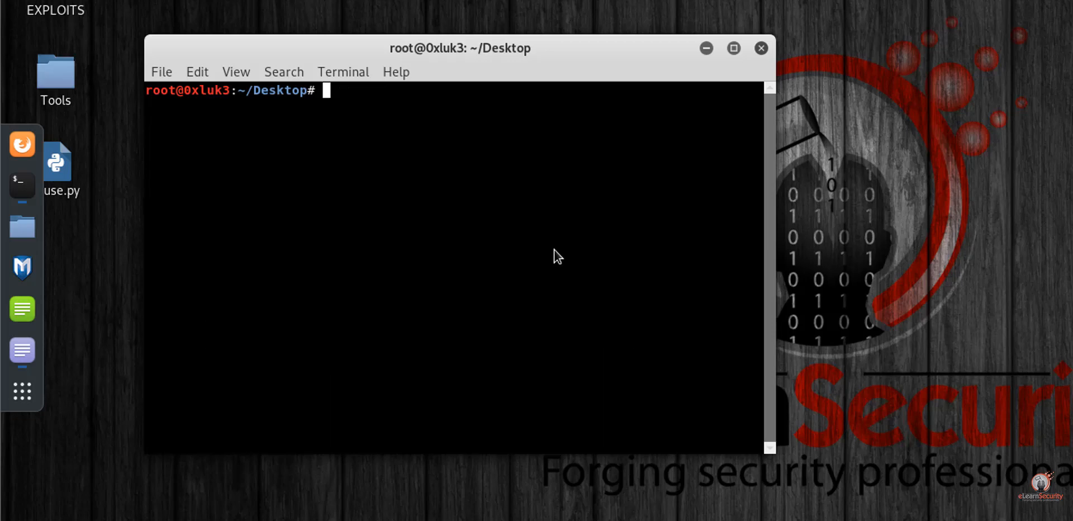
- Ping 192.168.139.132, clear the terminal, and bring up the text editor
type("ping 192.168.139.132")
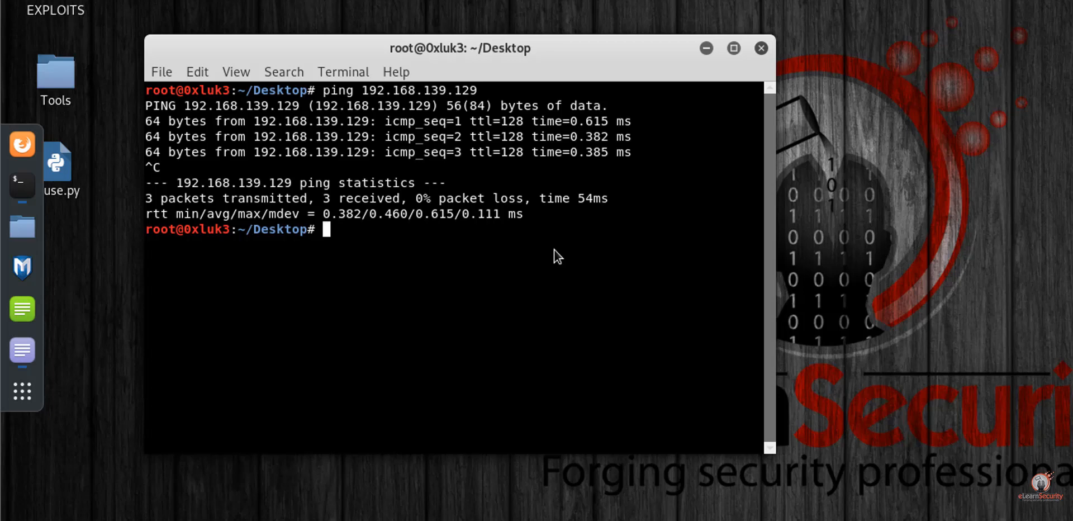
type("cle")
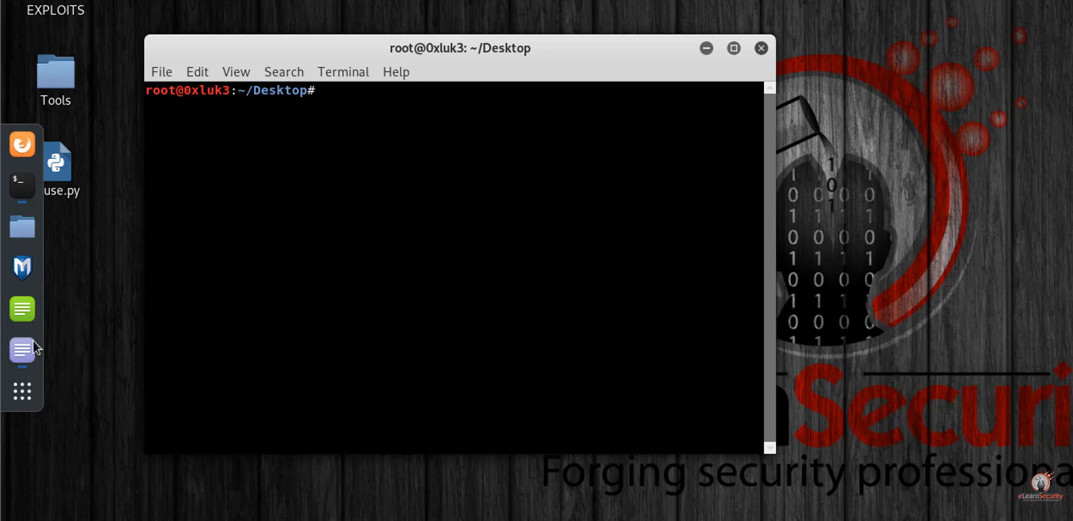
left_click(19, 349)
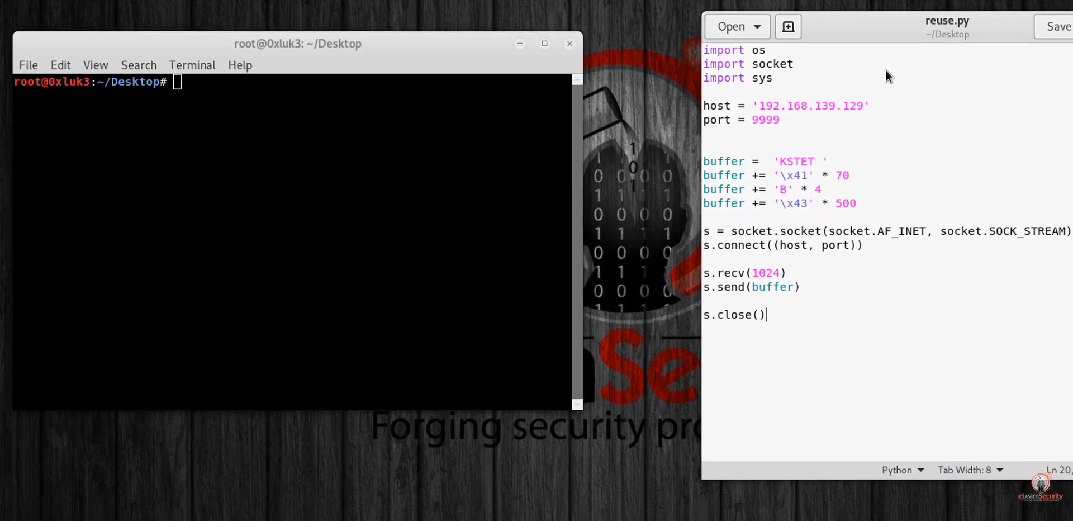
mouse_move(940, 171)
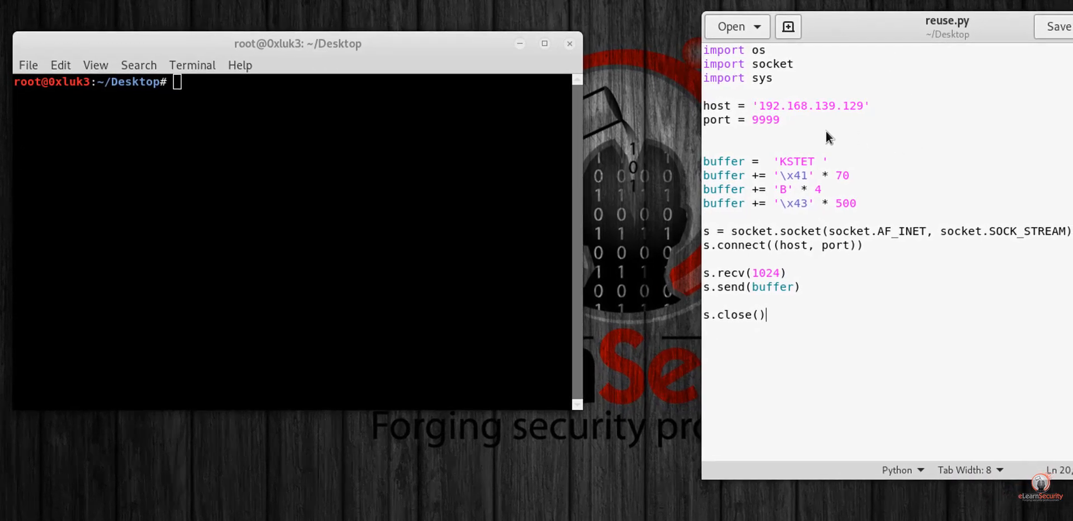
mouse_move(920, 128)
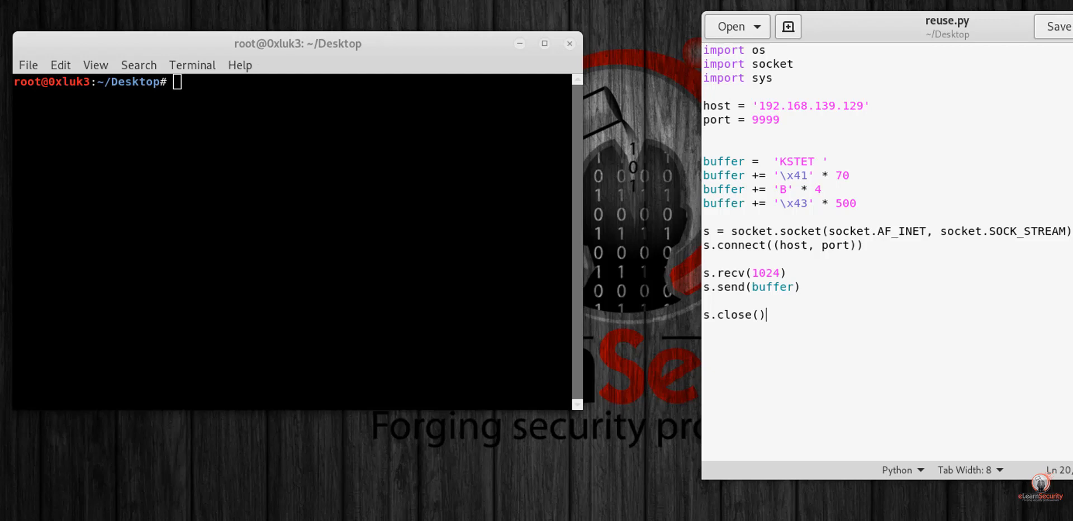
mouse_move(857, 159)
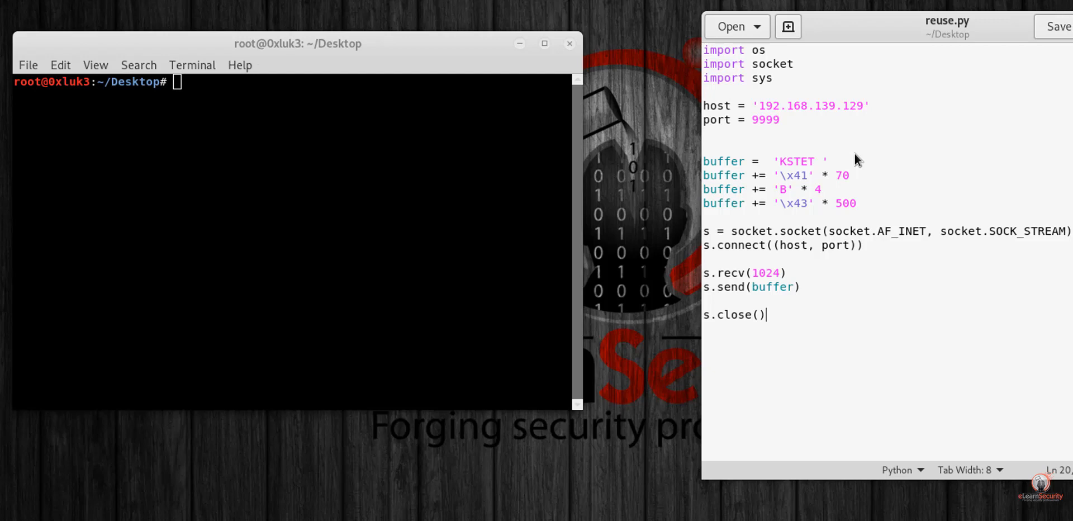
mouse_move(818, 152)
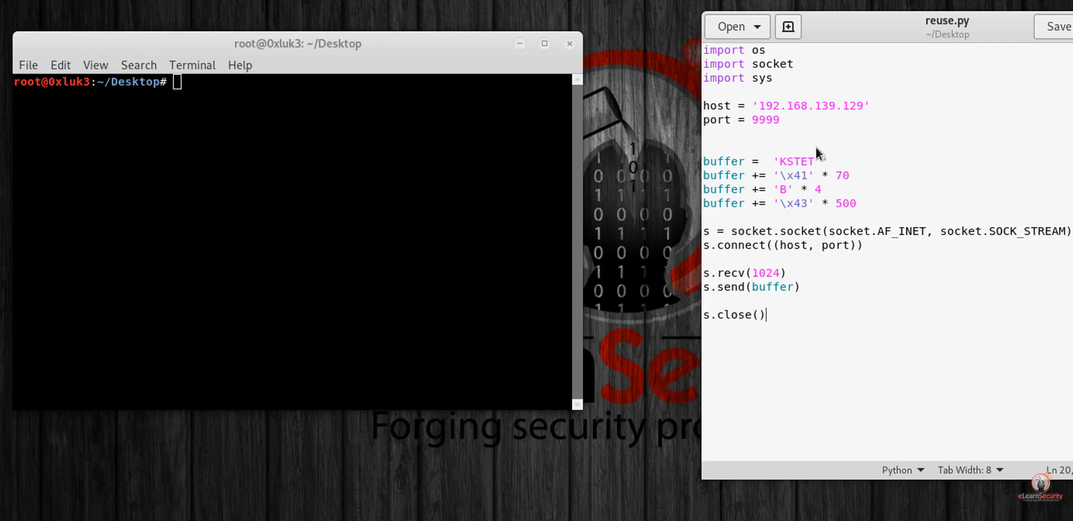
double_click(794, 162)
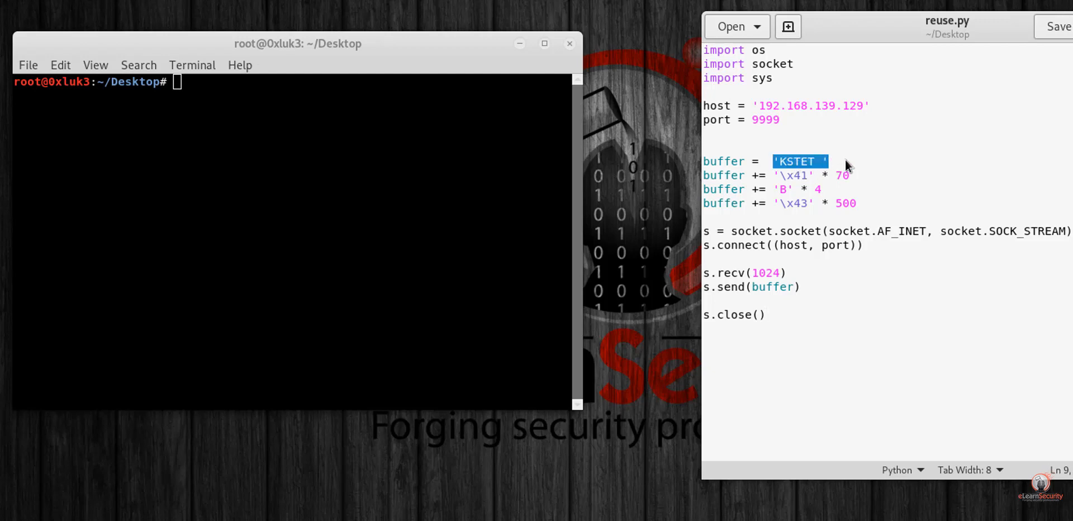
left_click(793, 175)
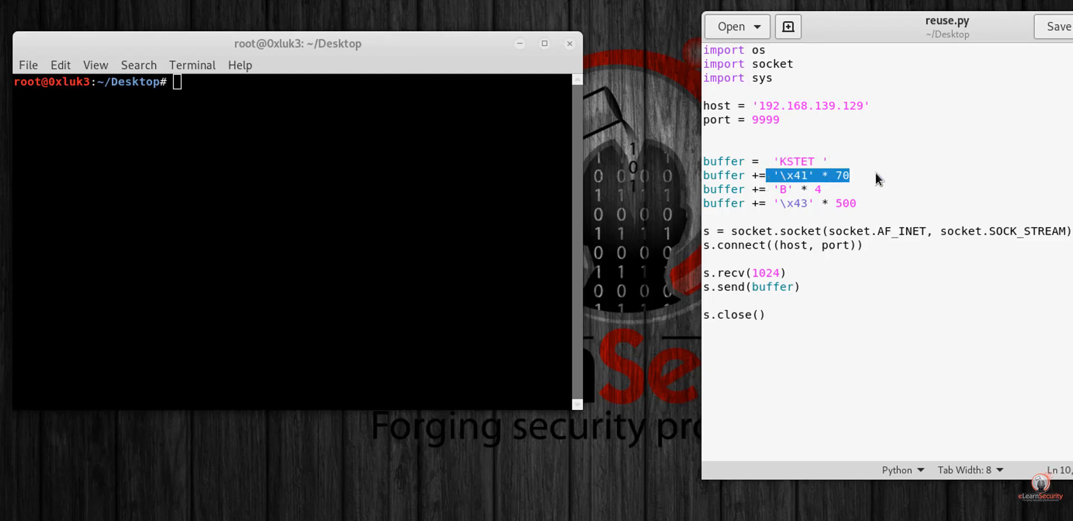
mouse_move(865, 185)
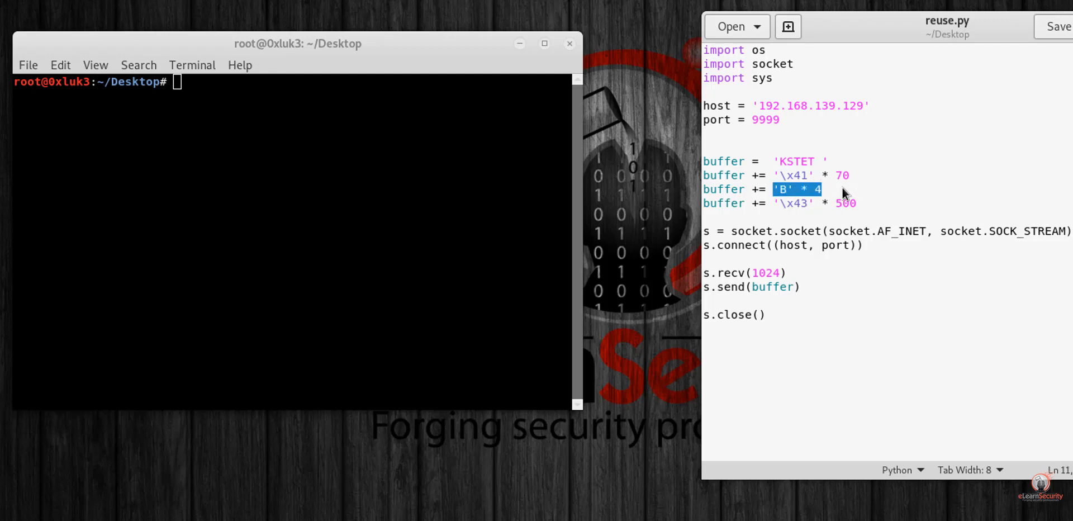
mouse_move(880, 194)
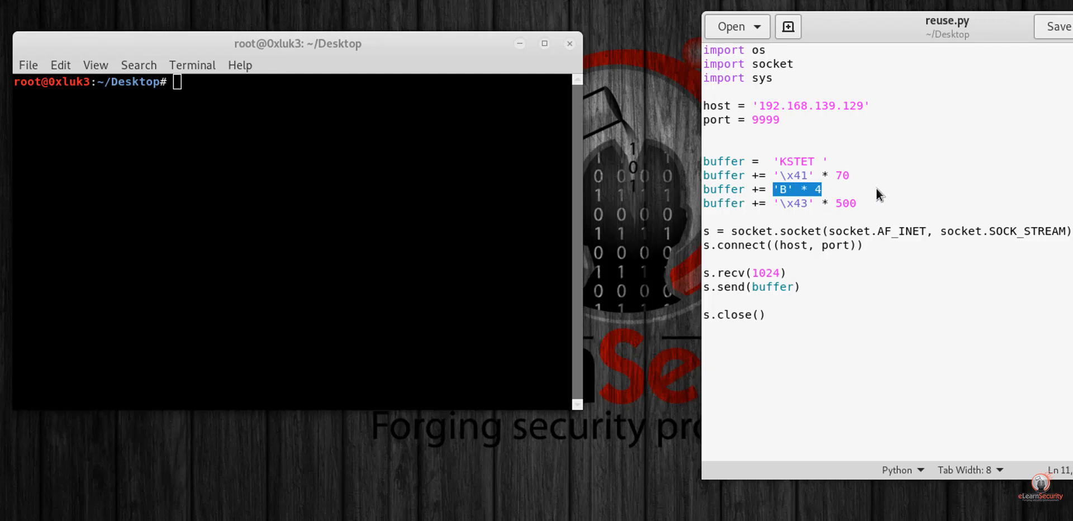
left_click(860, 203)
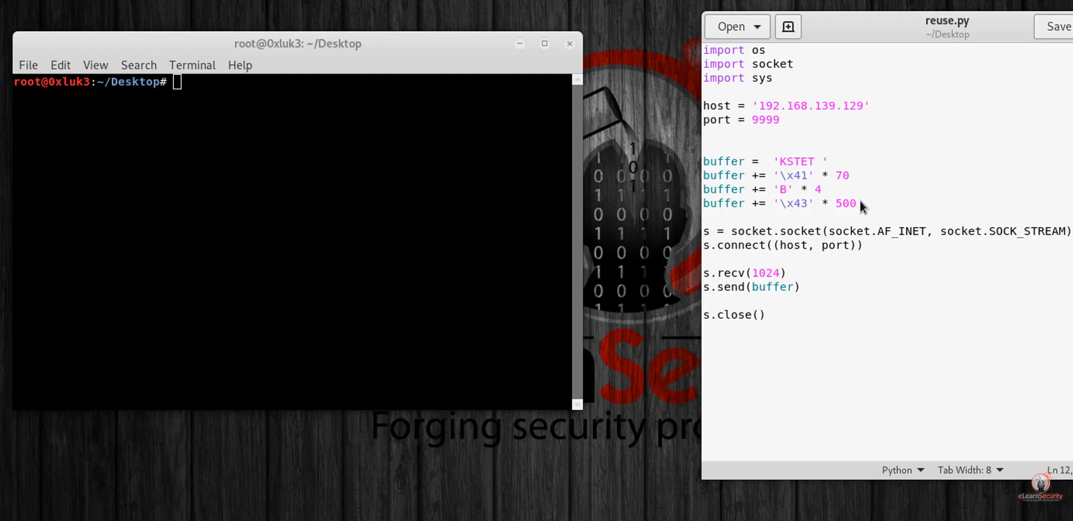
left_click_drag(771, 203, 856, 204)
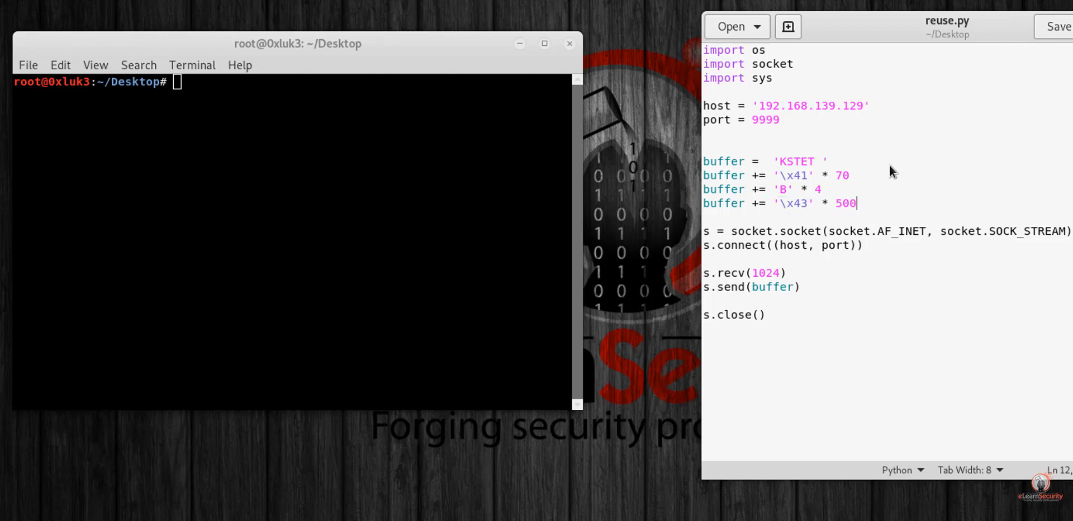
mouse_move(982, 199)
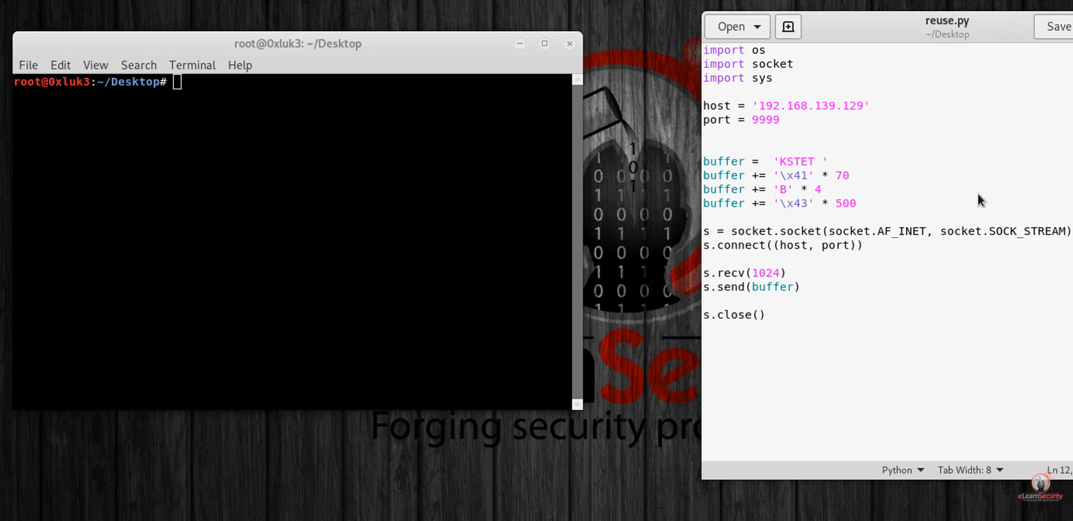
left_click(823, 189)
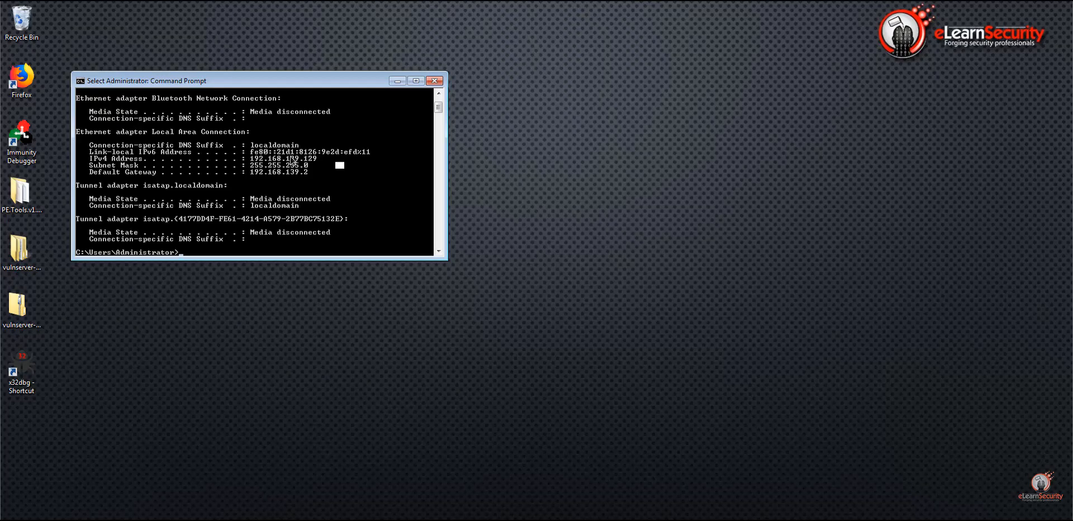
- Close the Command Prompt window and launch x32dbg from its desktop shortcut
left_click(435, 80)
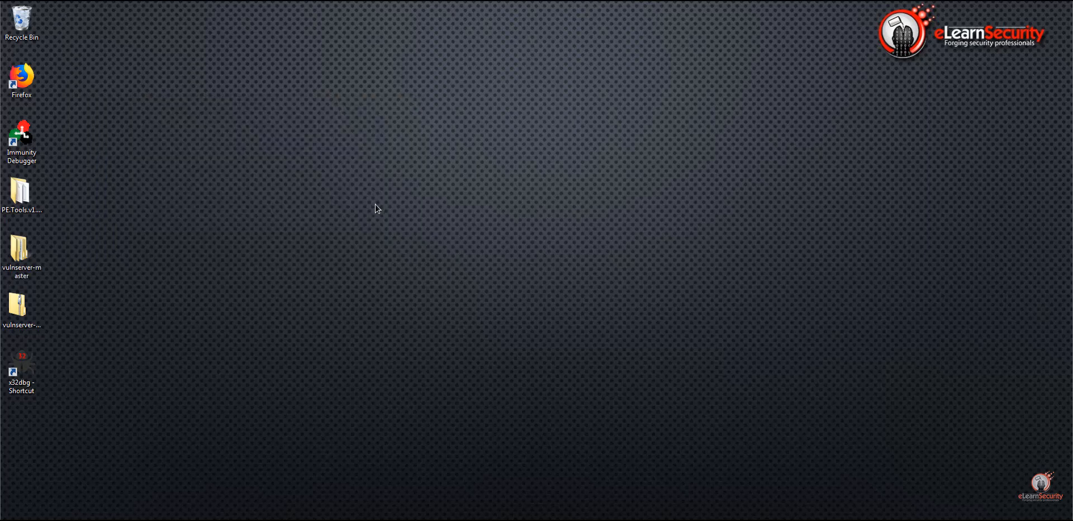
mouse_move(308, 303)
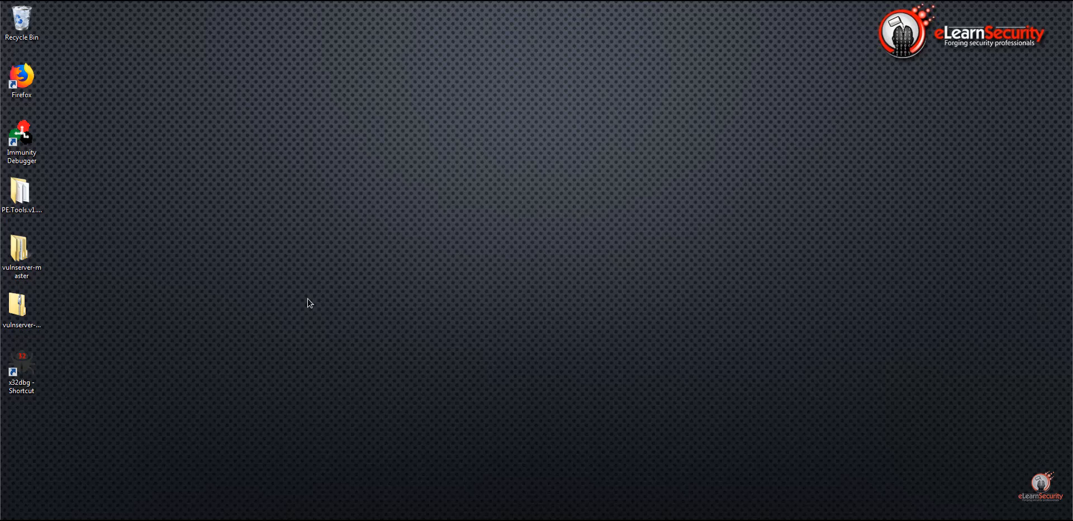
mouse_move(169, 372)
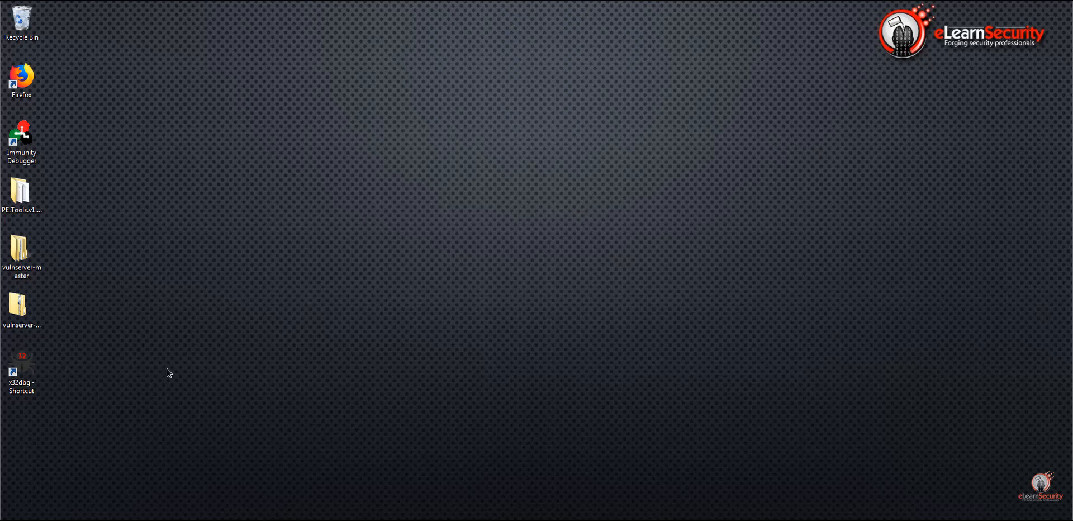
left_click(21, 371)
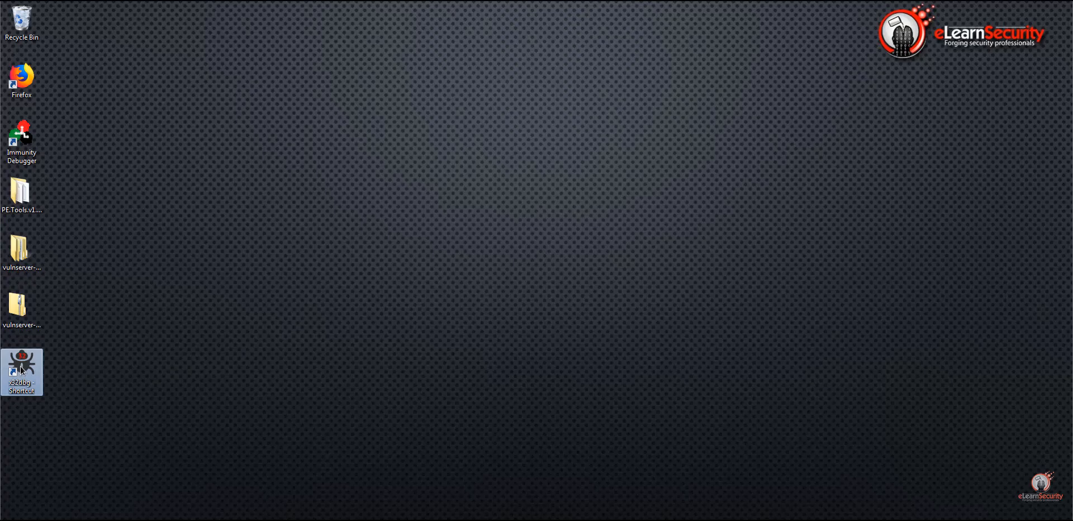
double_click(21, 372)
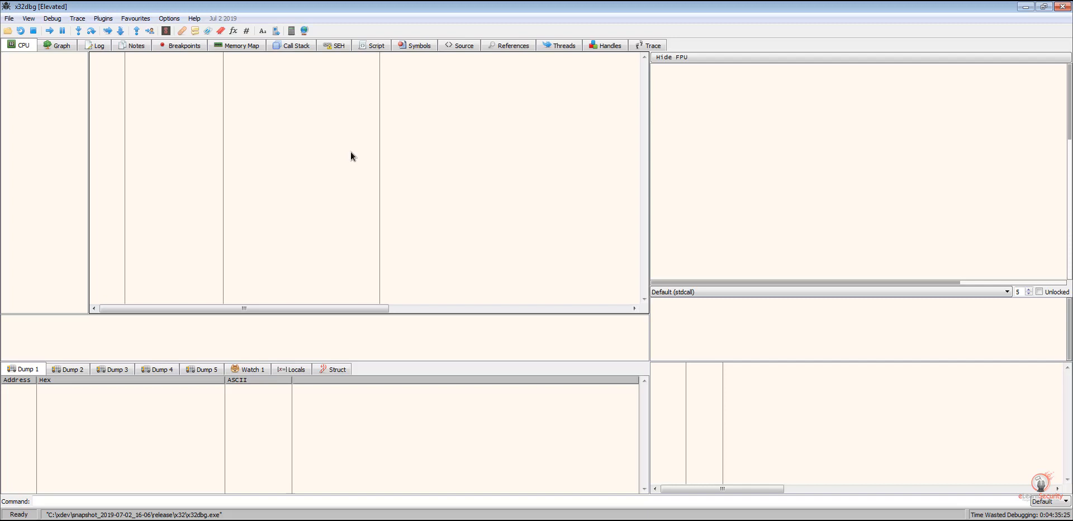
mouse_move(201, 142)
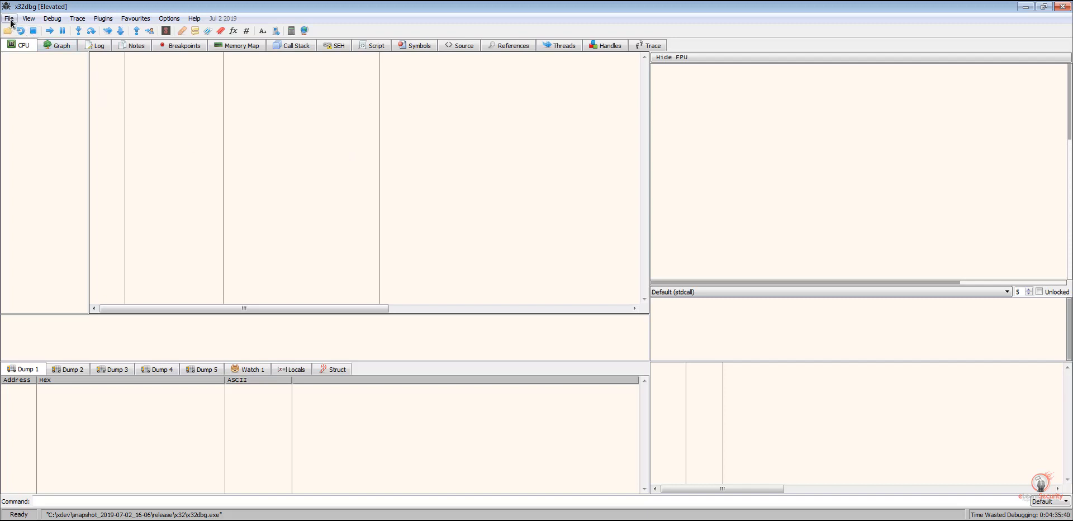
- Load vulnserver.exe from the vulnserver-master folder via File > Open
left_click(9, 18)
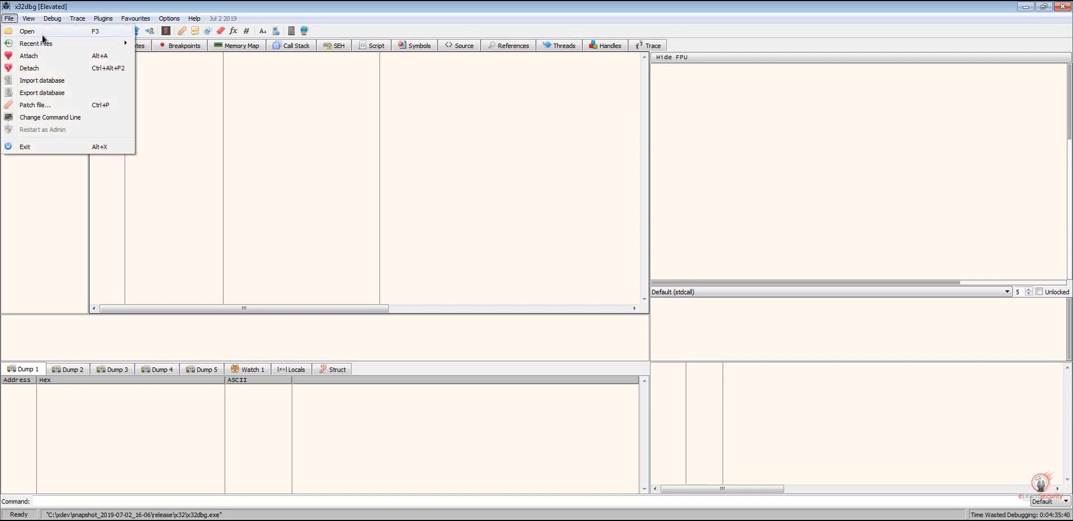
left_click(26, 31)
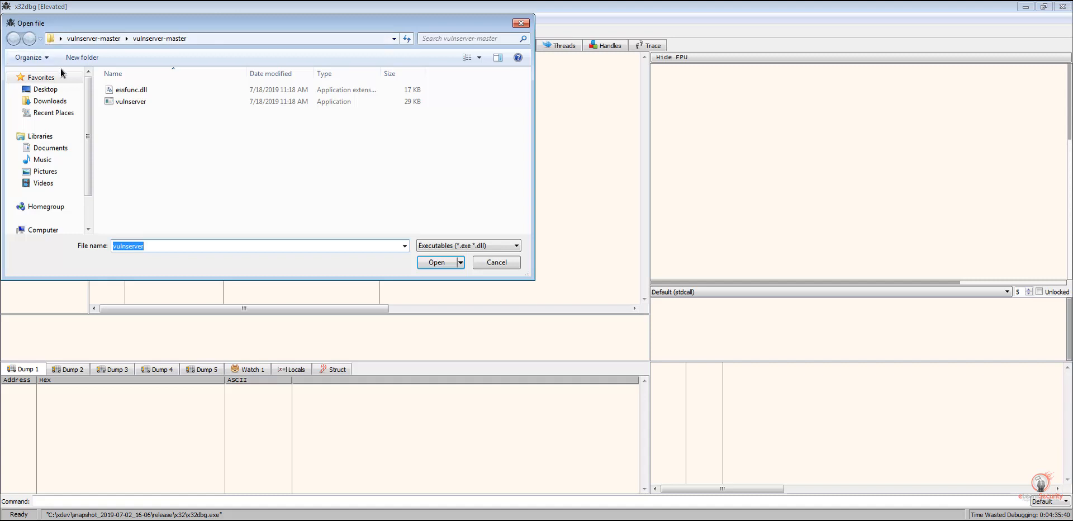
left_click(130, 101)
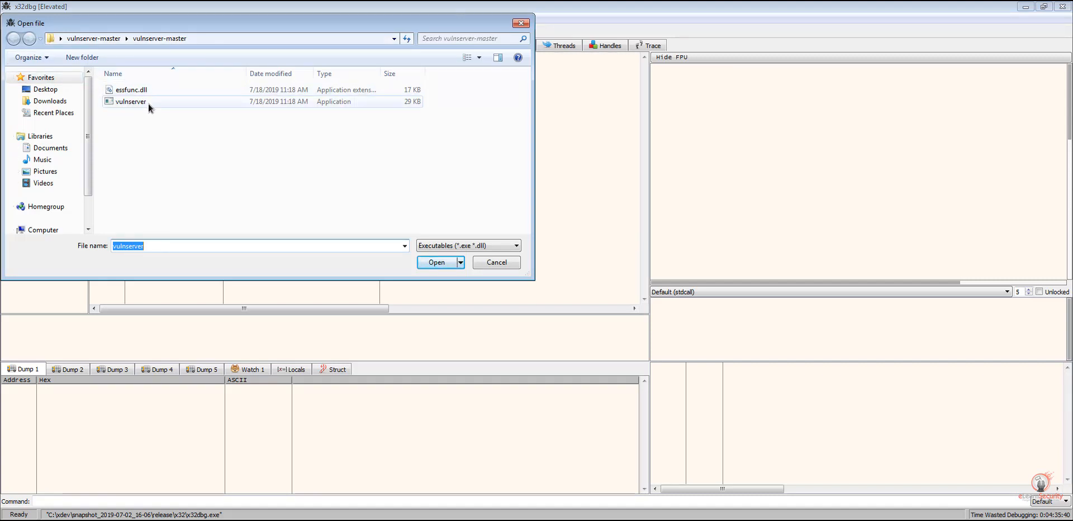
left_click(130, 101)
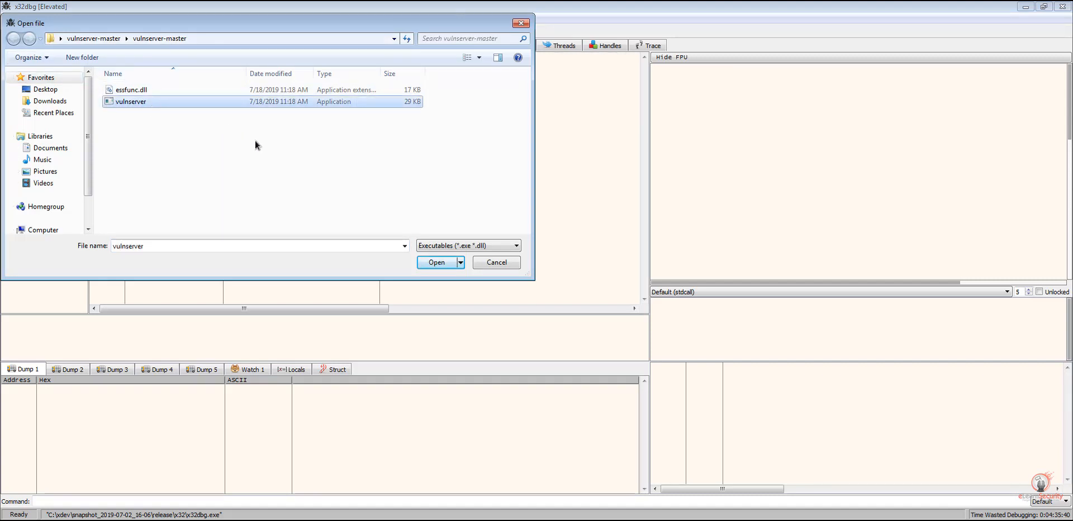
left_click(436, 262)
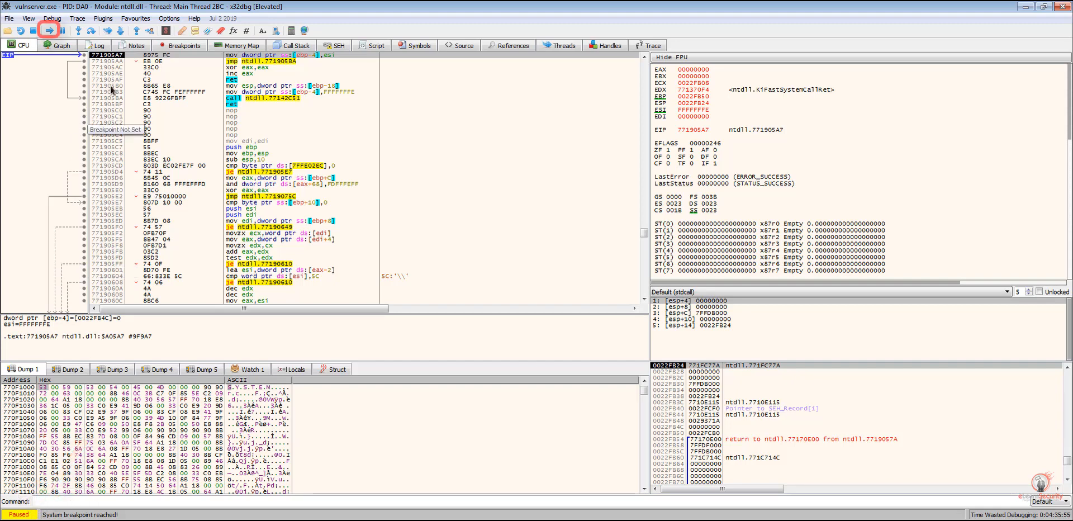
- Run vulnserver twice, past its entry point, until it listens for connections
left_click(47, 30)
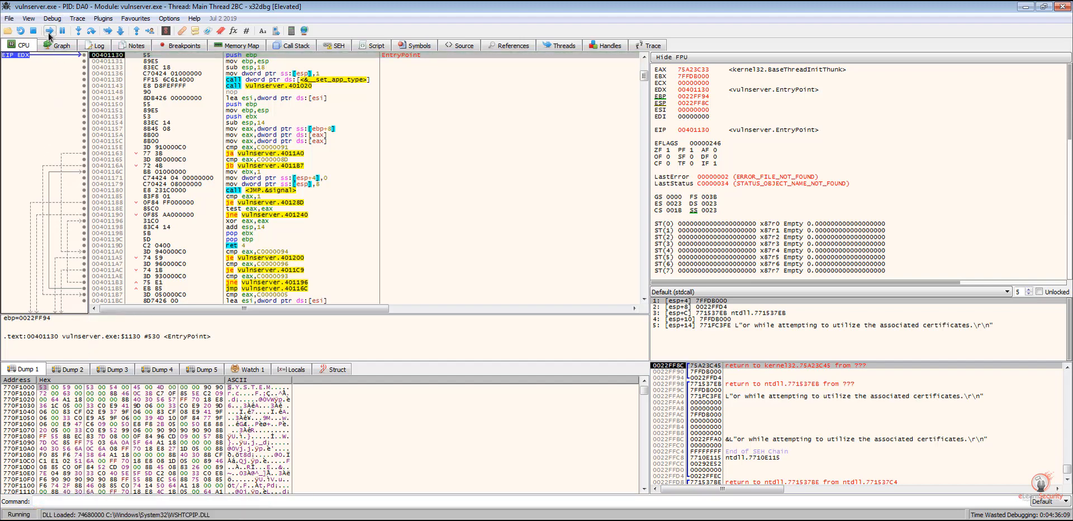
left_click(48, 31)
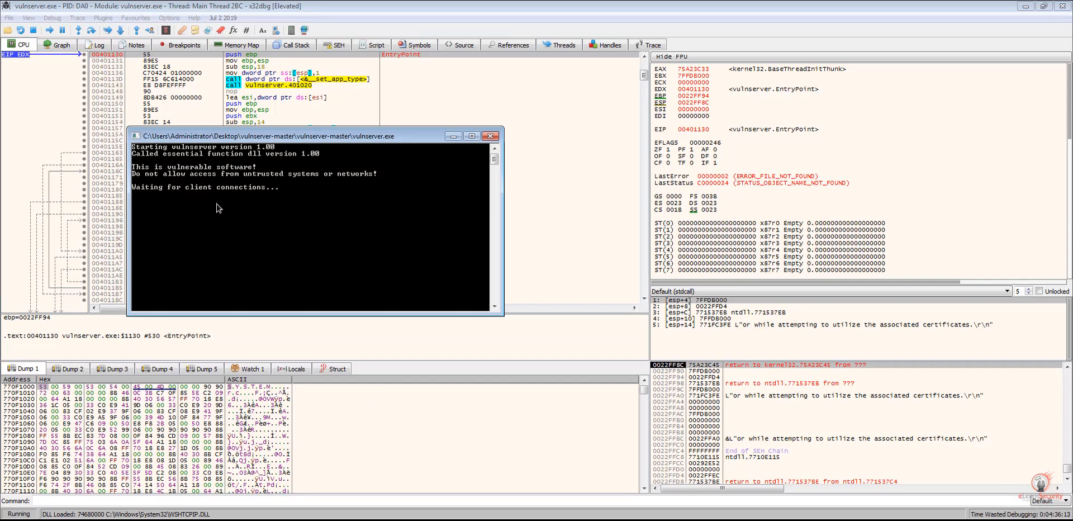
mouse_move(376, 183)
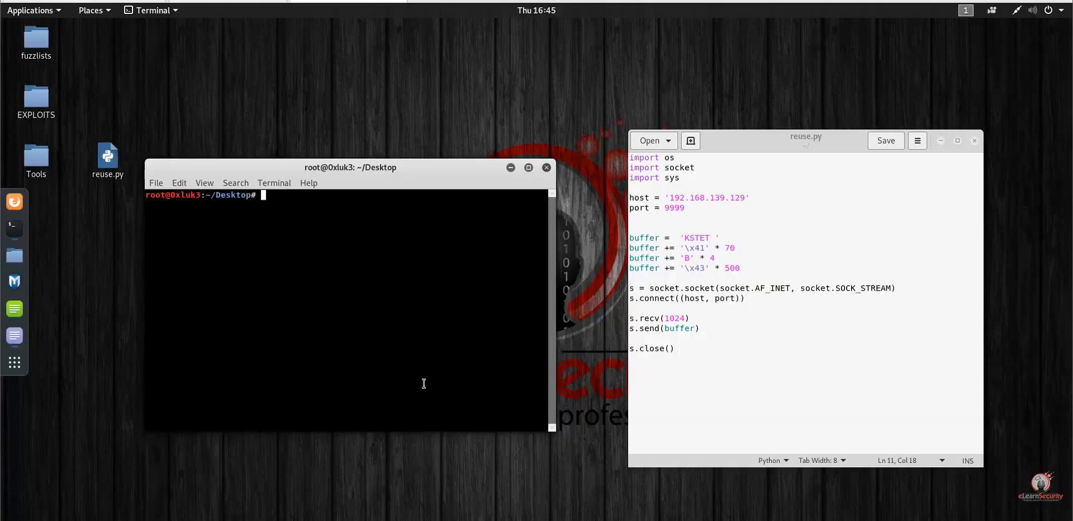
mouse_move(368, 333)
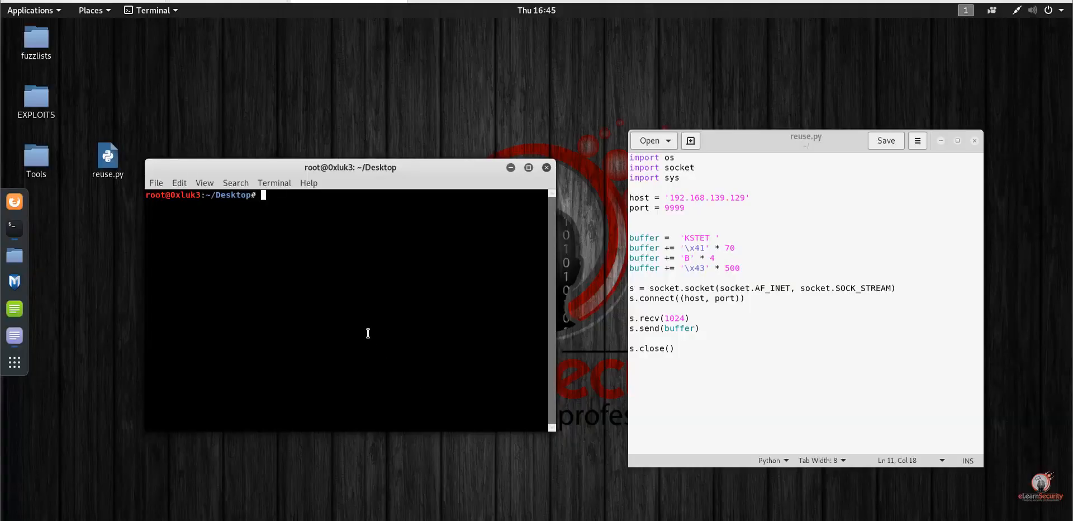
- Run 'python reuse.py' in the terminal to fire the exploit
type("py")
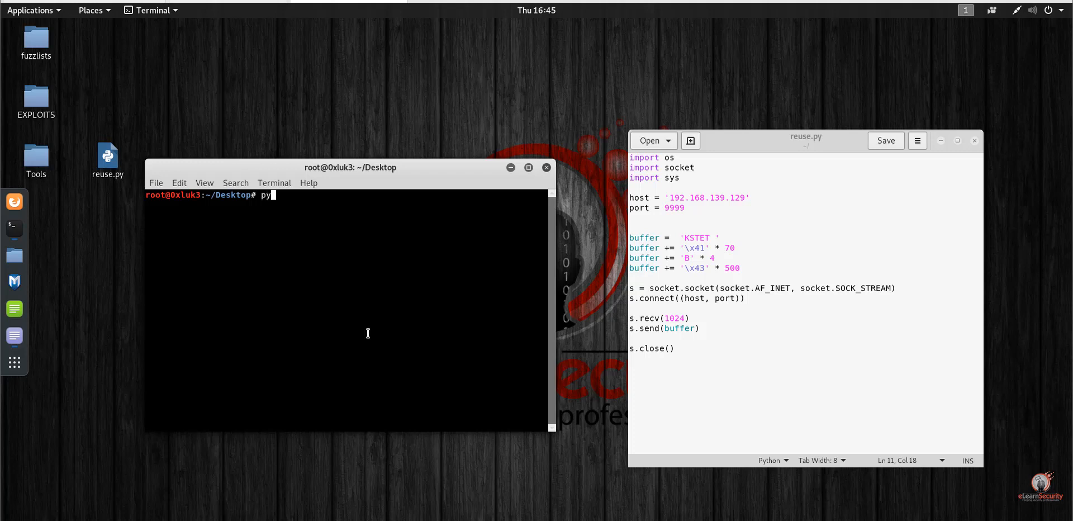
type("thon")
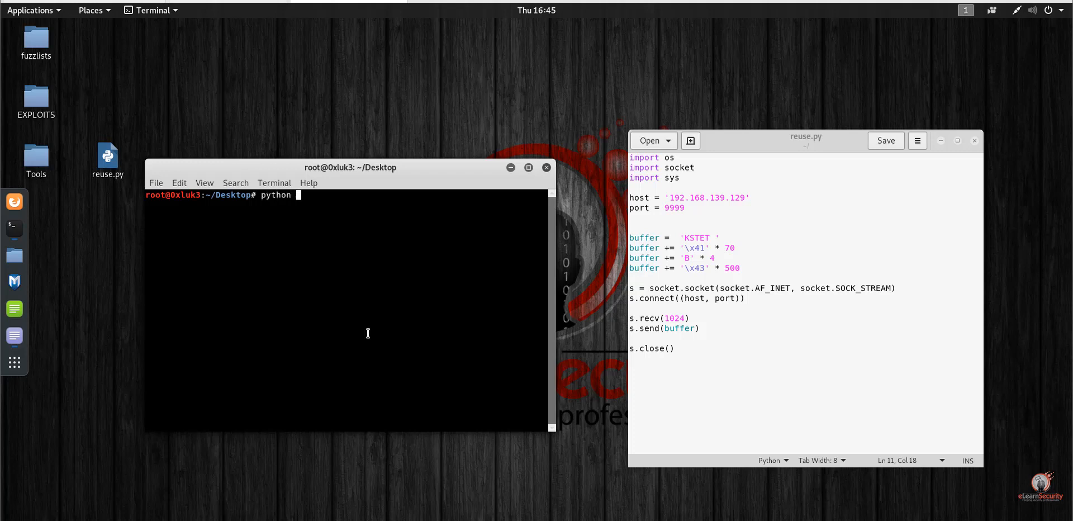
type("reuse.py")
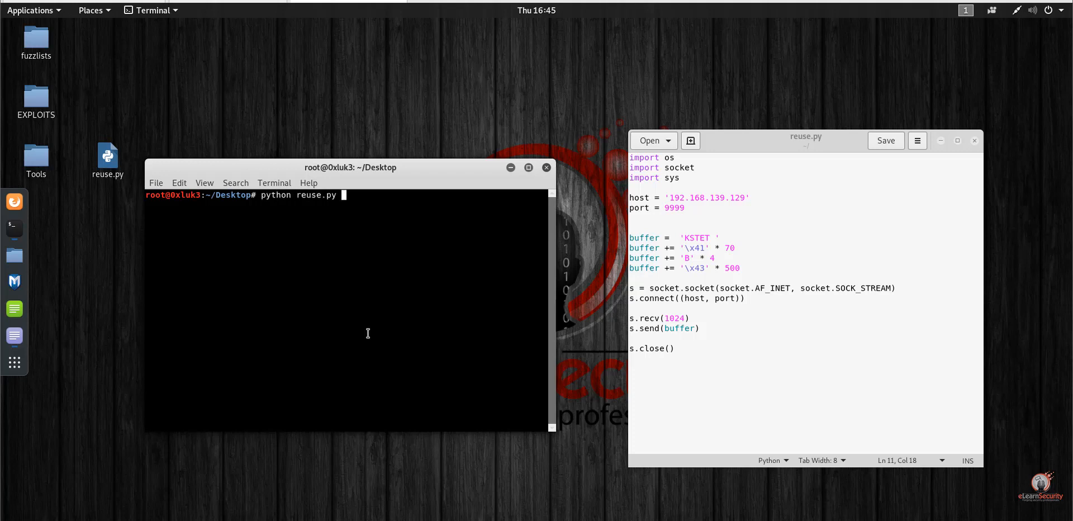
key("Return")
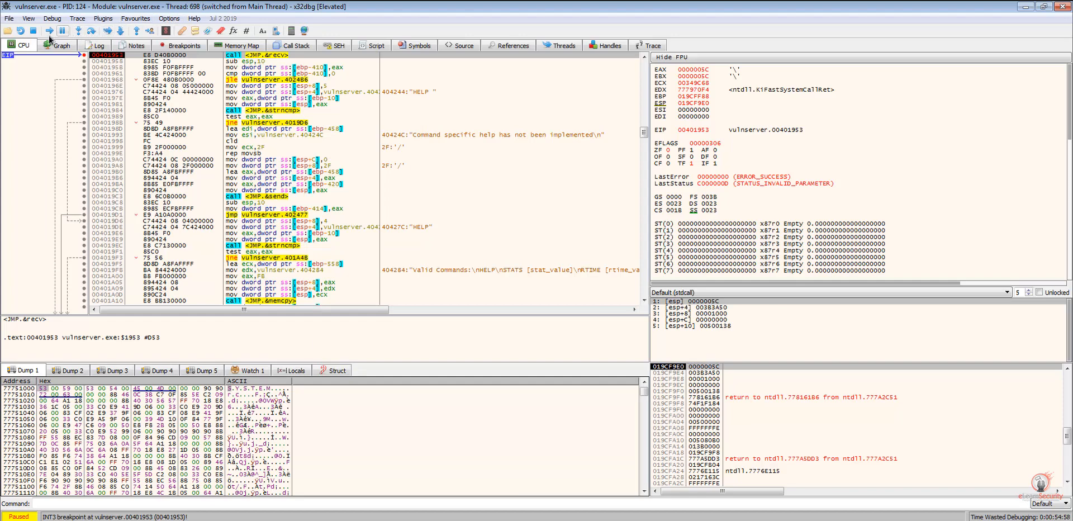
- Resume vulnserver past the INT3 breakpoint until it faults at 42424242
left_click(55, 31)
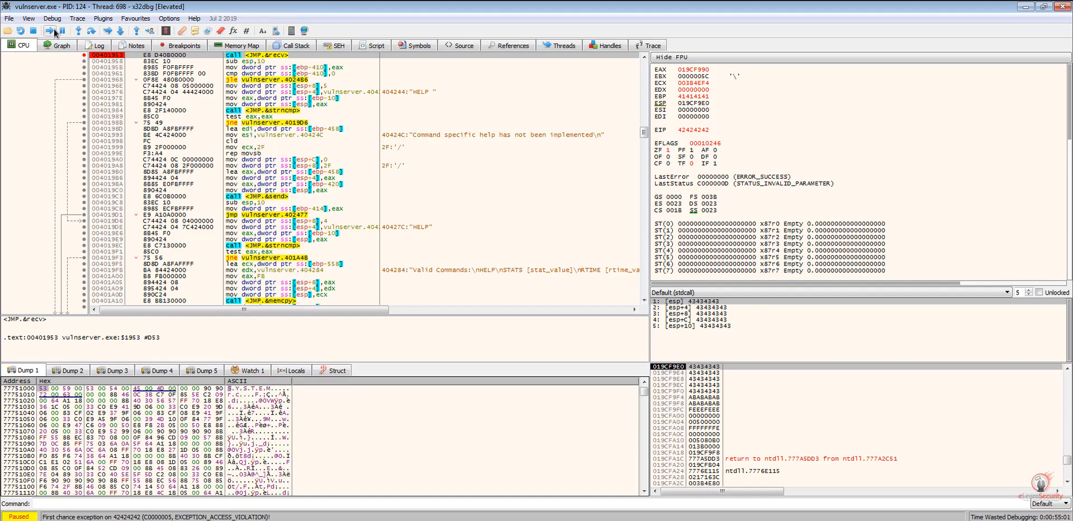
mouse_move(55, 45)
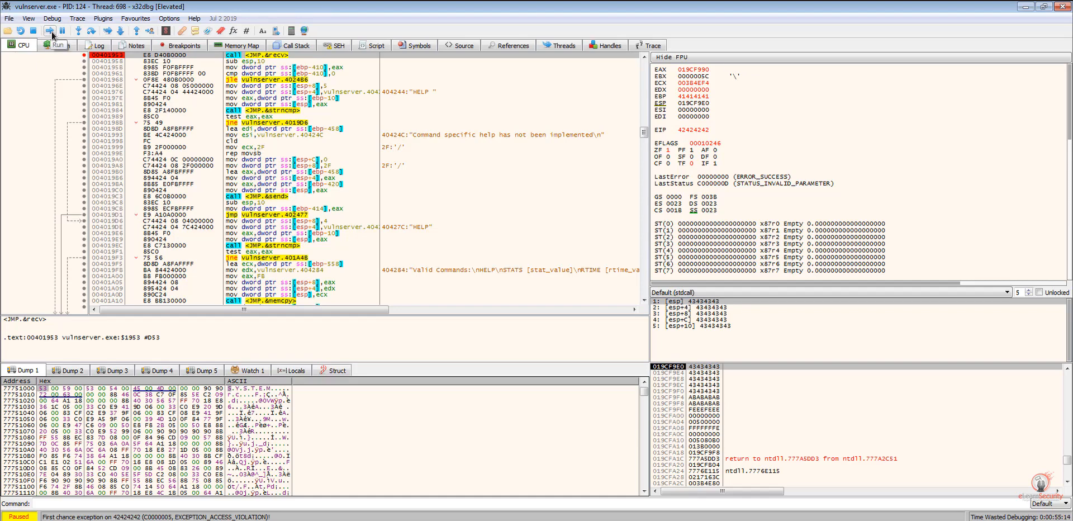
left_click(53, 35)
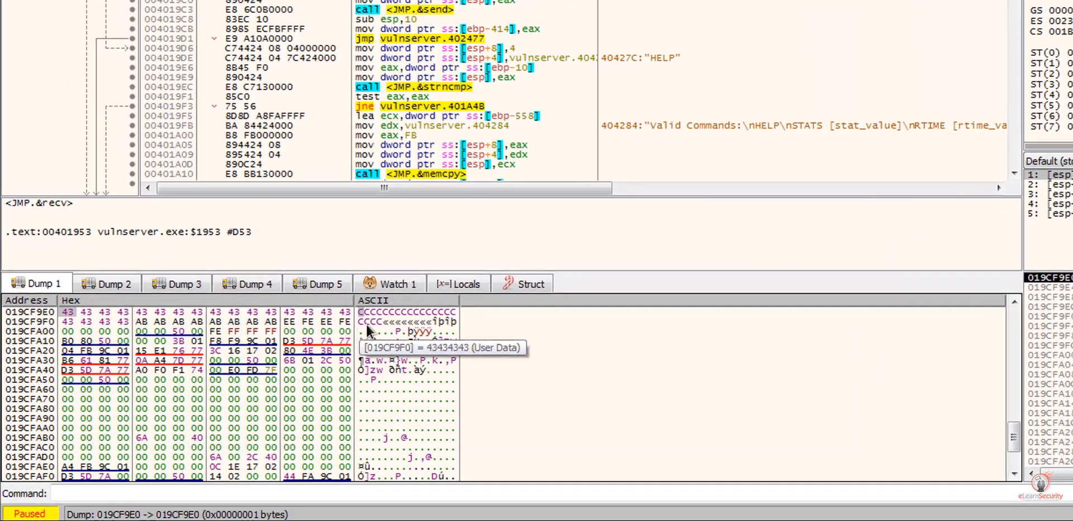
mouse_move(384, 322)
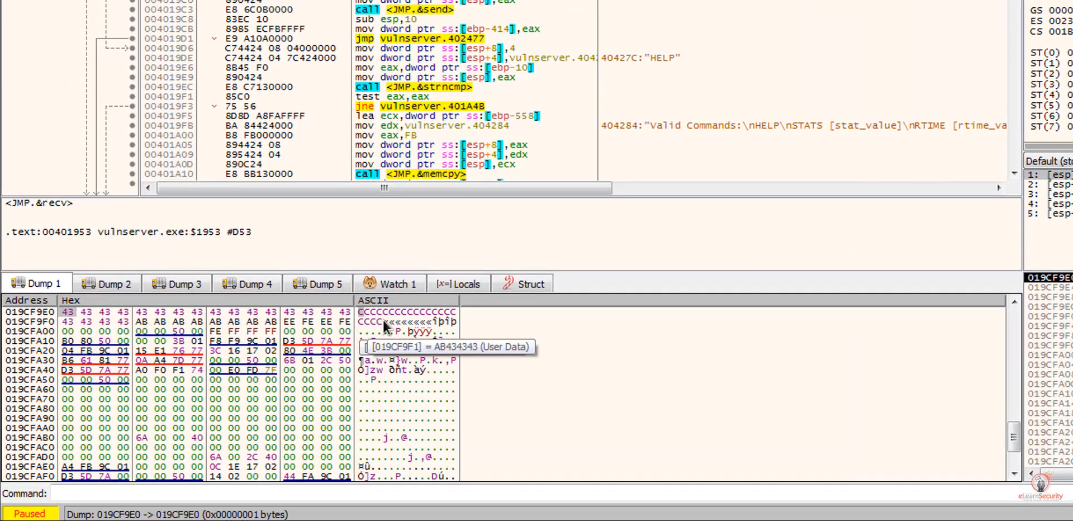
mouse_move(438, 322)
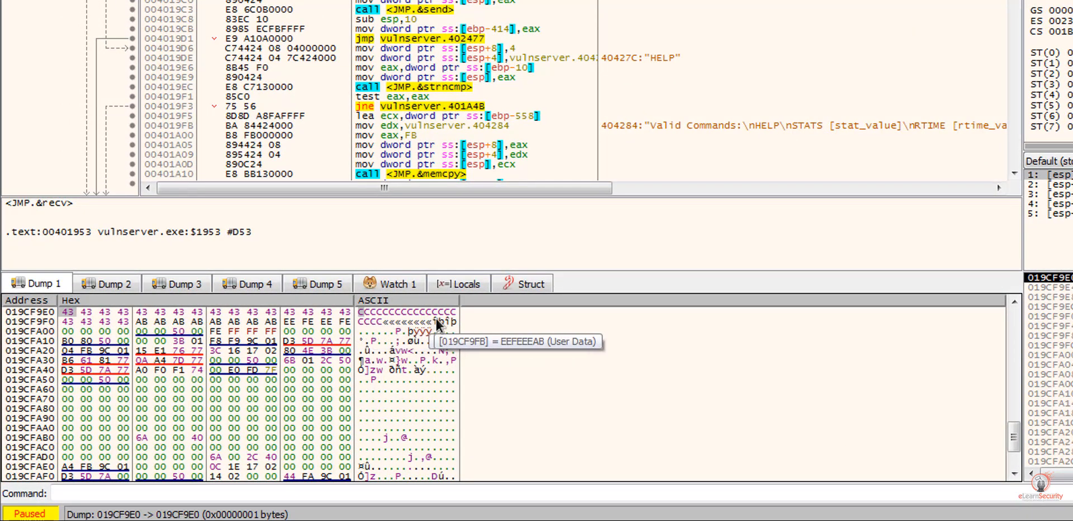
mouse_move(438, 323)
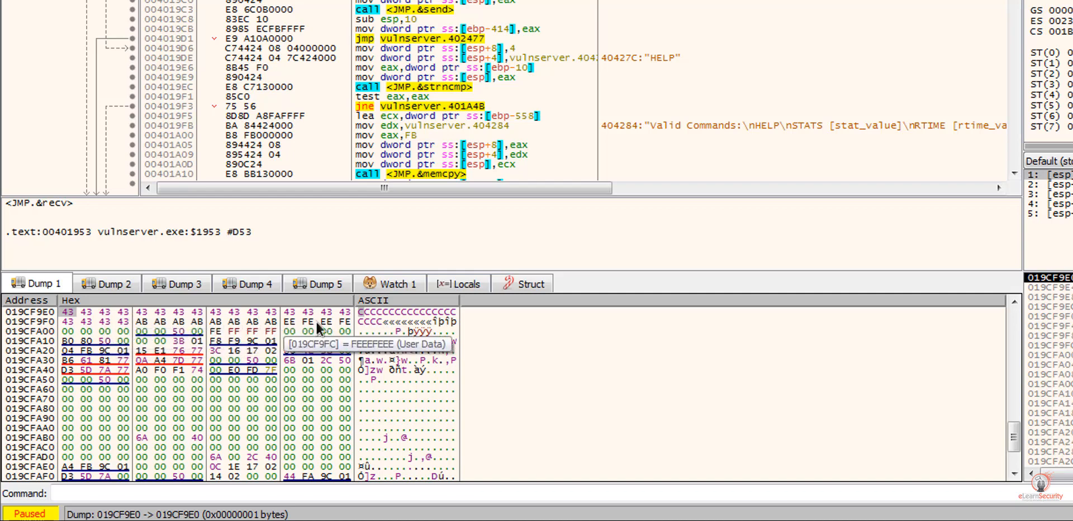
mouse_move(119, 331)
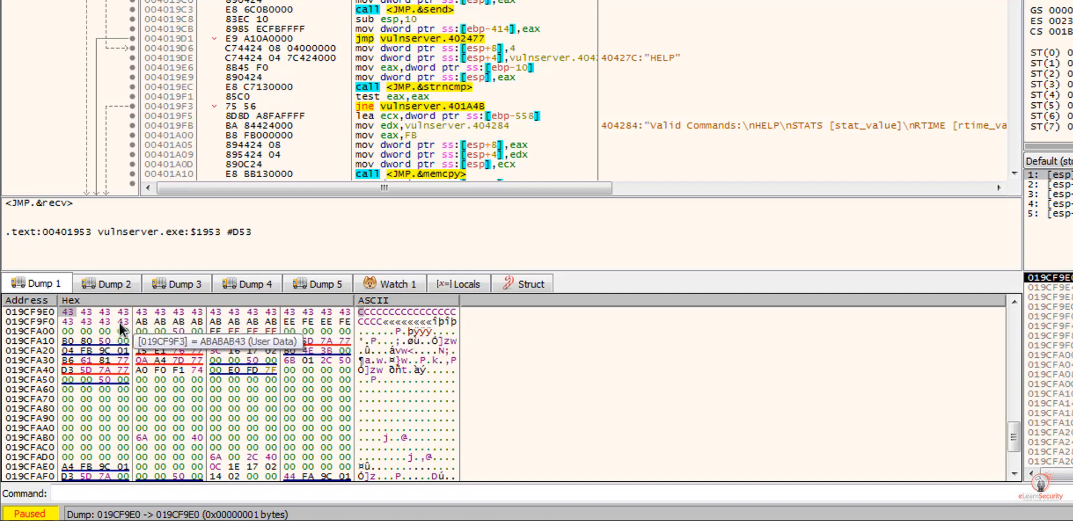
mouse_move(226, 386)
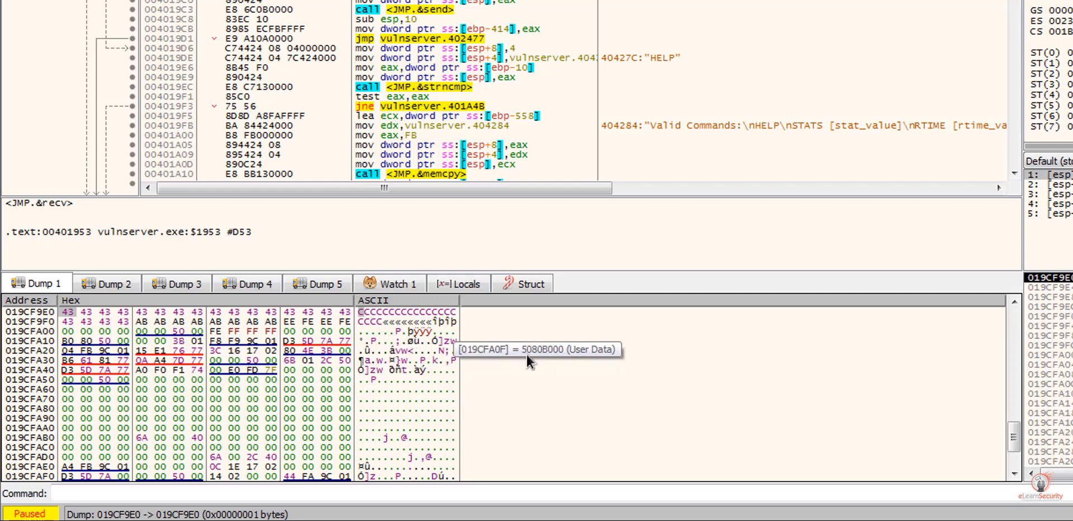
mouse_move(356, 410)
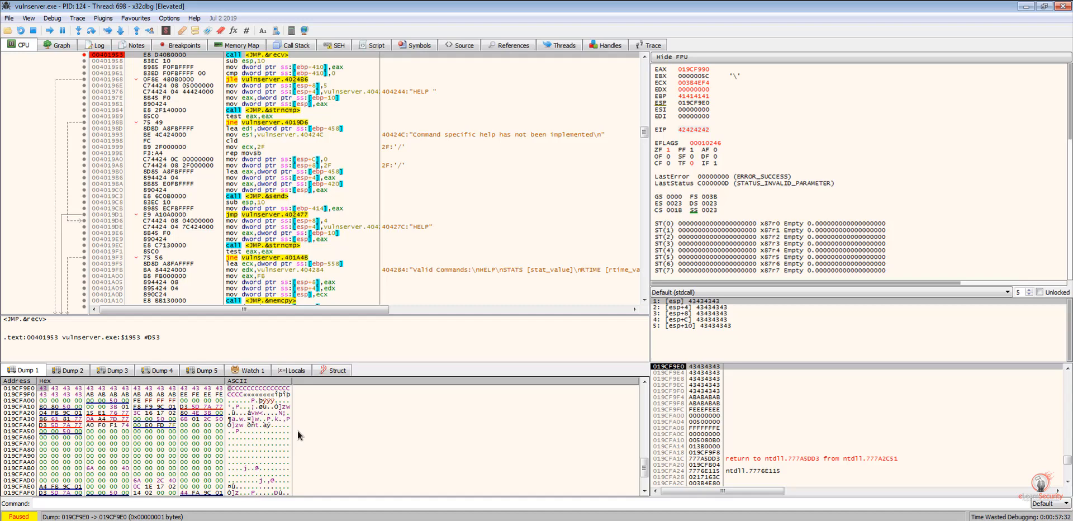
mouse_move(374, 131)
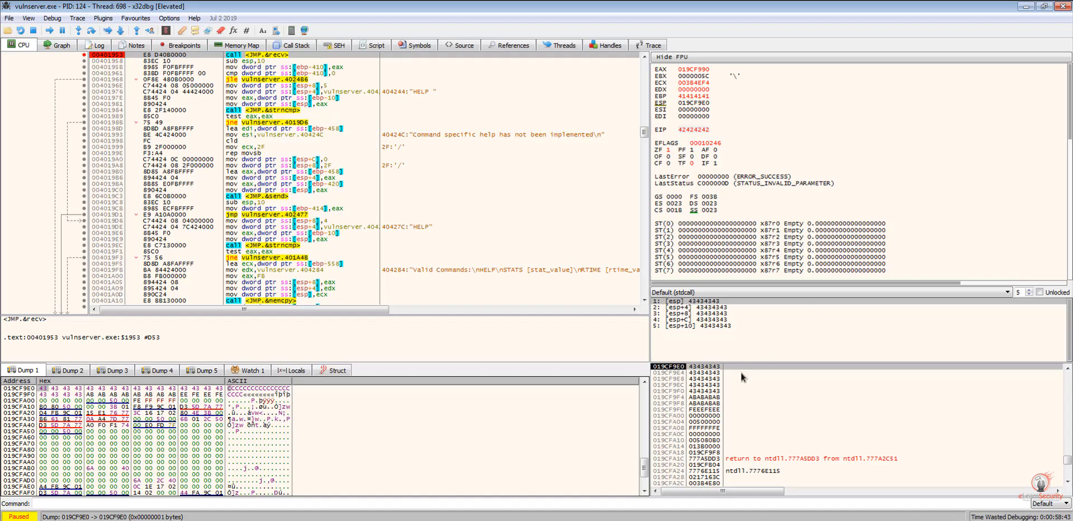
mouse_move(709, 374)
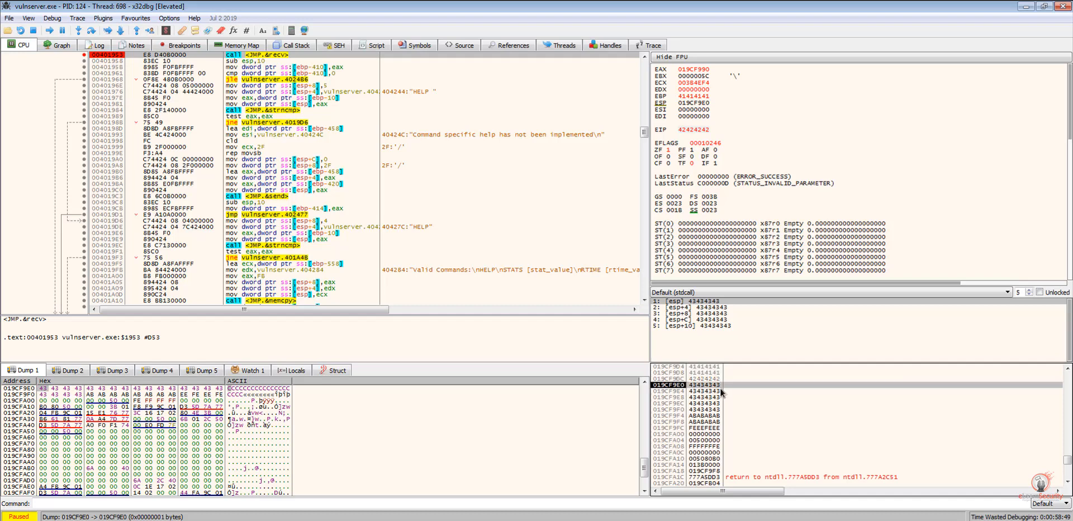
mouse_move(719, 396)
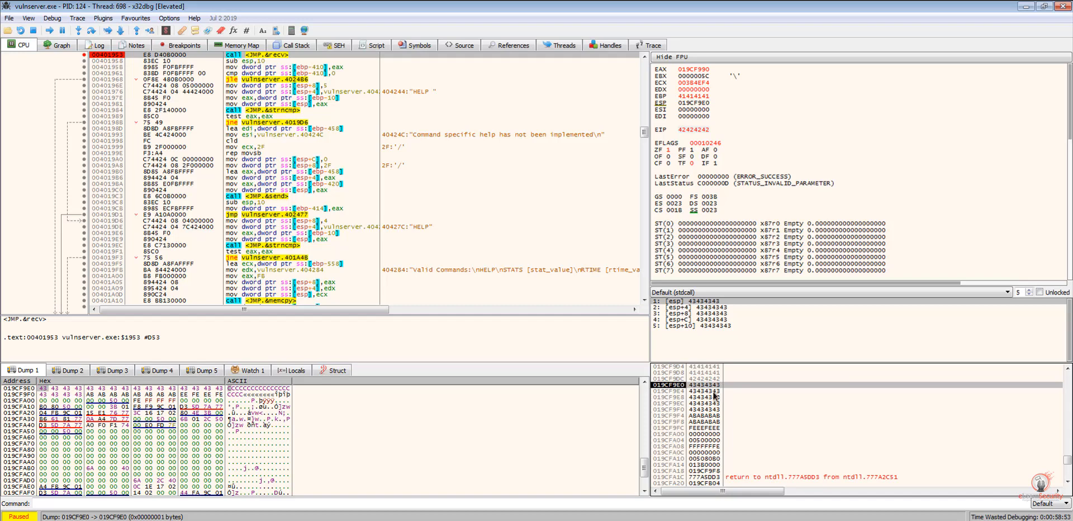
mouse_move(716, 396)
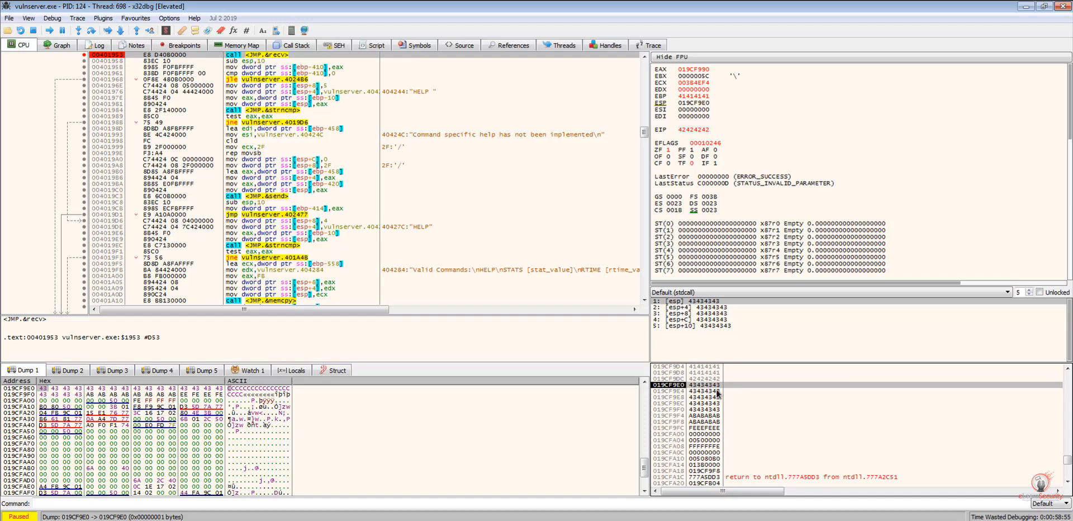
scroll("down", 3)
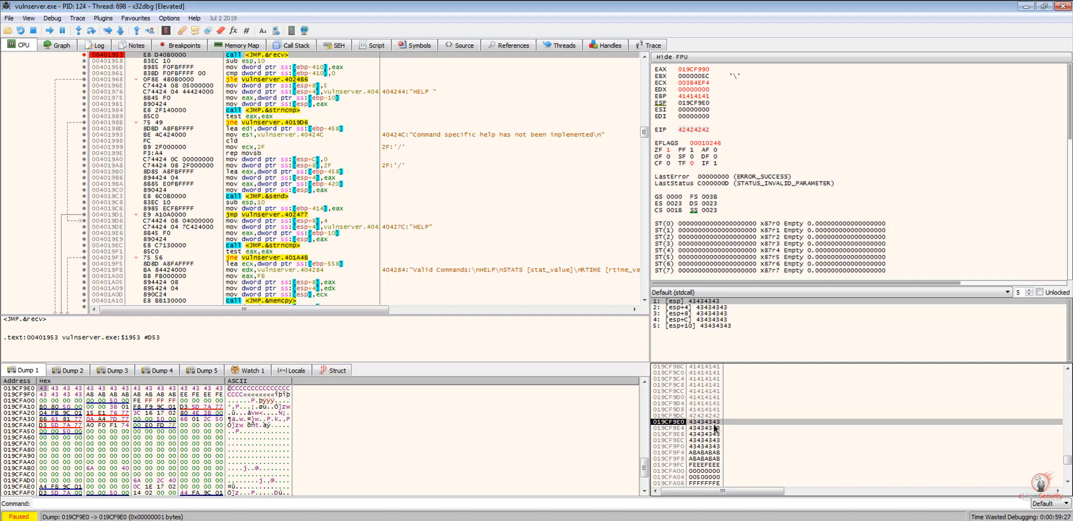
mouse_move(723, 424)
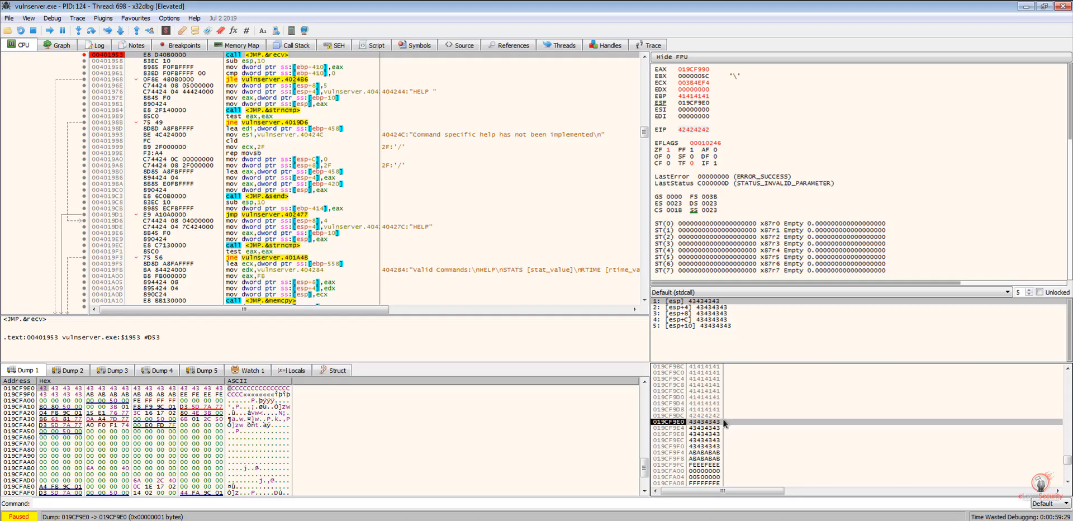
mouse_move(724, 425)
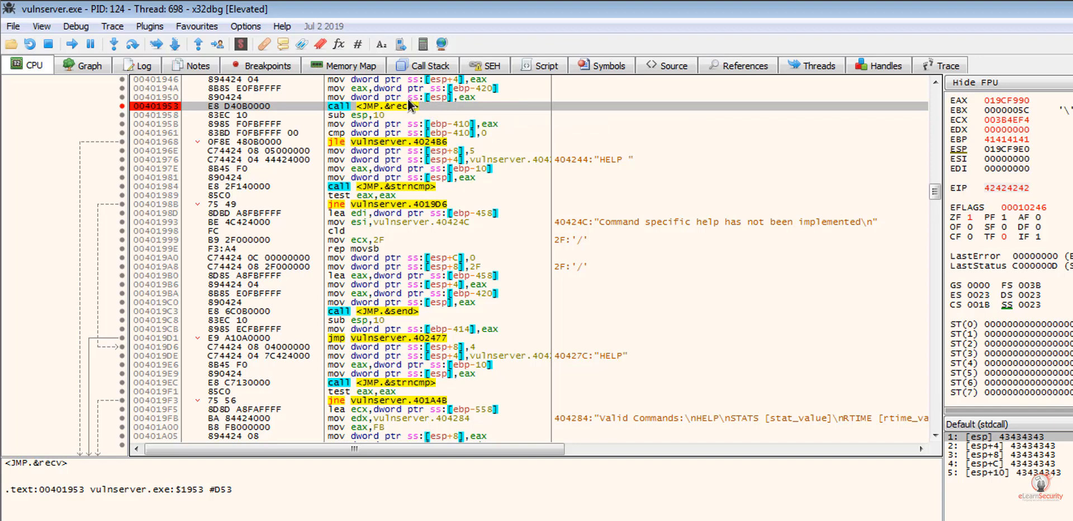
mouse_move(408, 106)
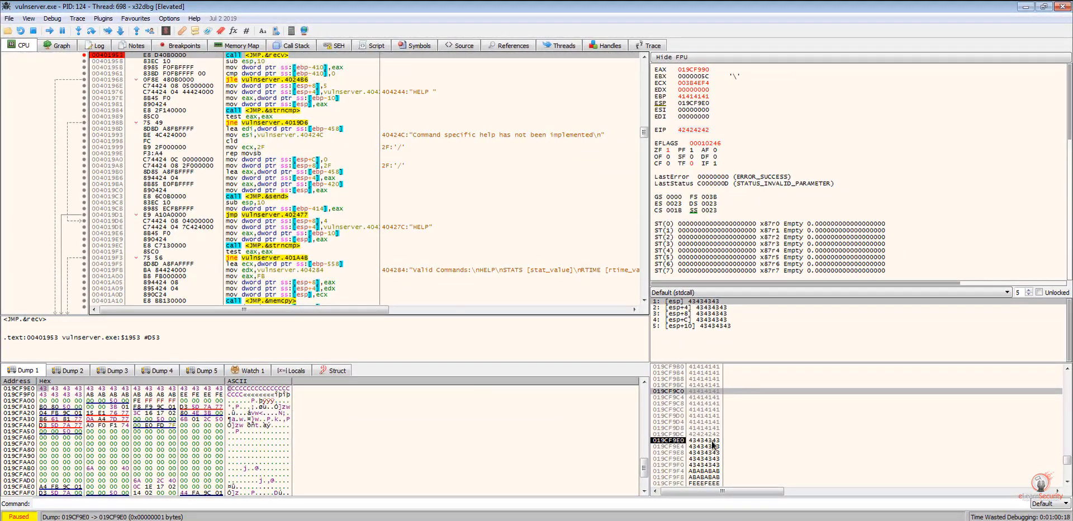
scroll("down", 3)
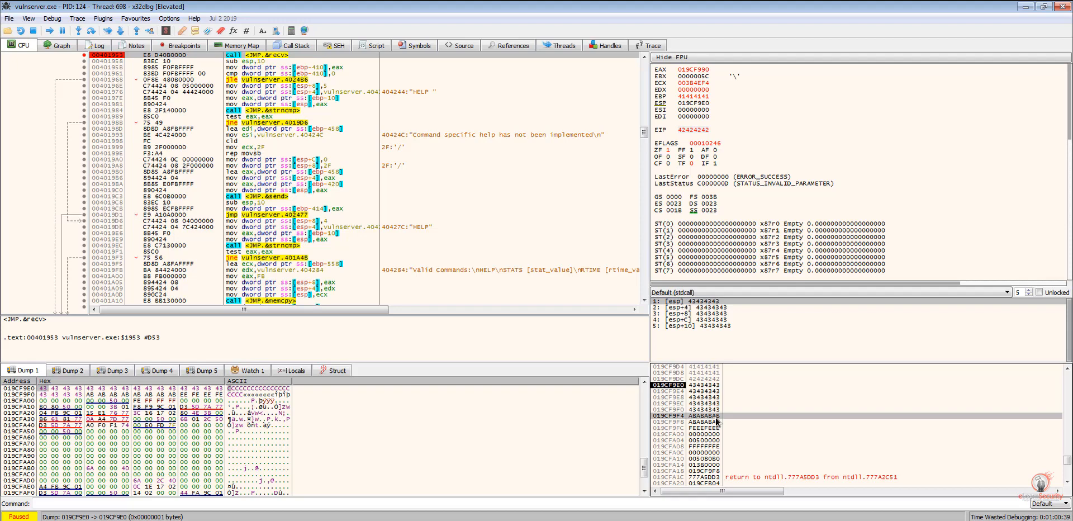
mouse_move(718, 419)
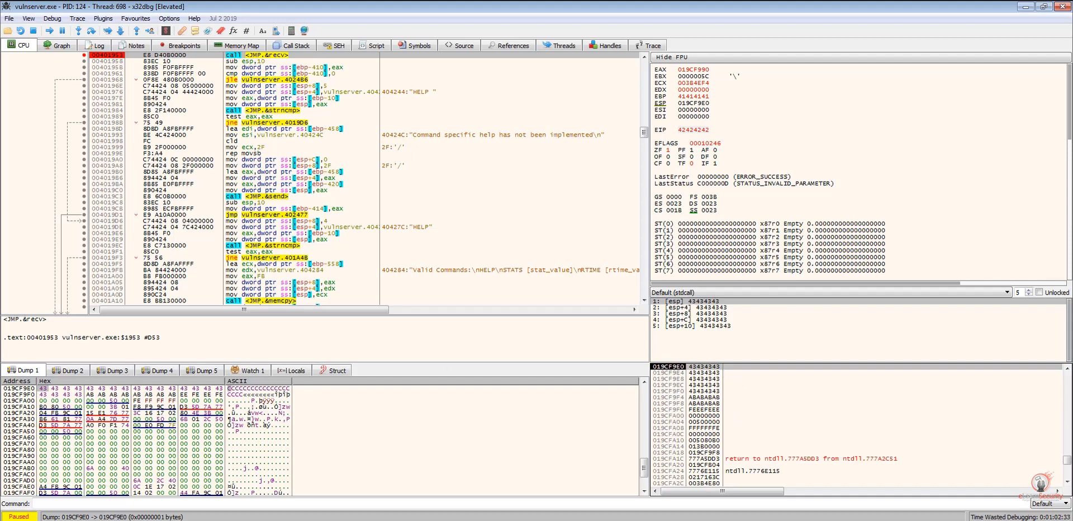
mouse_move(802, 155)
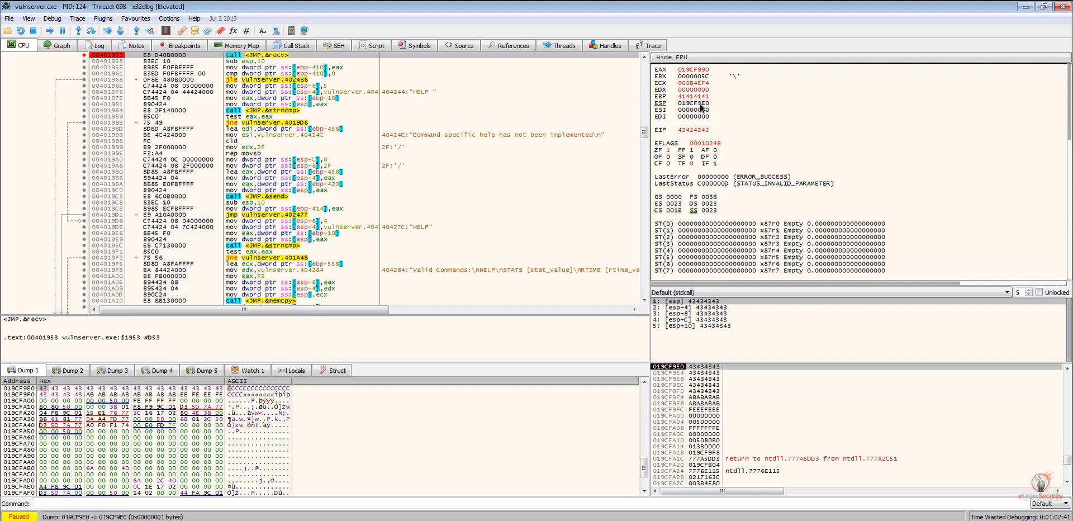
right_click(691, 103)
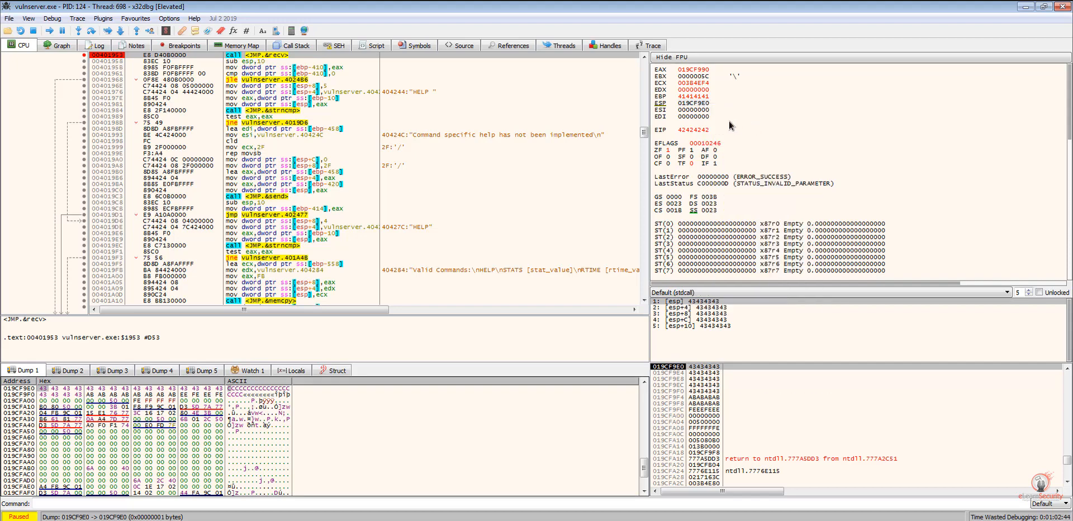
mouse_move(683, 436)
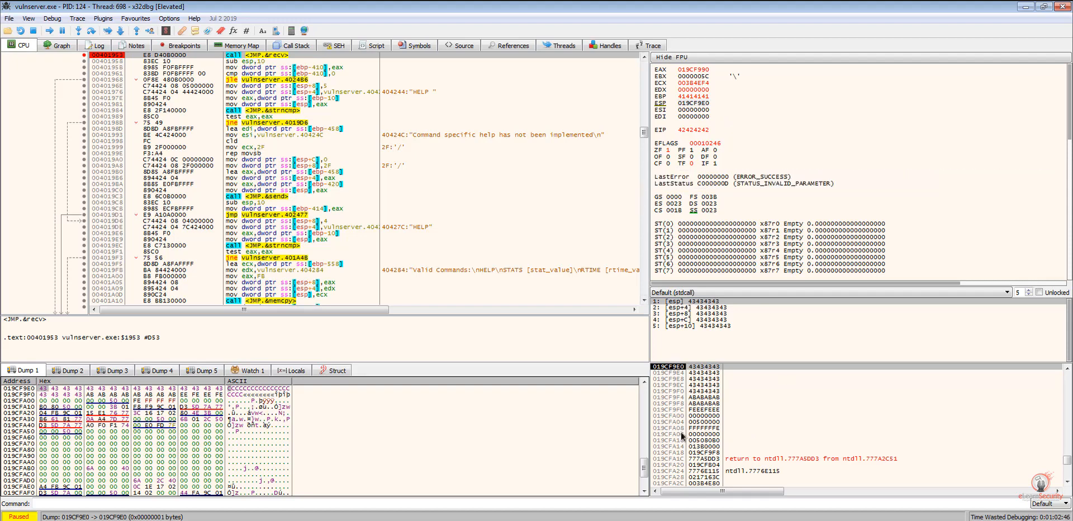
mouse_move(58, 394)
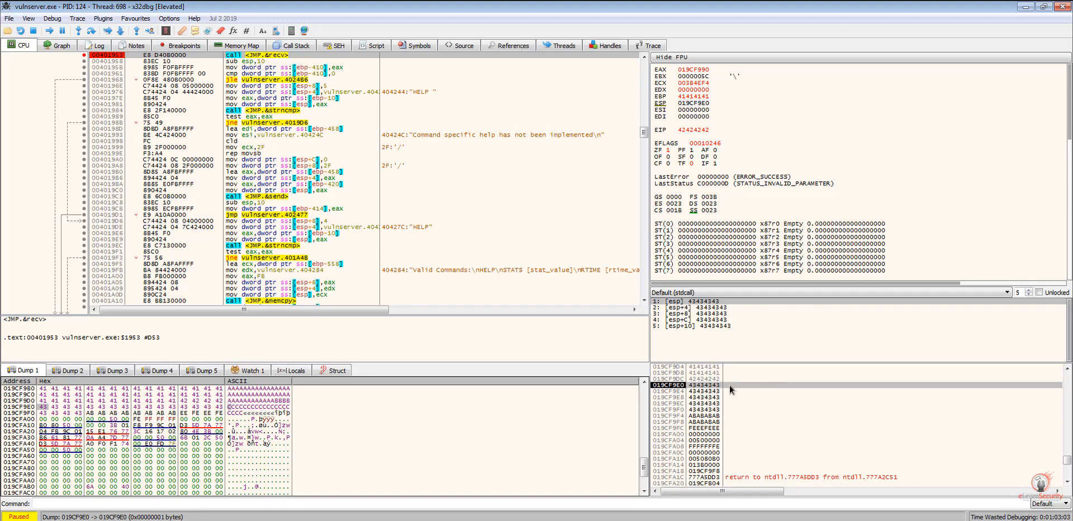
mouse_move(731, 390)
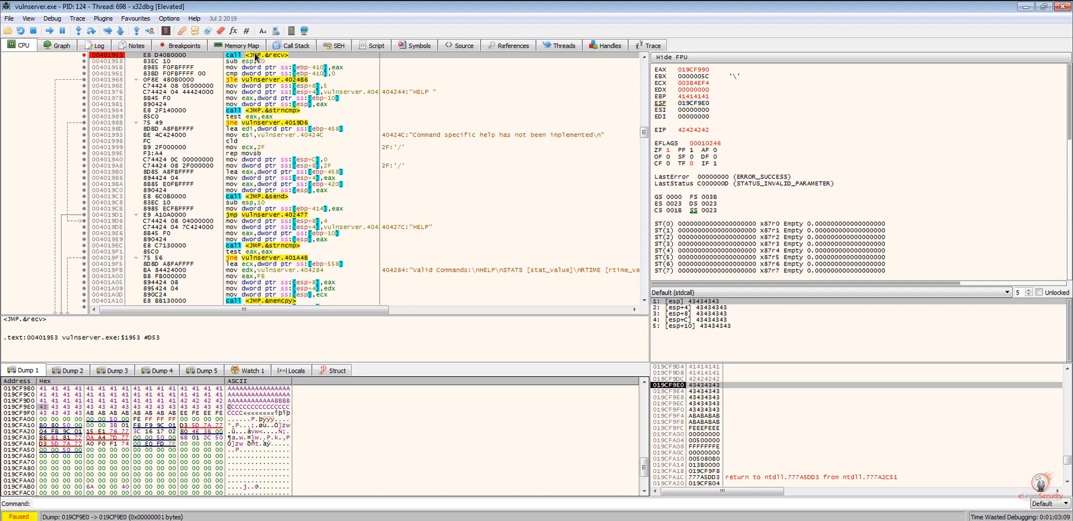
- Open the x32dbg Memory Map view listing vulnserver.exe and essfunc.dll sections
left_click(240, 45)
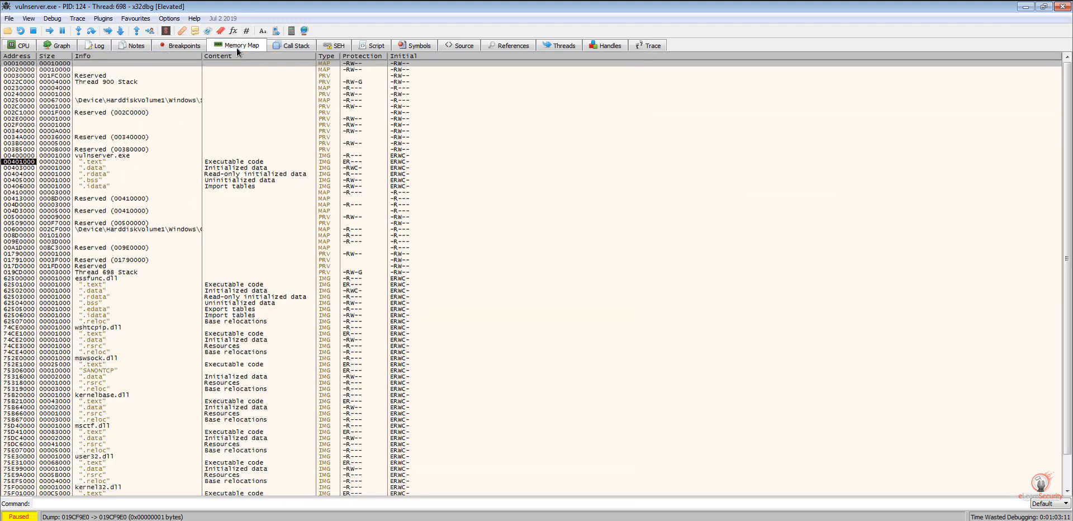
mouse_move(79, 107)
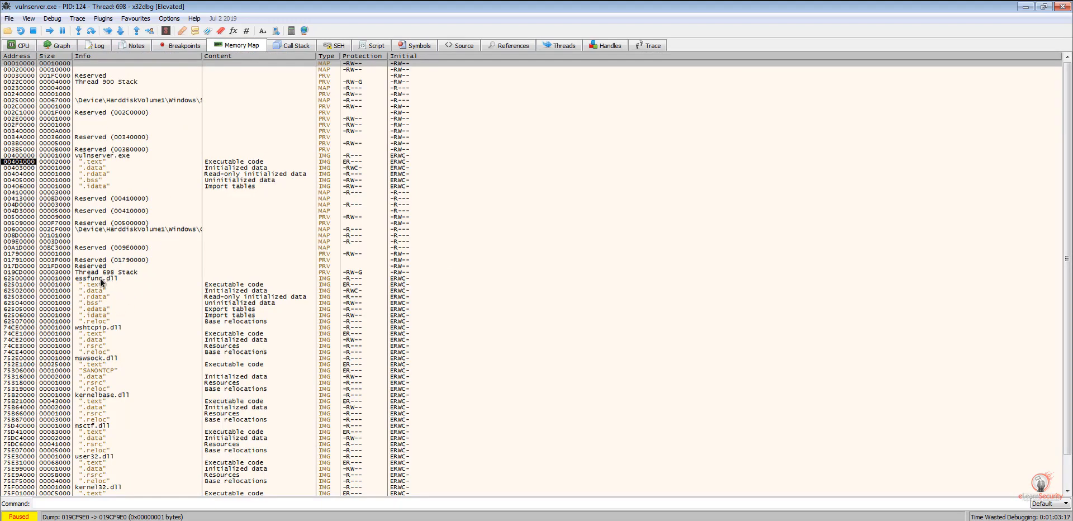
scroll("down", 3)
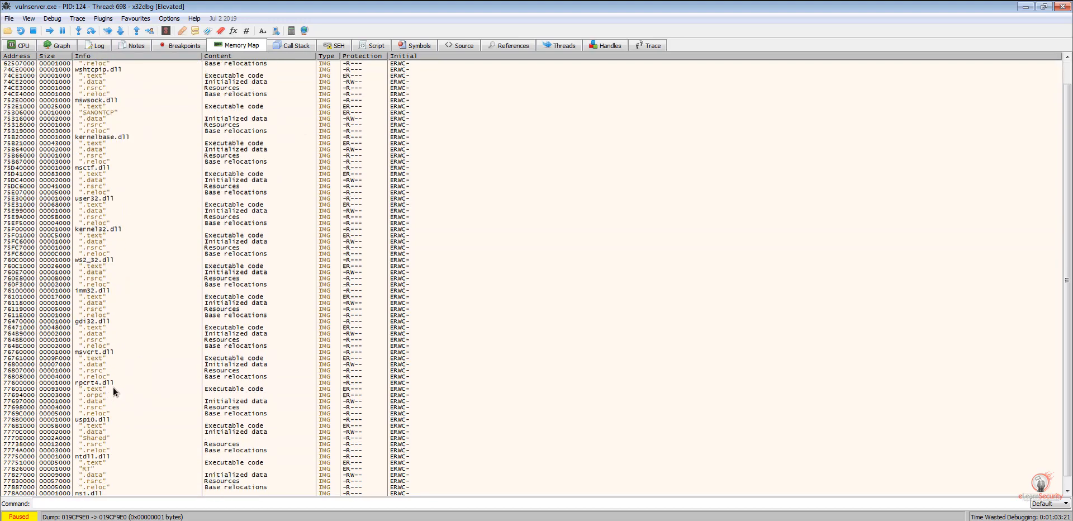
scroll("down", 3)
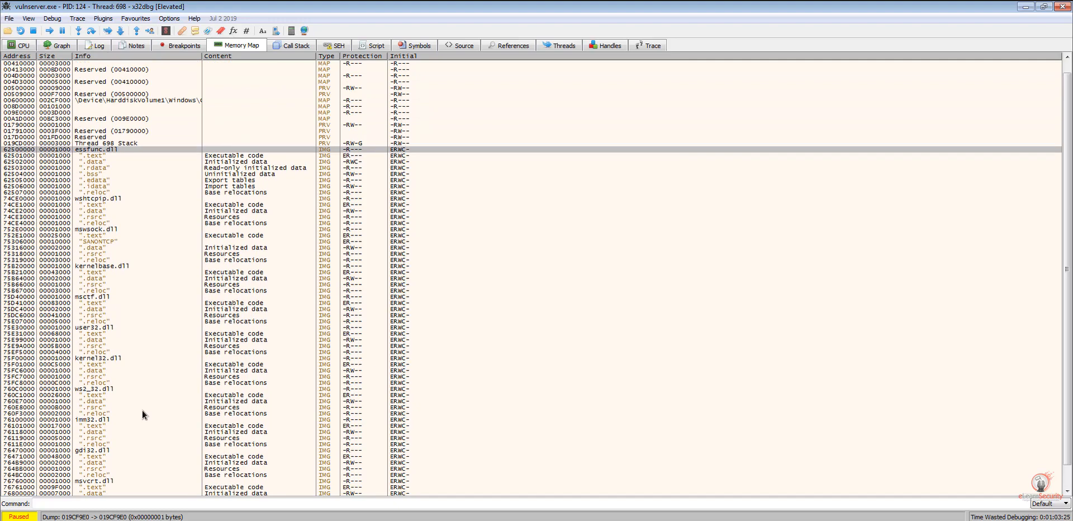
mouse_move(154, 265)
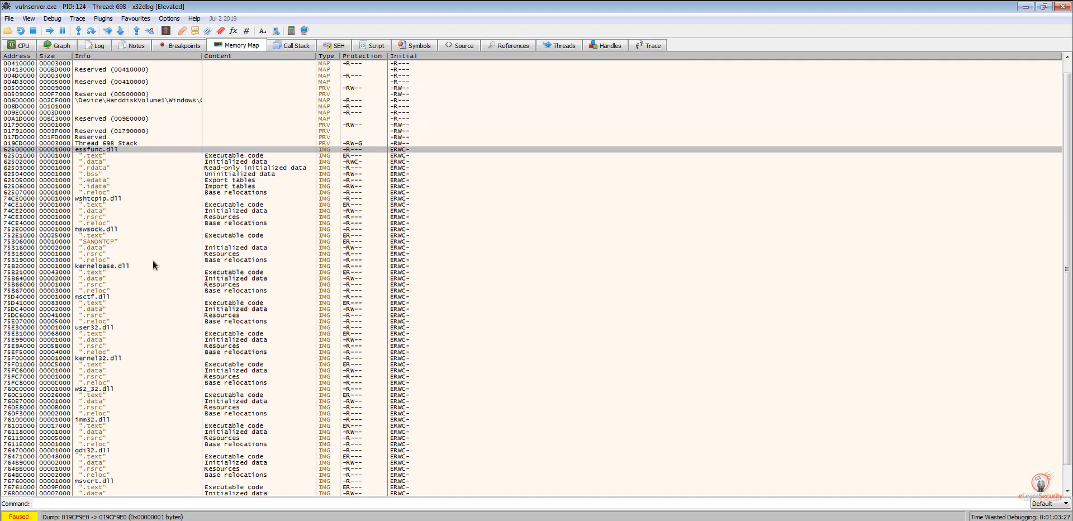
mouse_move(105, 203)
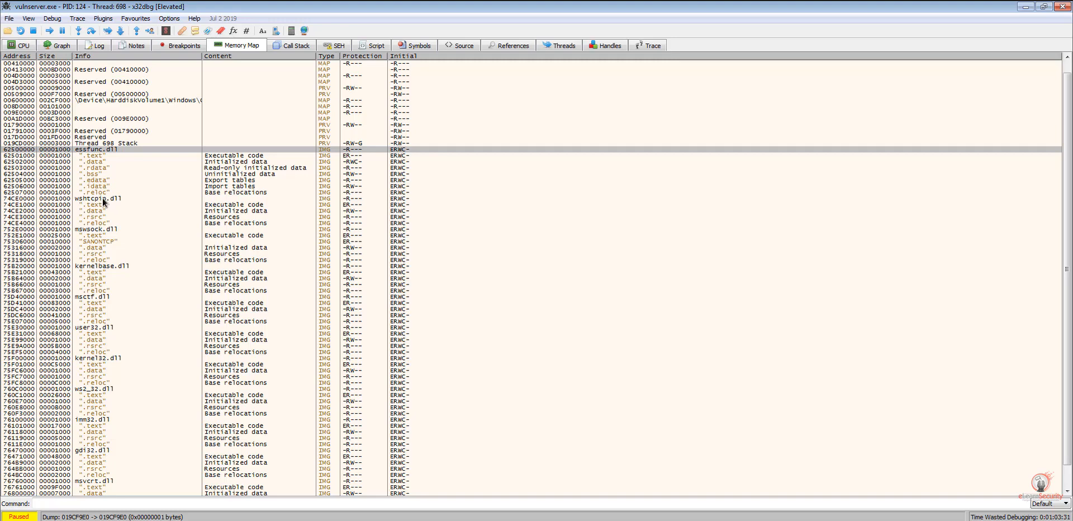
mouse_move(107, 204)
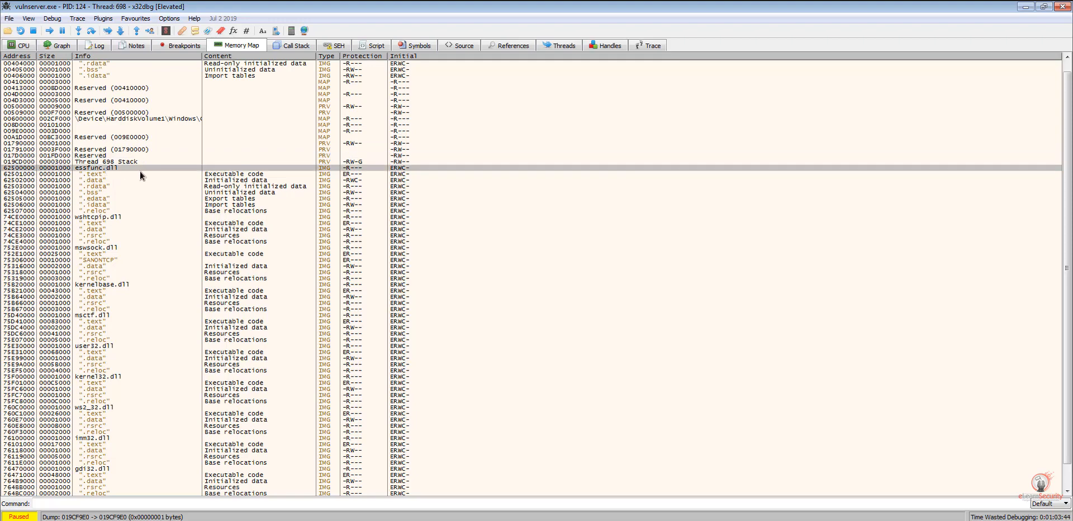
mouse_move(134, 157)
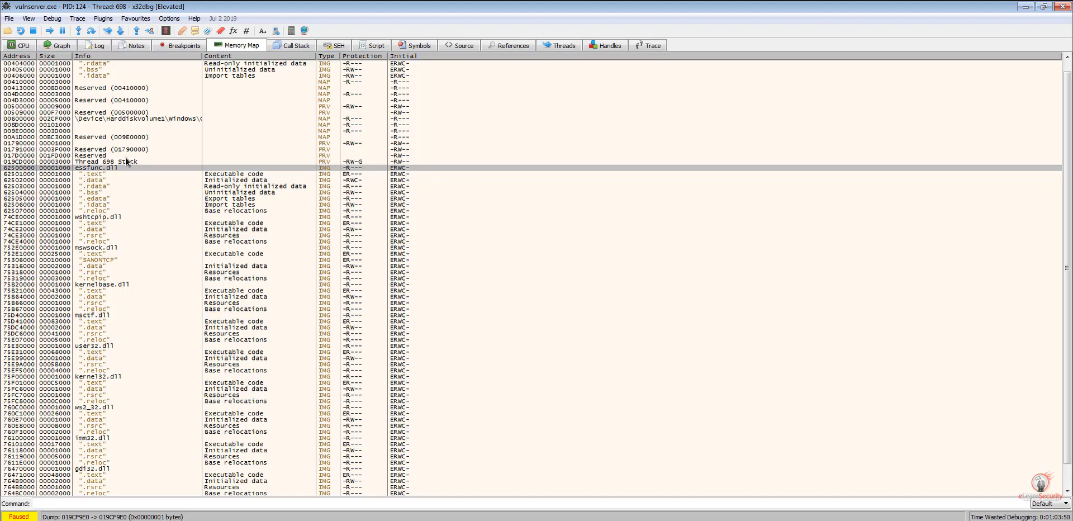
mouse_move(107, 177)
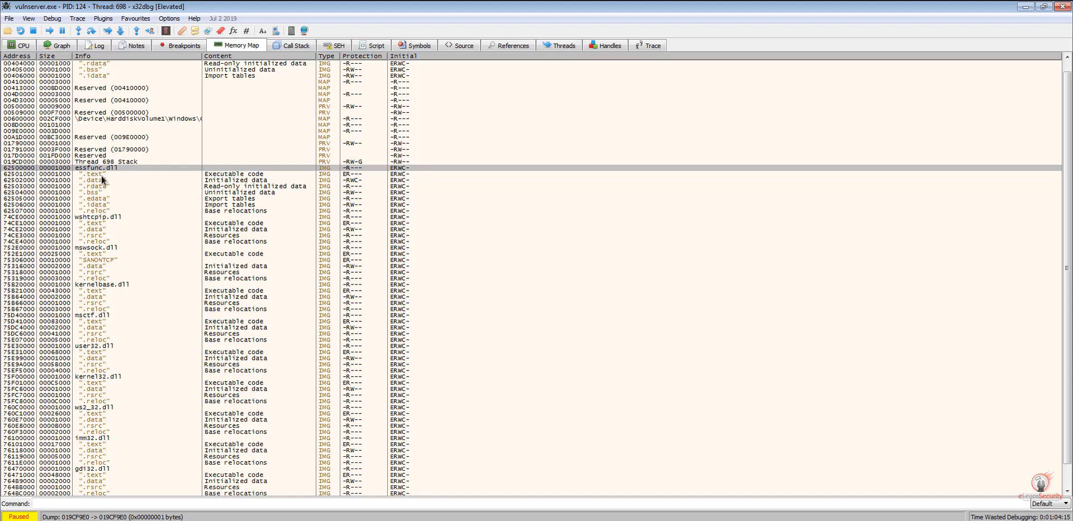
mouse_move(106, 173)
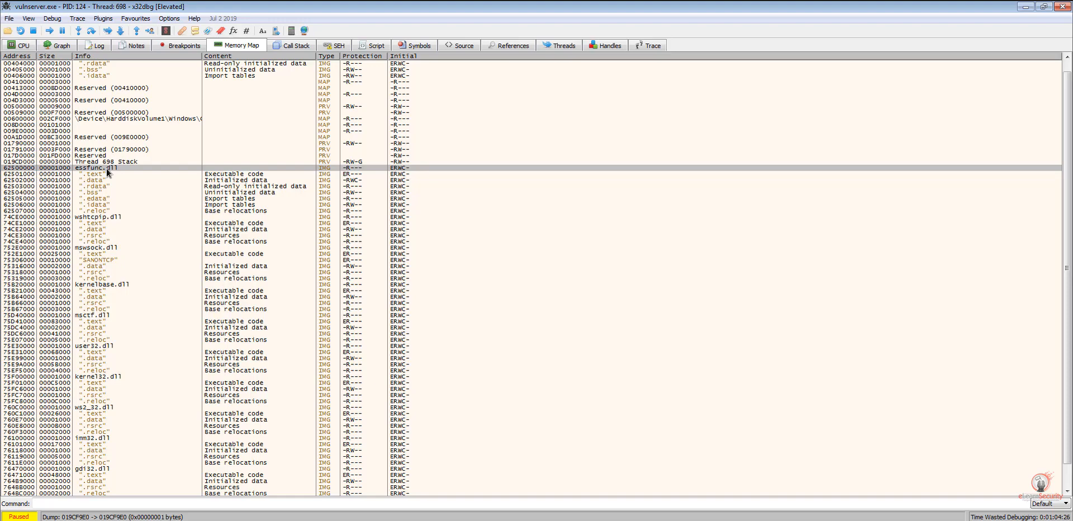
mouse_move(480, 131)
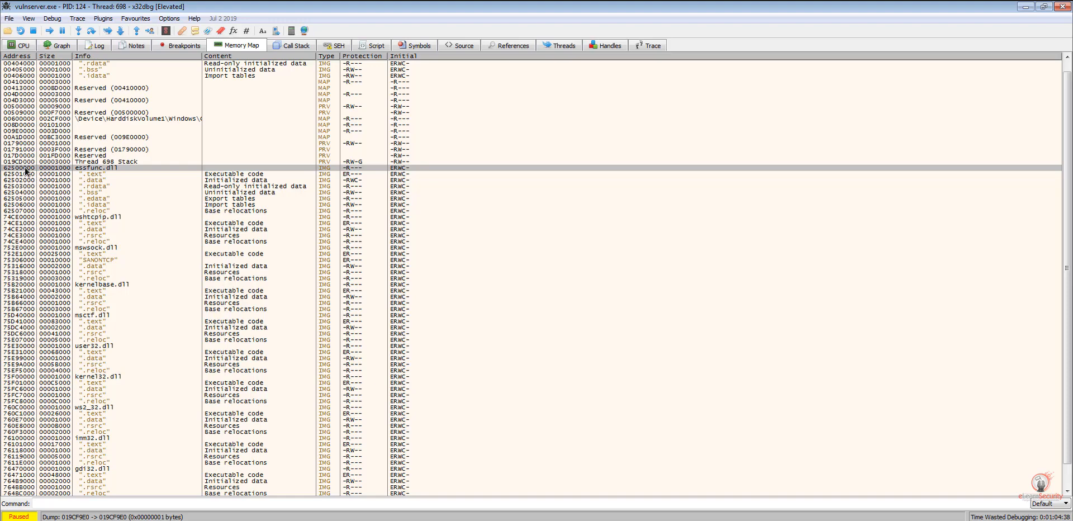
- Copy essfunc.dll's base address 62500000 from its row and switch to the Log tab
right_click(21, 168)
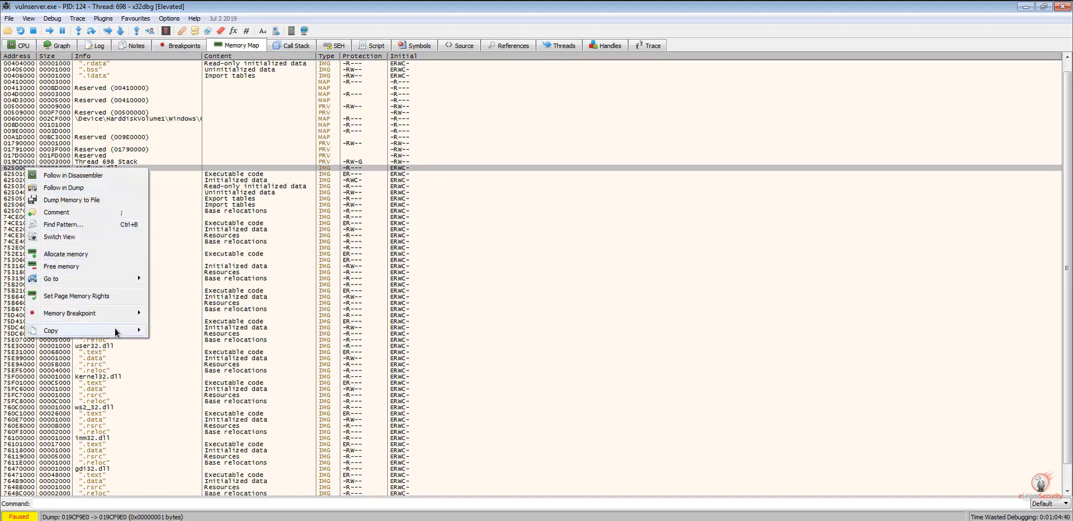
mouse_move(50, 330)
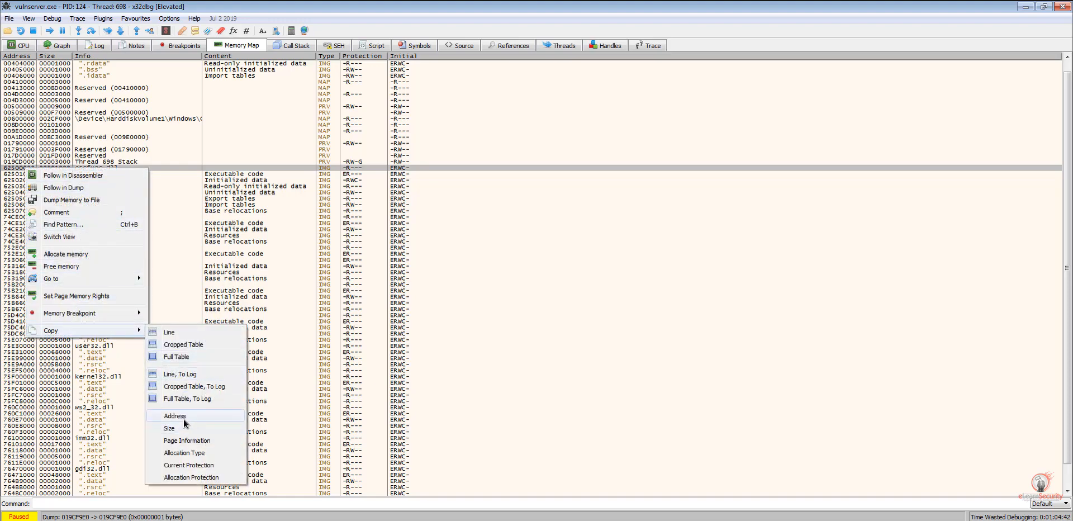
left_click(174, 415)
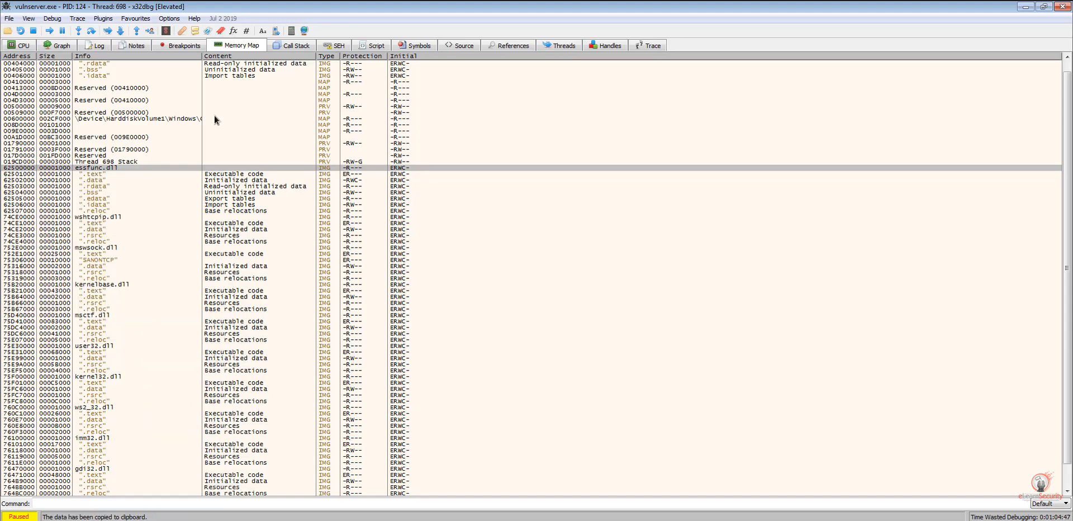
left_click(95, 45)
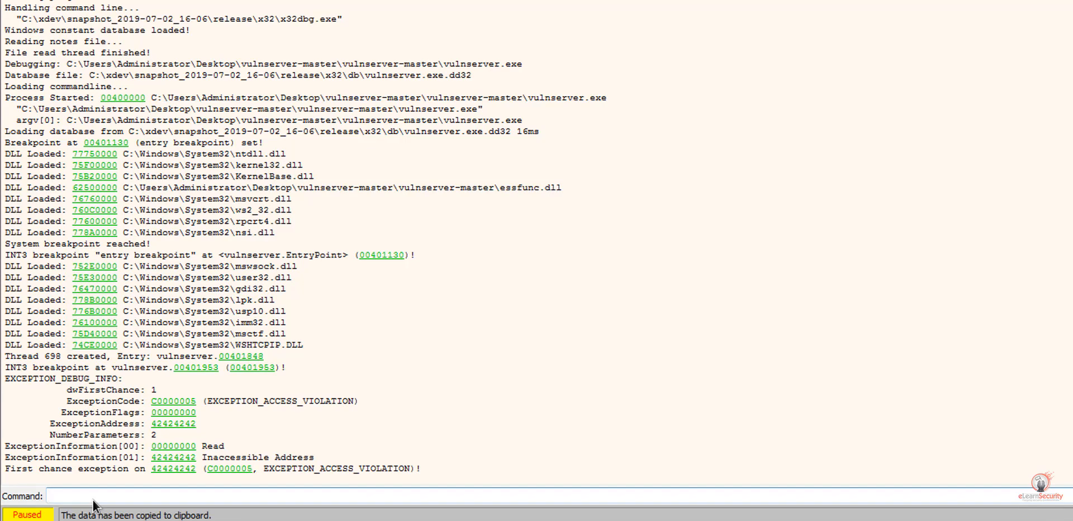
- Run imageinfo on essfunc.dll's base address and highlight DLL Characteristics showing 0x0
left_click(273, 495)
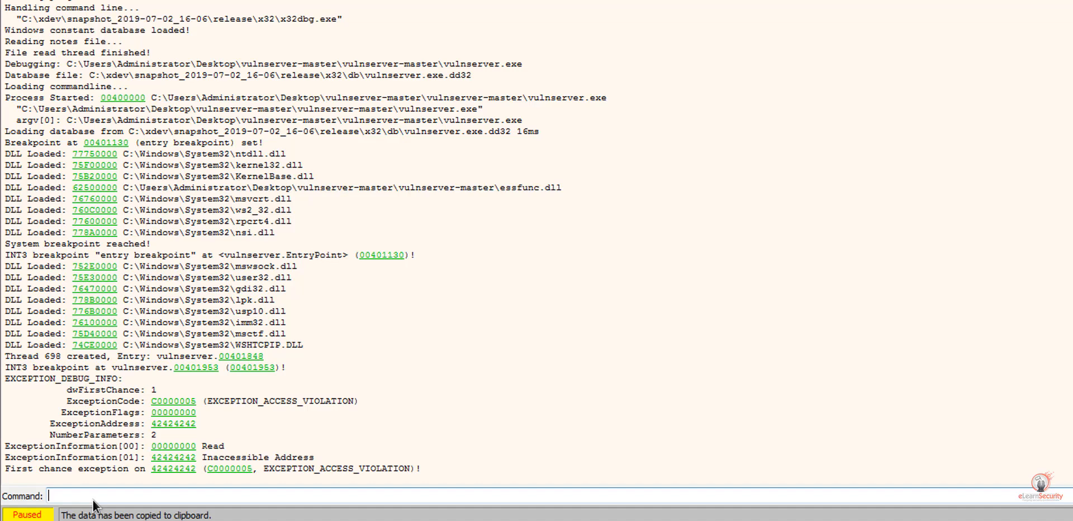
type("imageinfo")
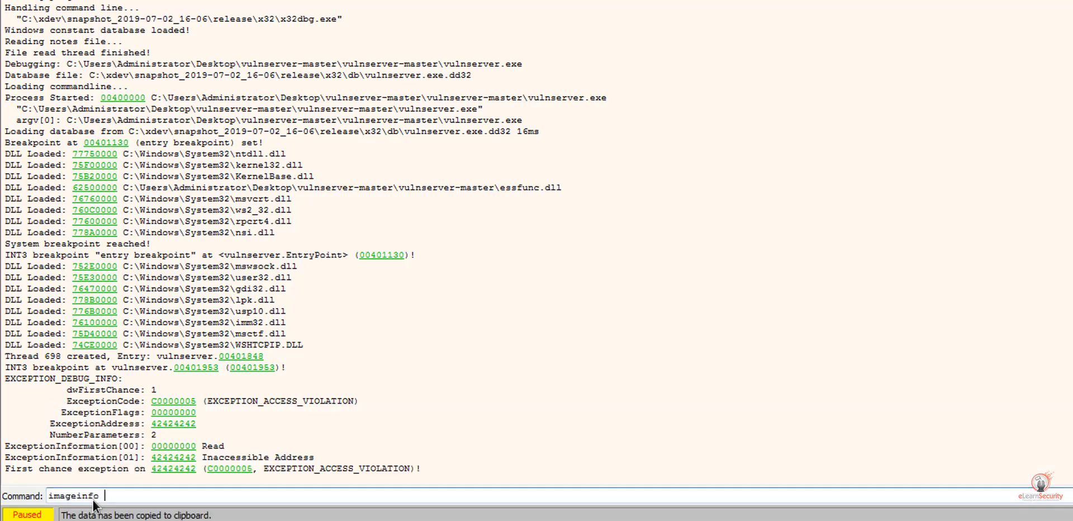
type("62600000")
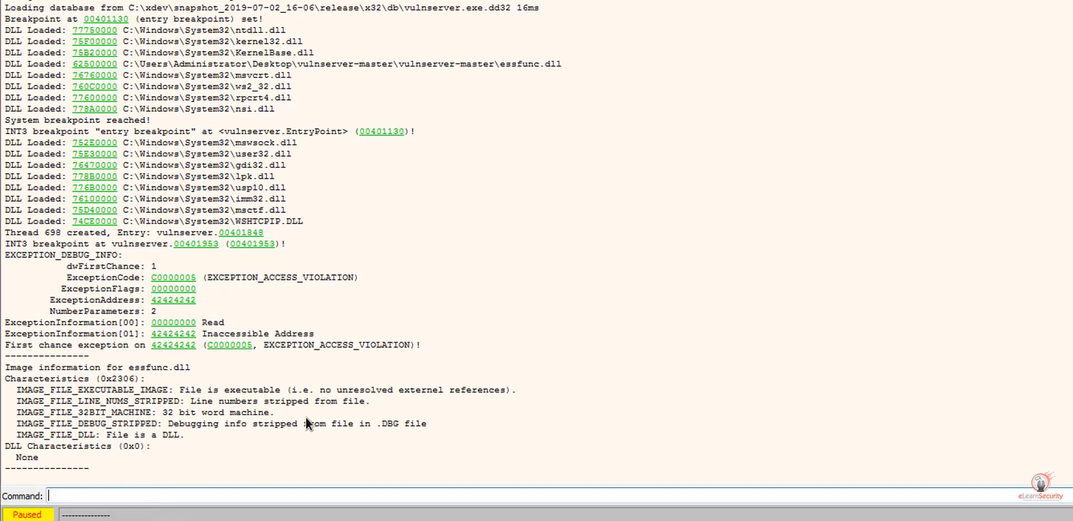
mouse_move(316, 436)
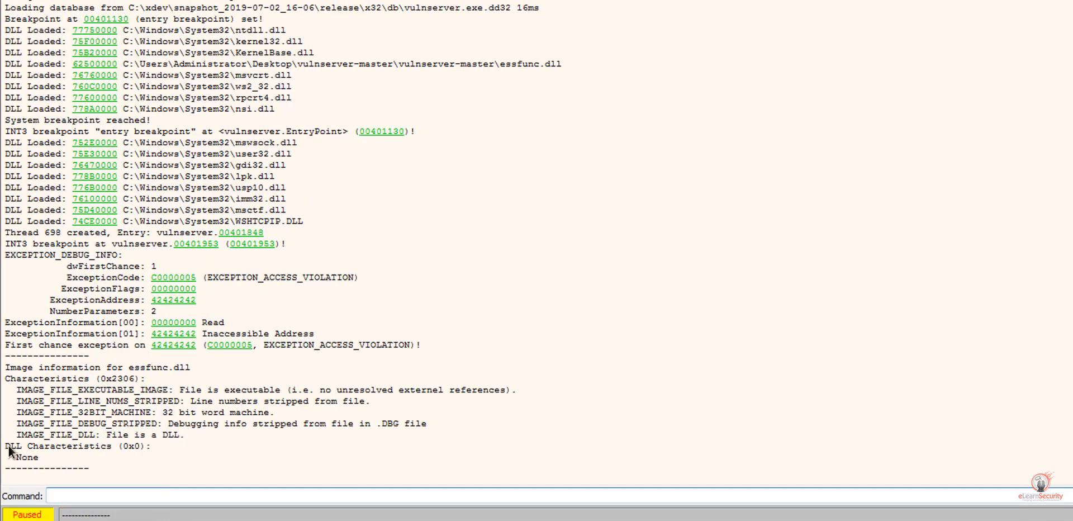
left_click(76, 445)
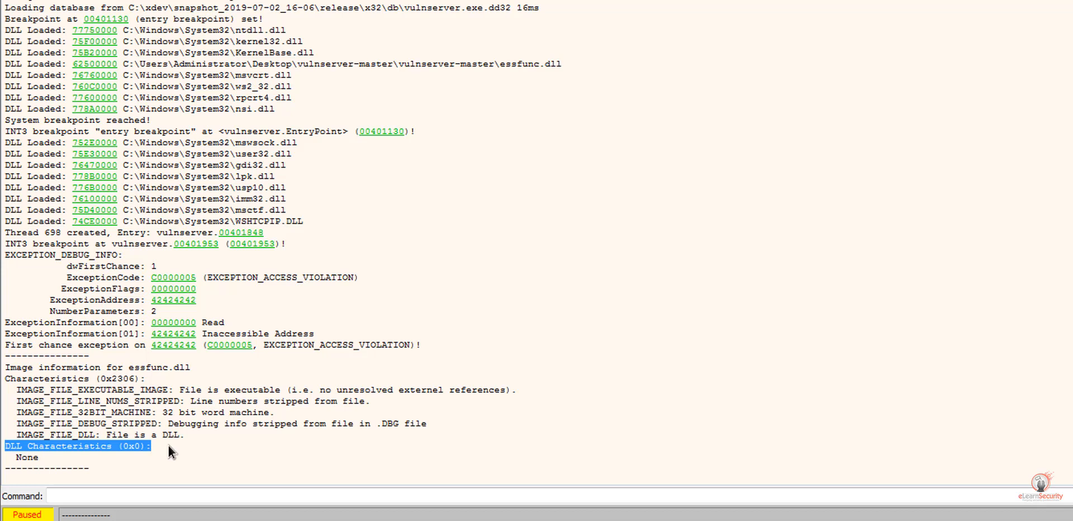
mouse_move(73, 496)
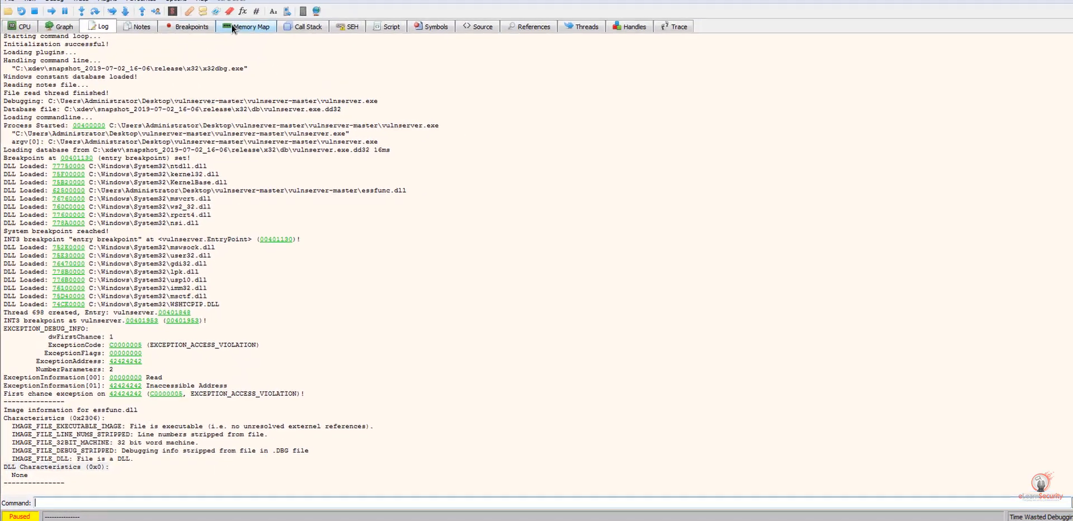
- Switch back to the Memory Map with essfunc.dll's ER--- .text section
left_click(245, 26)
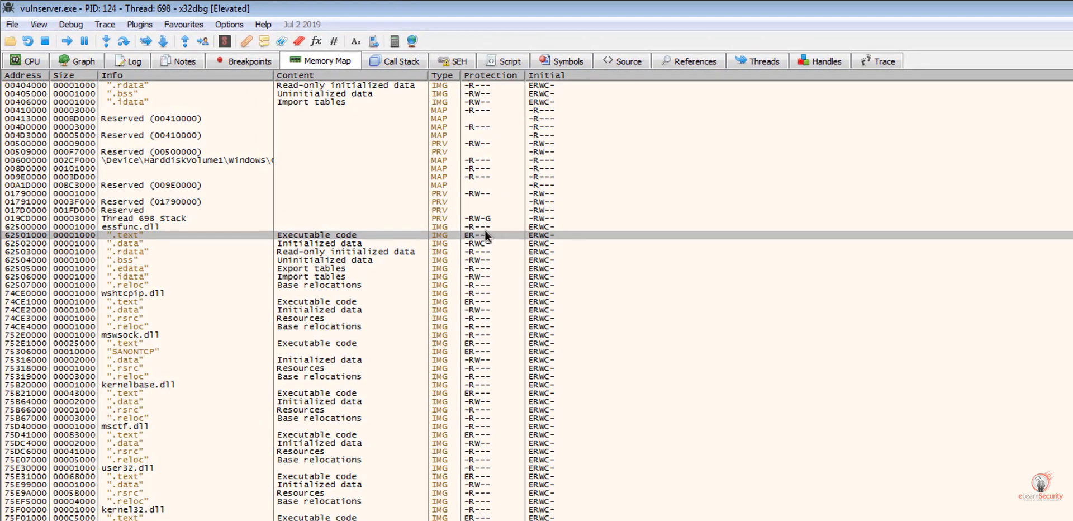
mouse_move(484, 251)
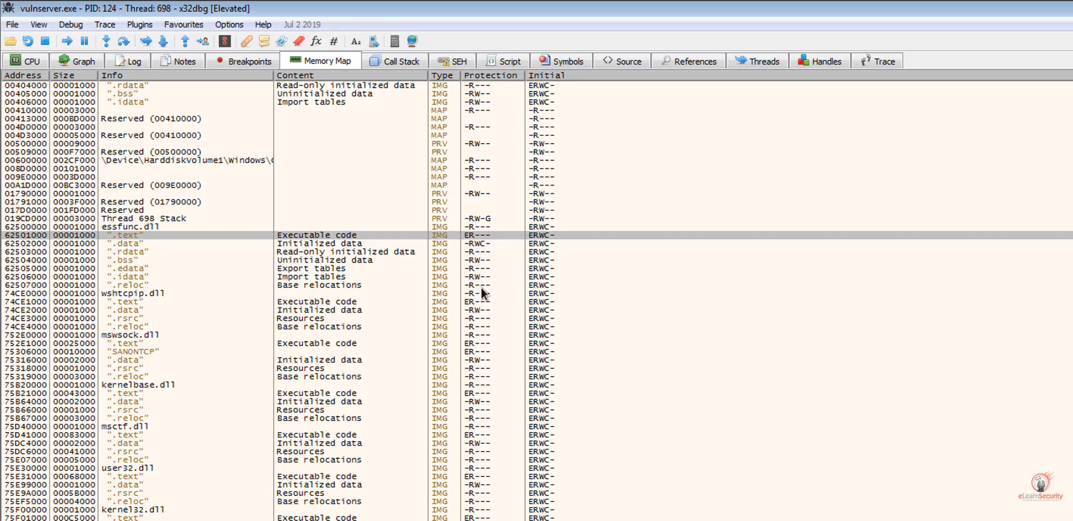
mouse_move(349, 297)
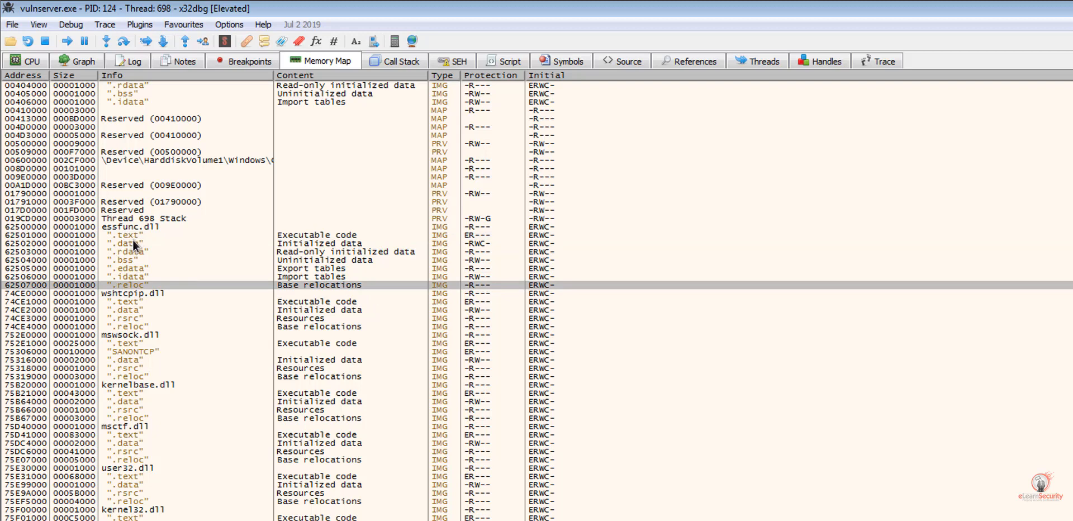
mouse_move(485, 286)
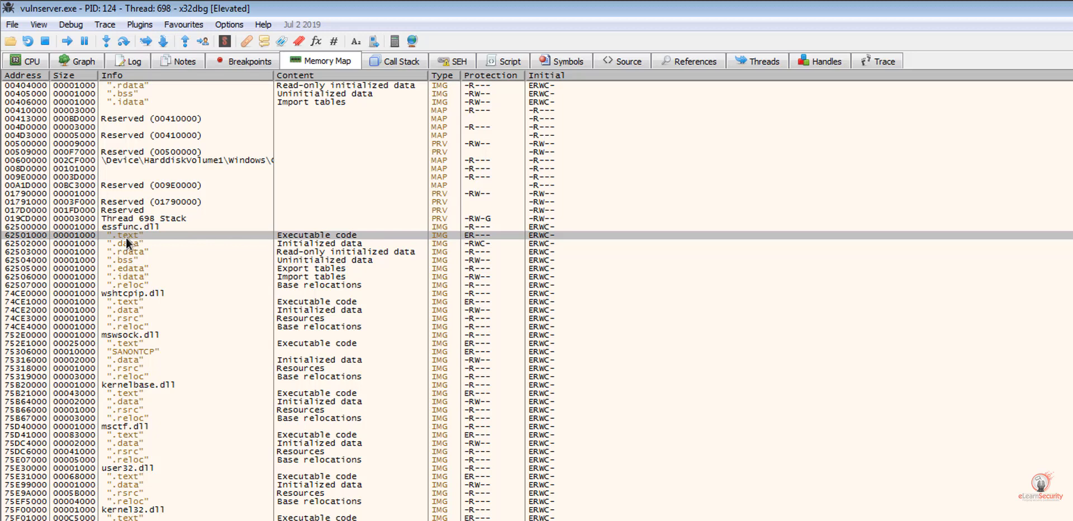
- Open essfunc.dll's .text section in the disassembly at 62501000
double_click(122, 235)
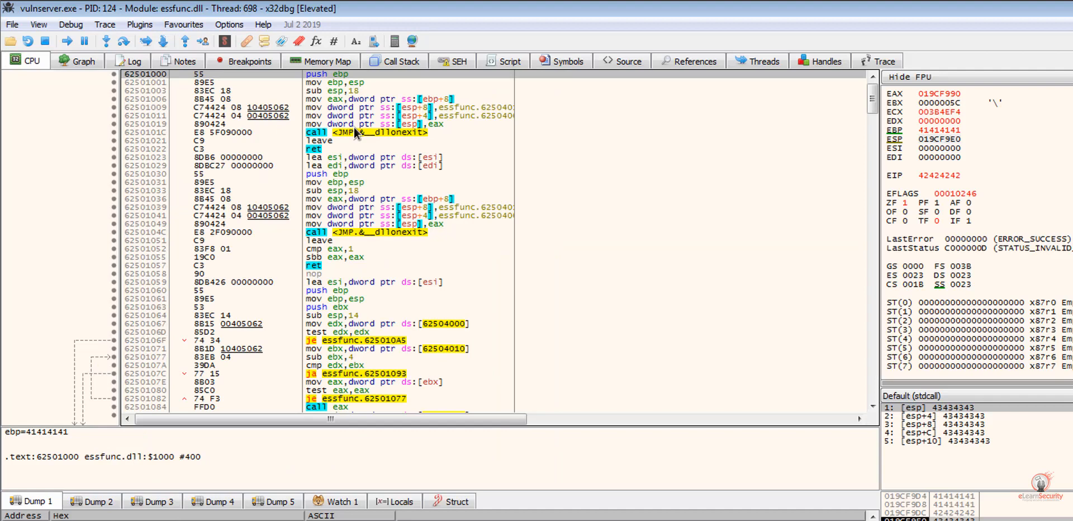
mouse_move(305, 140)
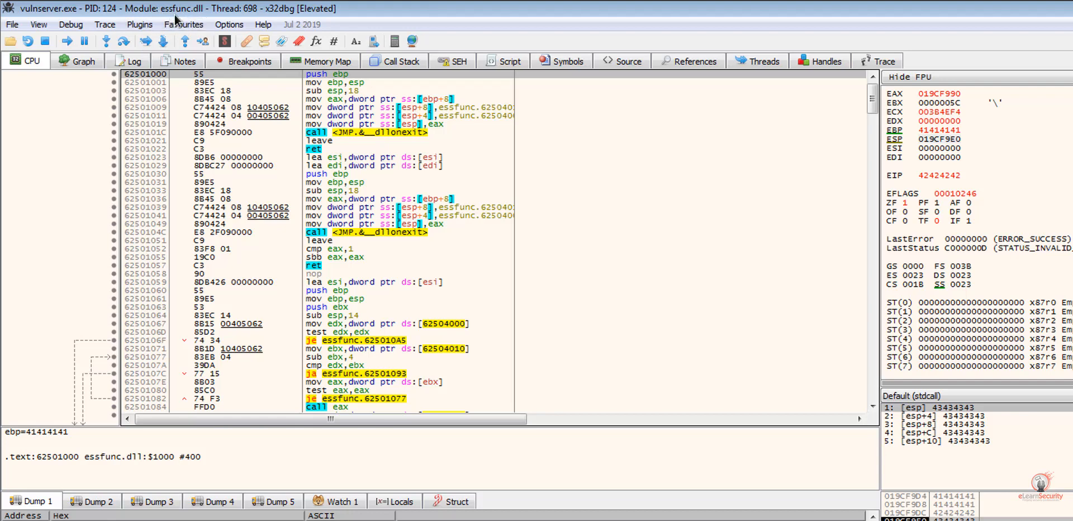
mouse_move(201, 18)
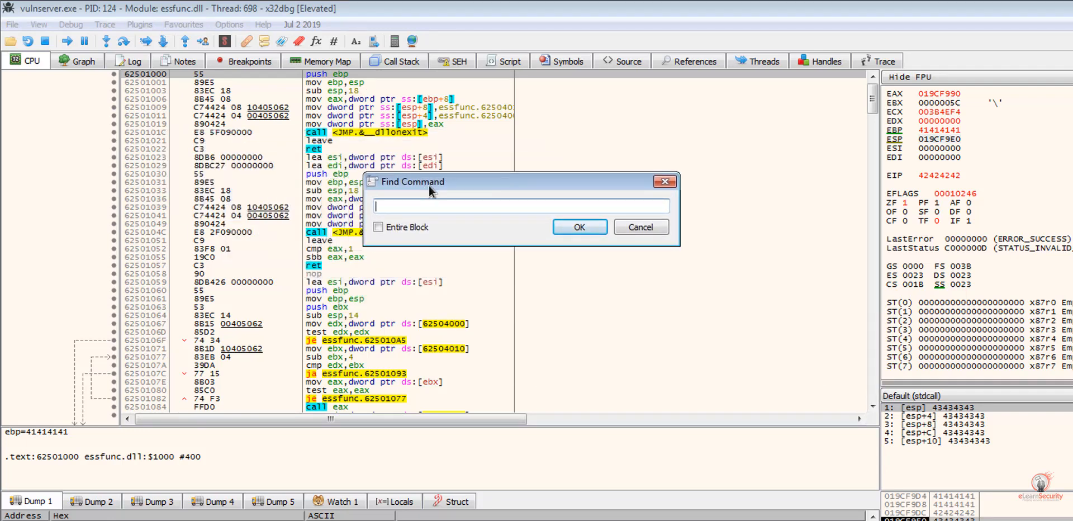
- Search essfunc.dll's code for JMP ESP, with the first hit at 625011AF
type("JMP ESP")
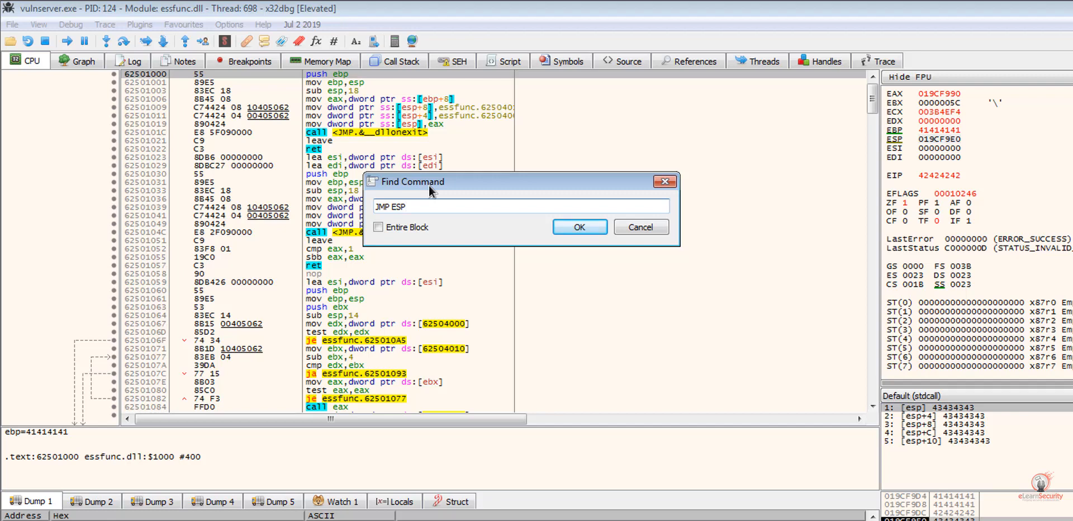
mouse_move(582, 256)
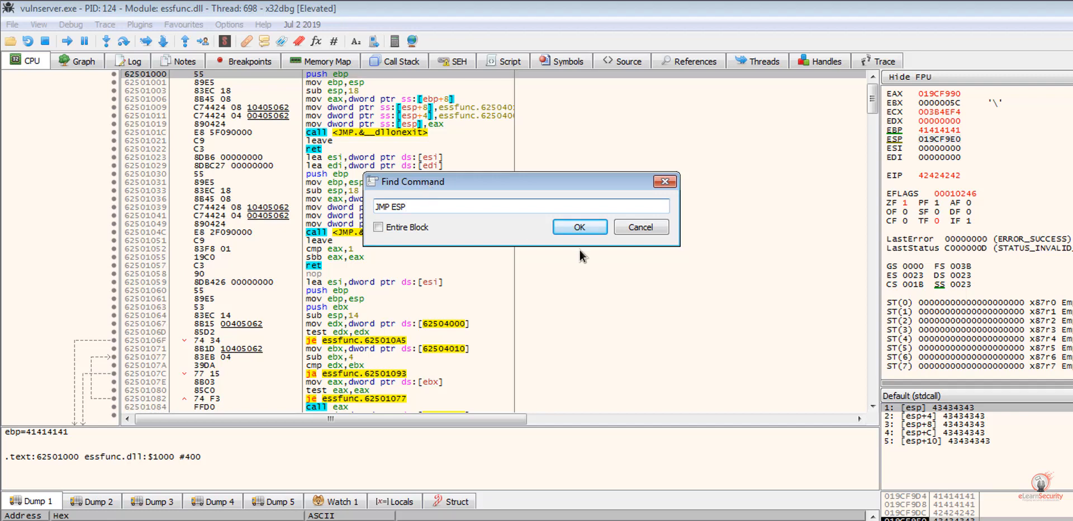
left_click(579, 226)
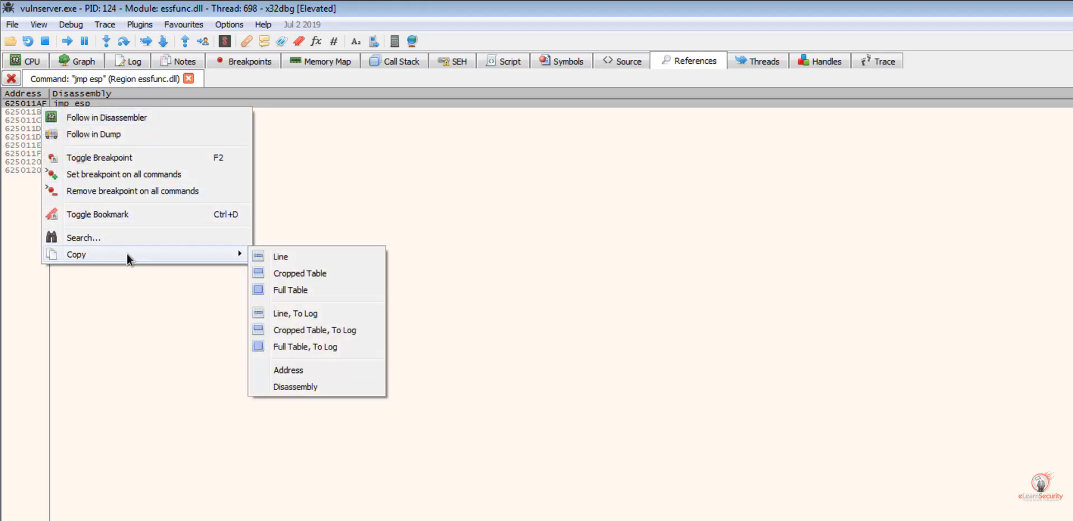
mouse_move(236, 265)
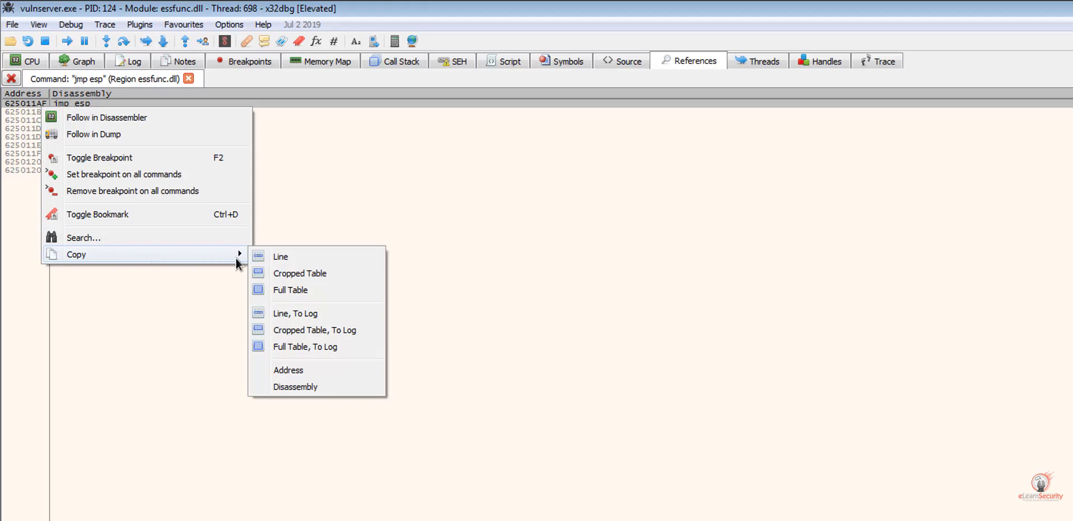
- Copy the first JMP ESP address 625011AF and view it in the disassembly
left_click(288, 369)
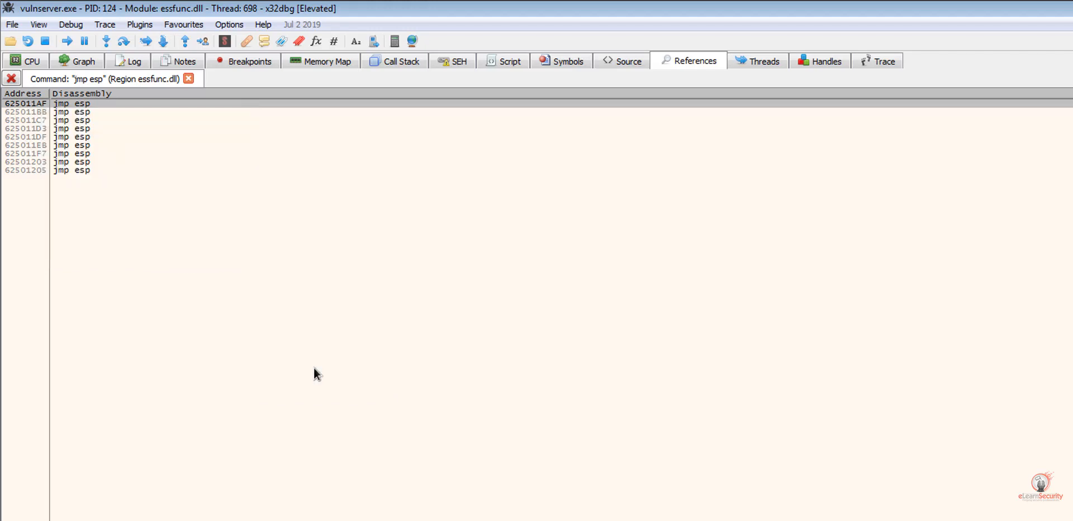
mouse_move(73, 181)
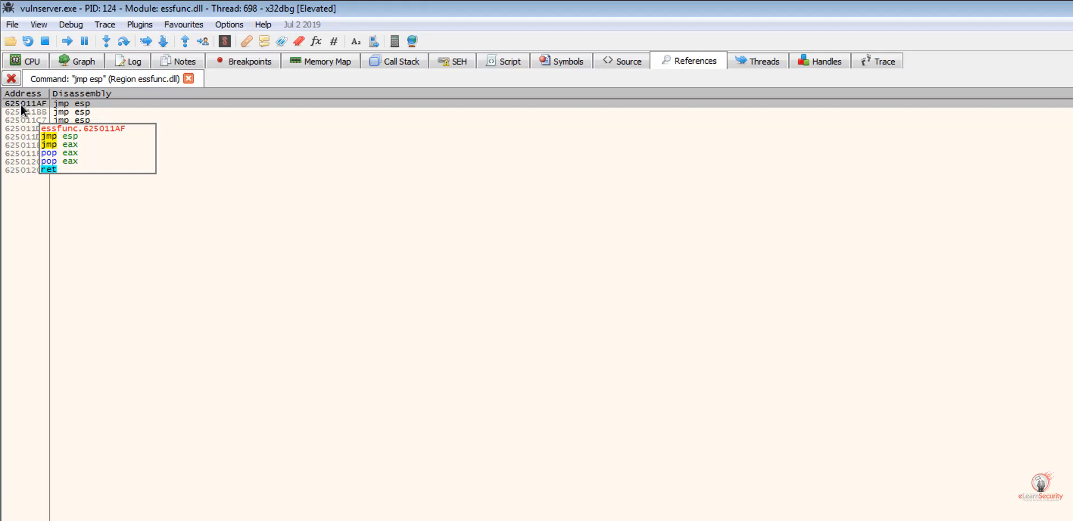
left_click(25, 103)
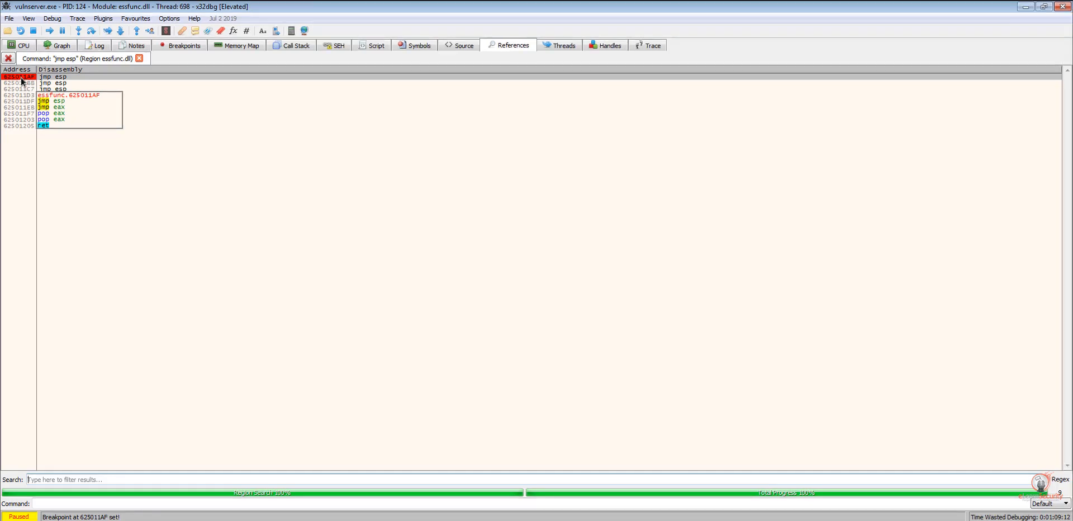
left_click(20, 46)
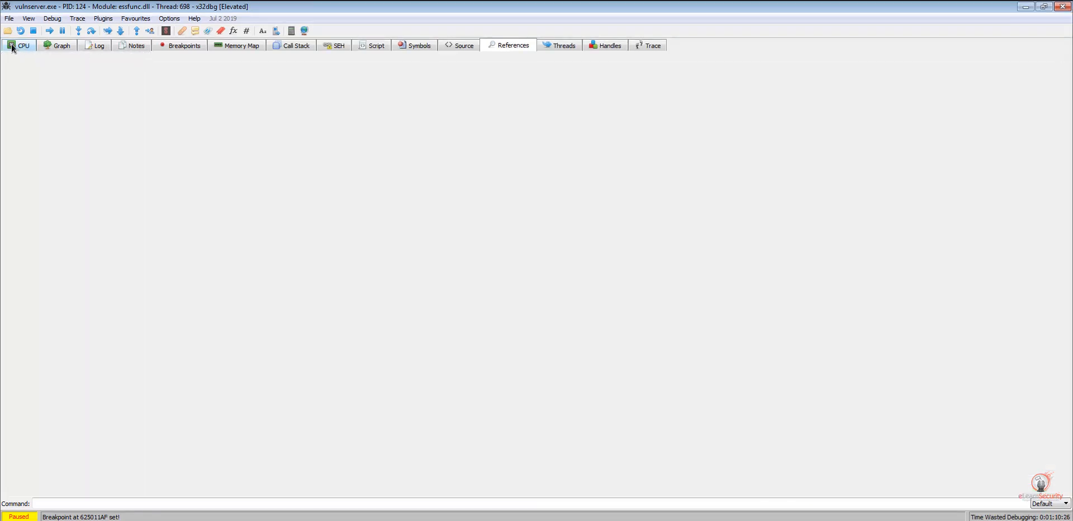
- Replace 'B' * 4 in reuse.py with '\xaf\x11\x50\x62', commented # JMP ESP @ 625011AF
left_click(23, 45)
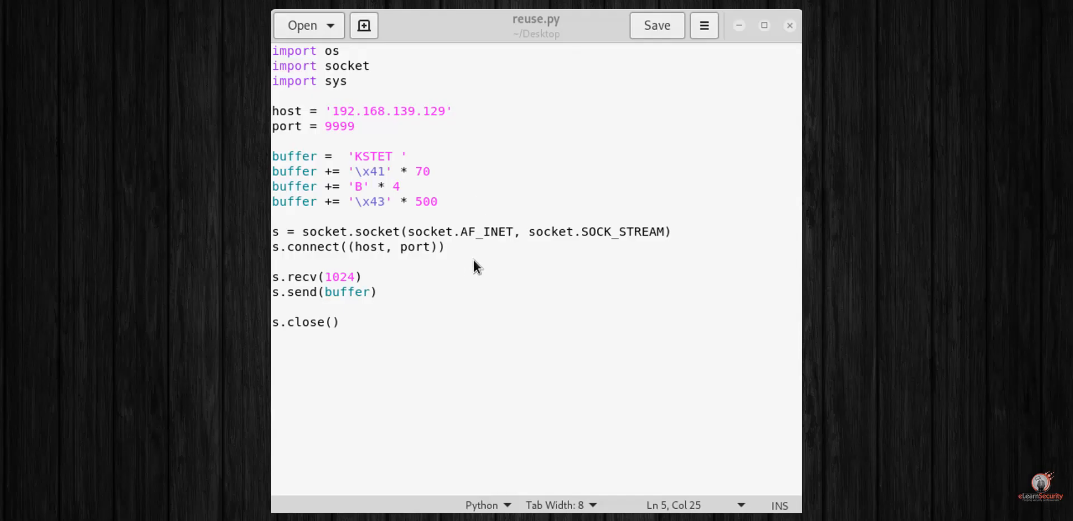
mouse_move(409, 189)
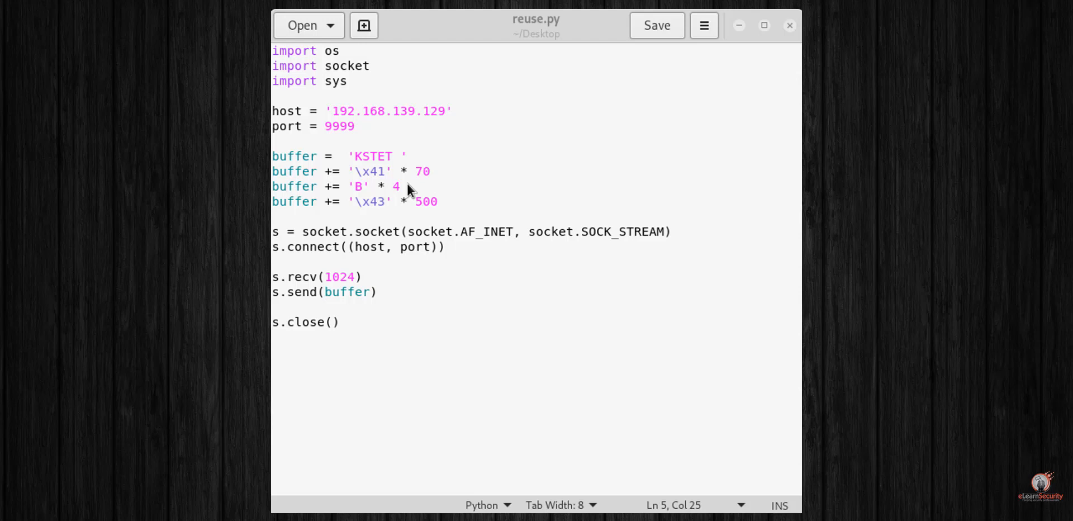
left_click_drag(345, 186, 399, 186)
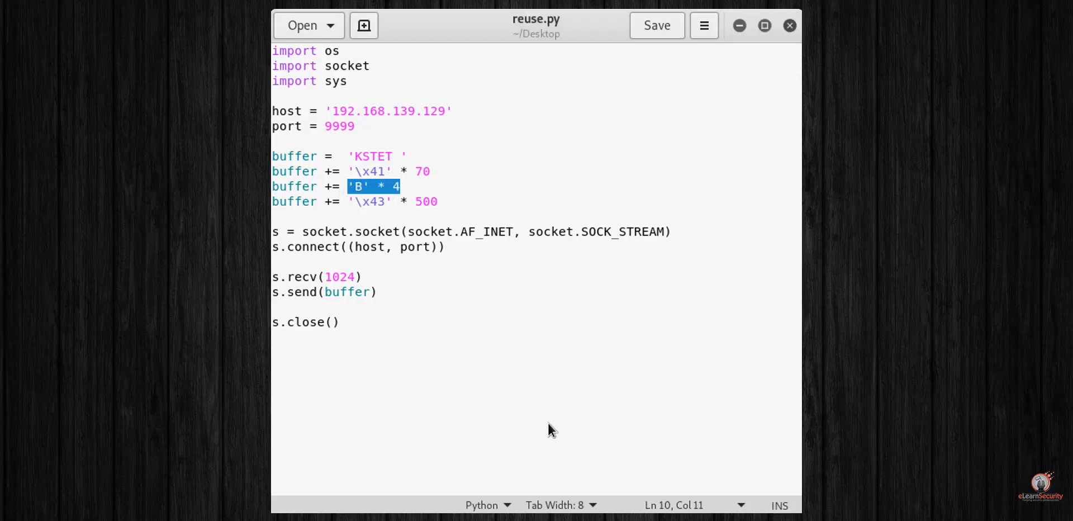
type("625011AF")
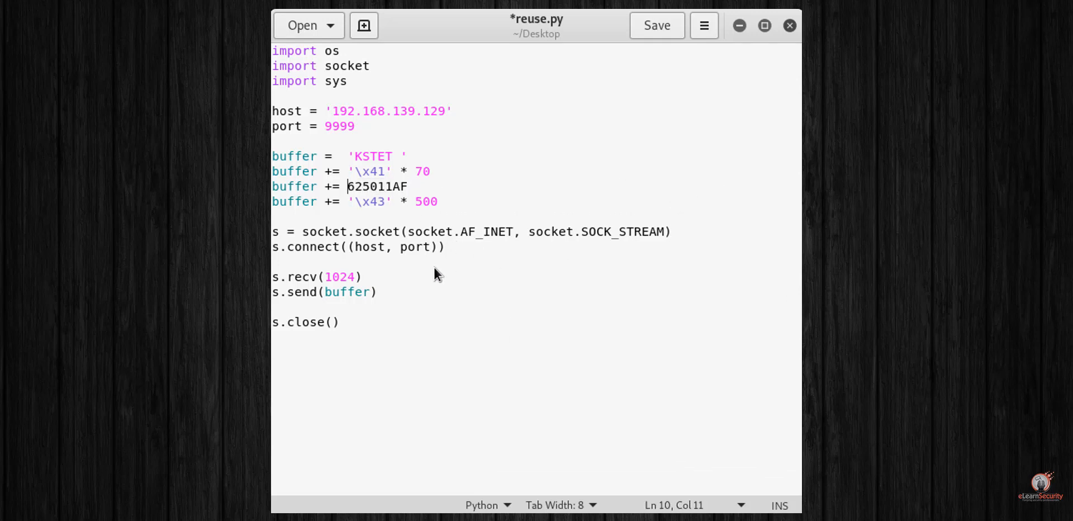
type("'")
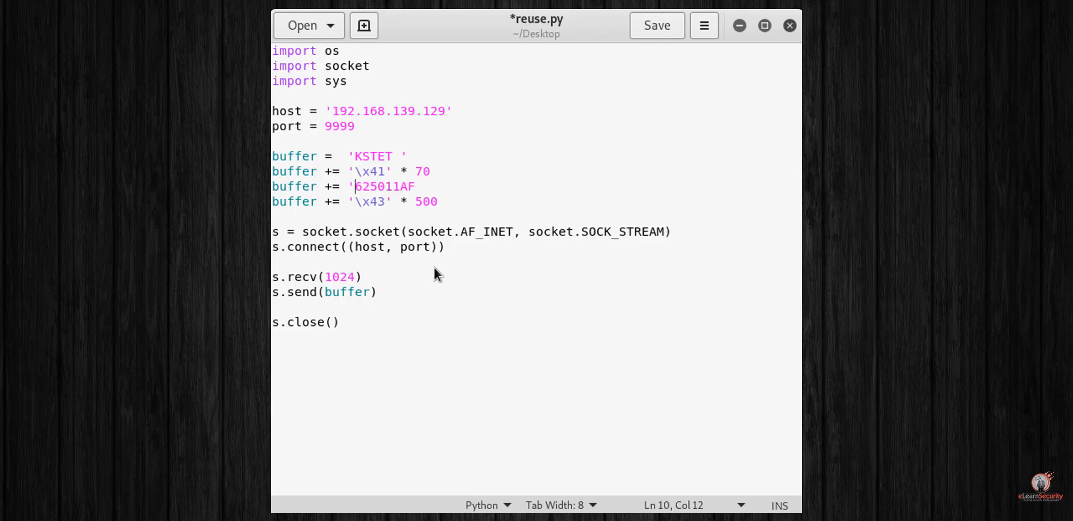
type("\\xaf\\x11\\x50\\x62")
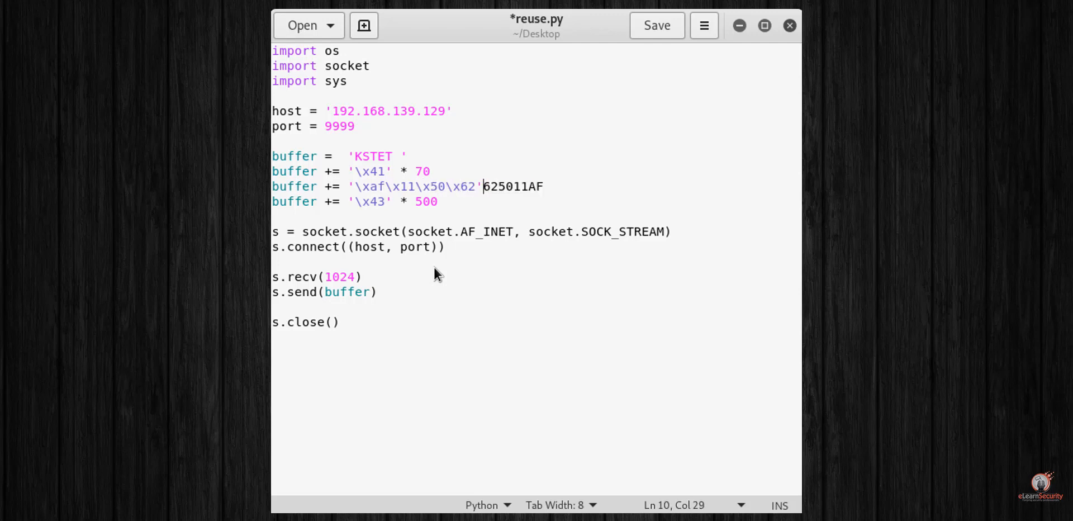
type("# J")
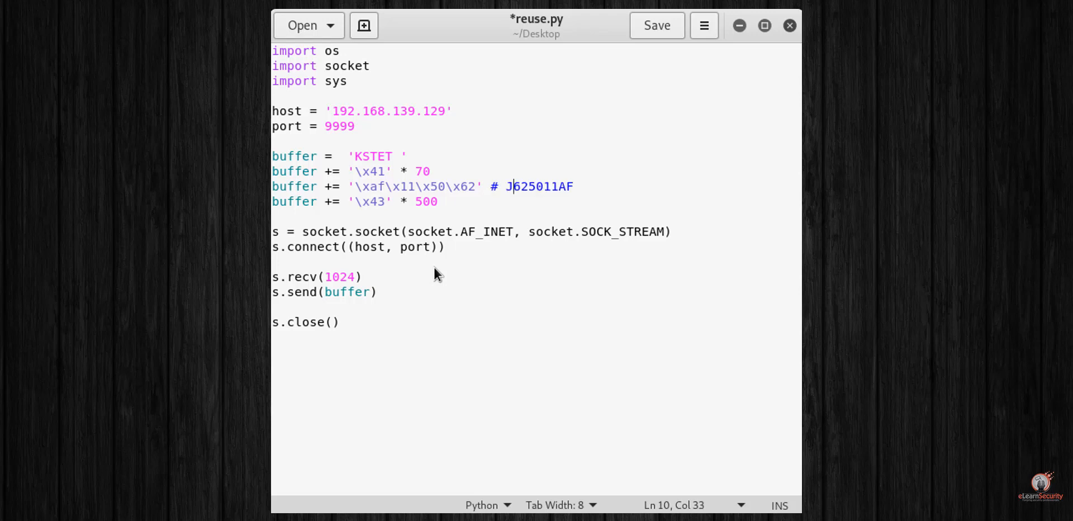
type("MP ESP @")
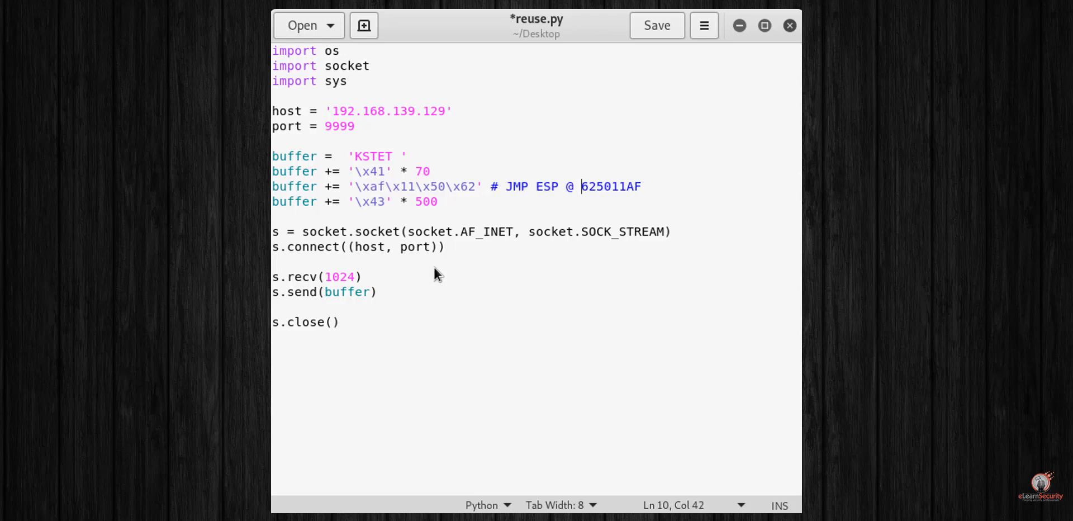
left_click(655, 25)
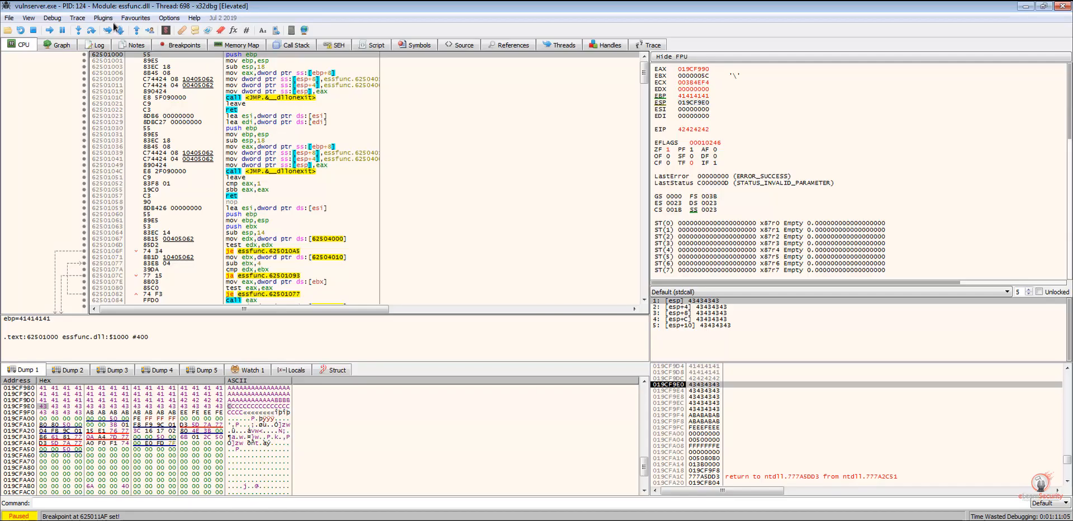
- Restart vulnserver under x32dbg and pause at the JMP ESP breakpoint at 625011AF
left_click(52, 17)
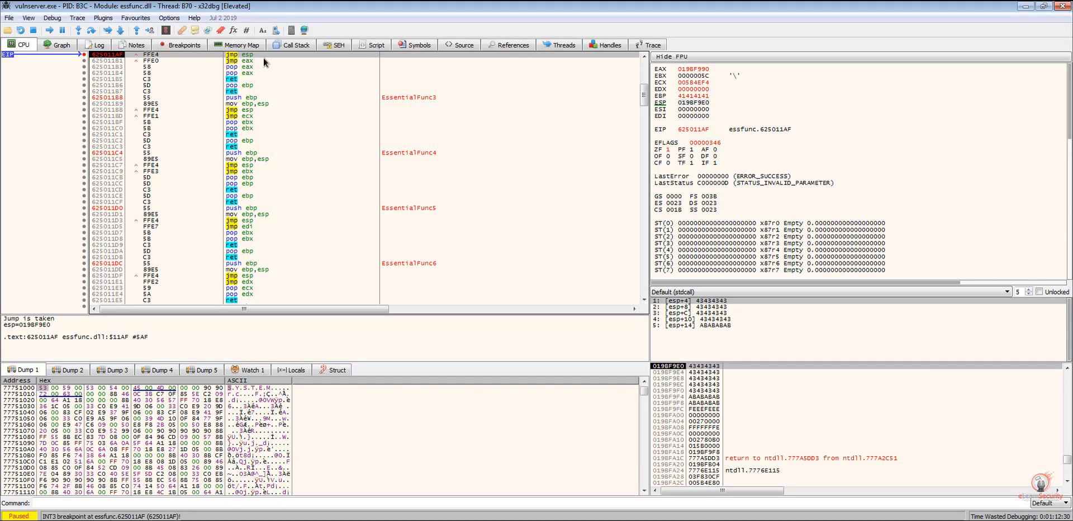
mouse_move(342, 162)
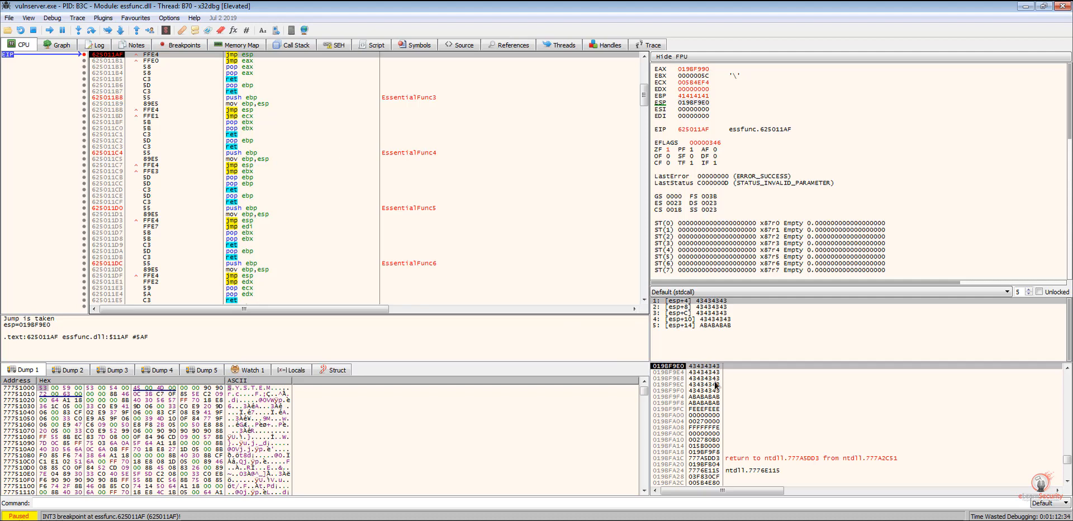
mouse_move(705, 395)
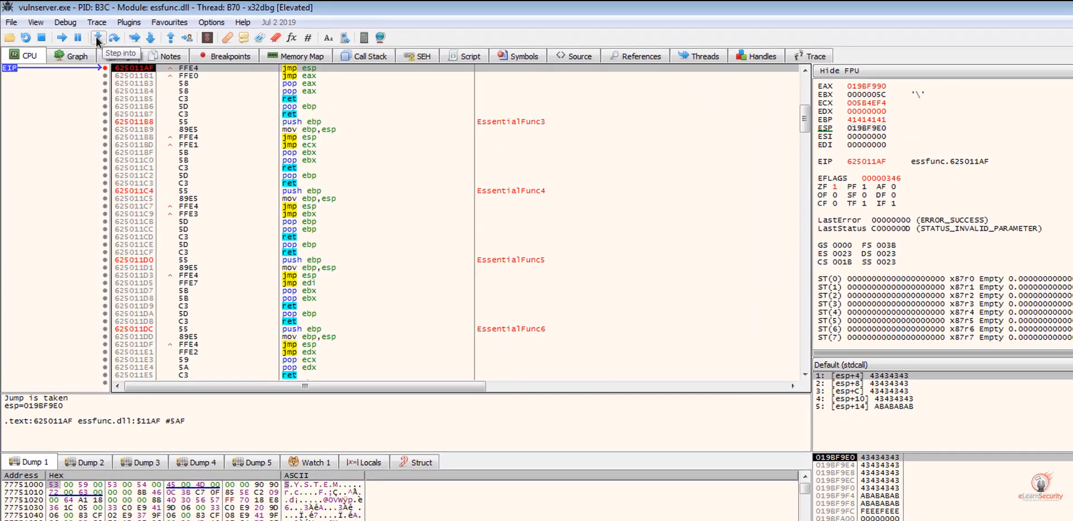
- Step into the jmp esp, landing EIP at 019BF9E0 in the C buffer
left_click(97, 38)
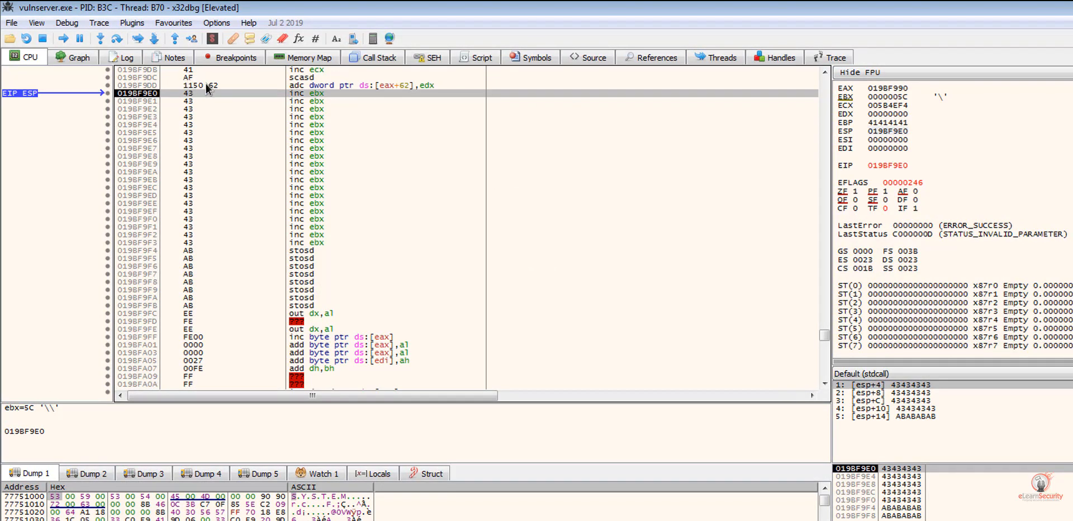
mouse_move(192, 101)
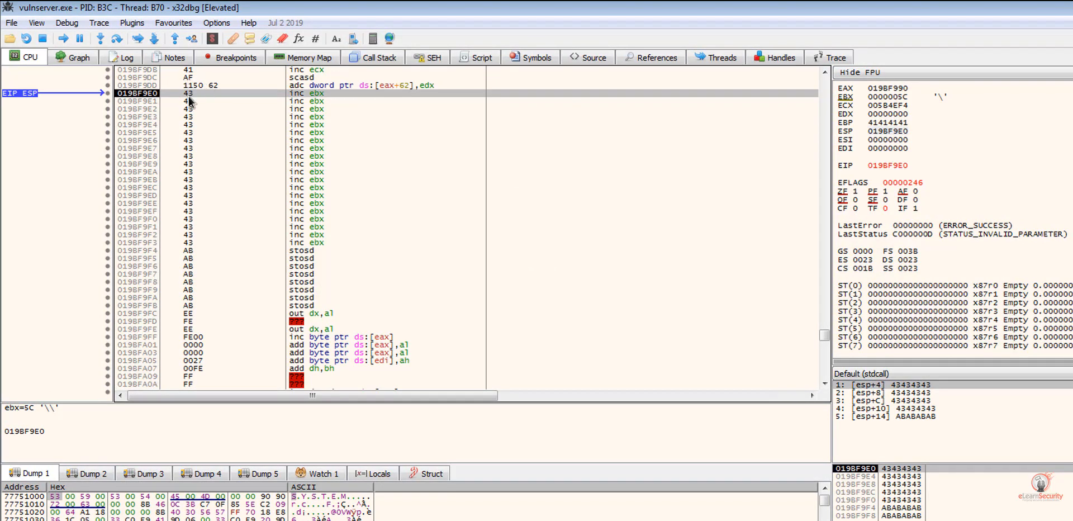
mouse_move(317, 103)
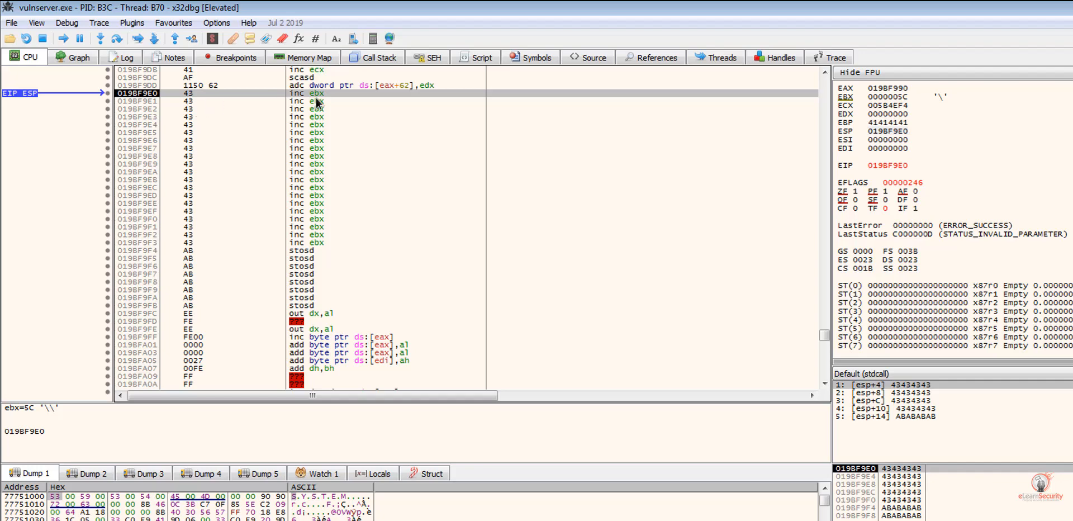
mouse_move(321, 247)
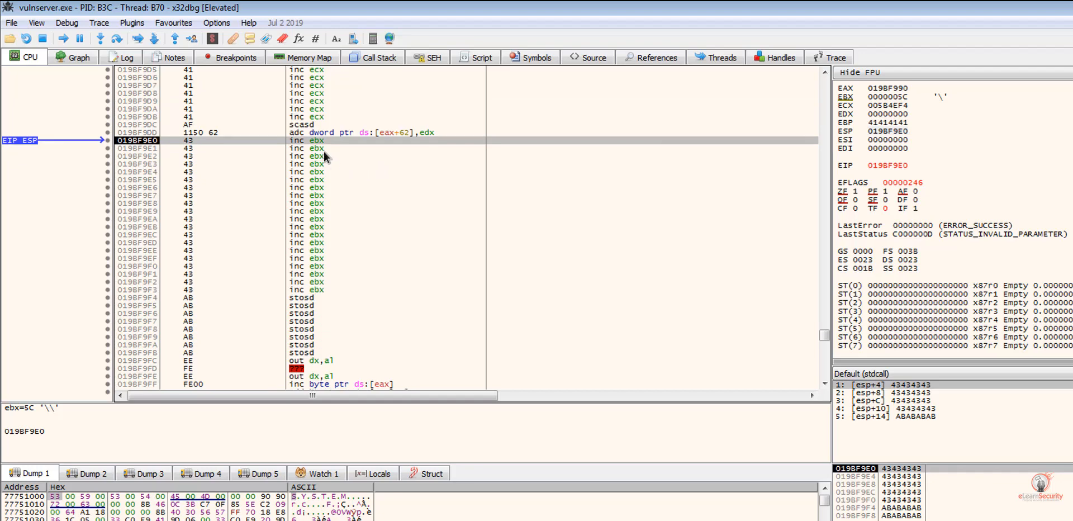
mouse_move(348, 156)
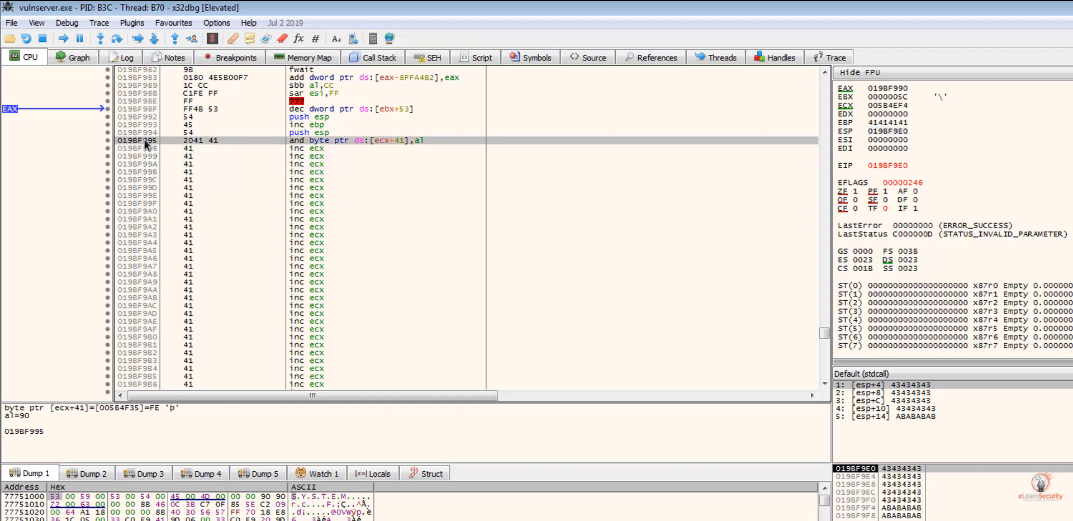
mouse_move(145, 149)
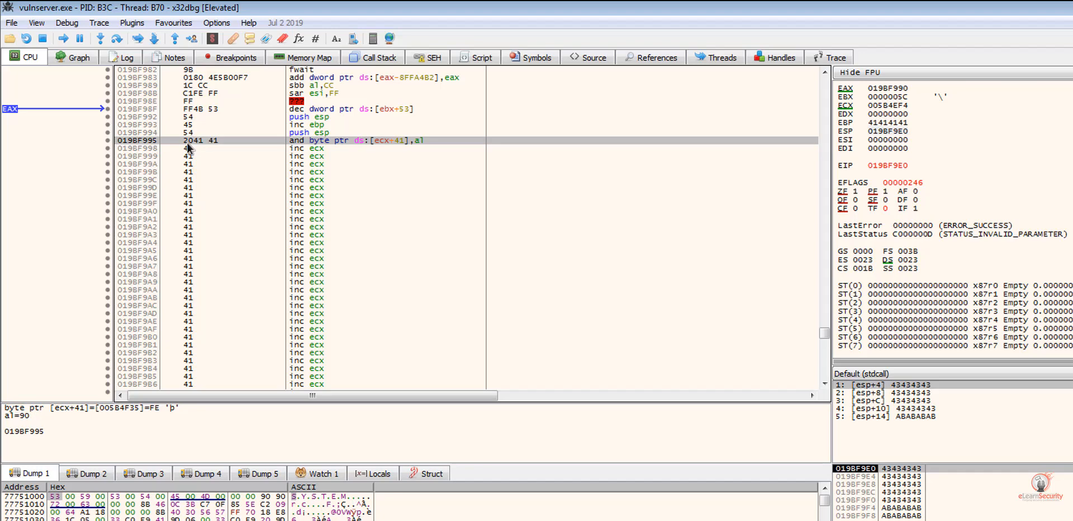
mouse_move(190, 150)
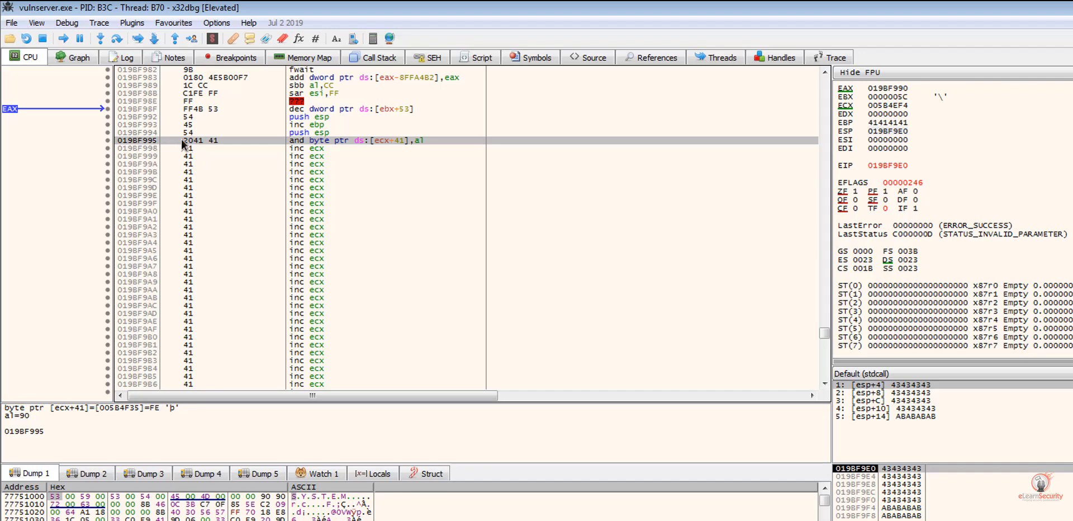
mouse_move(192, 149)
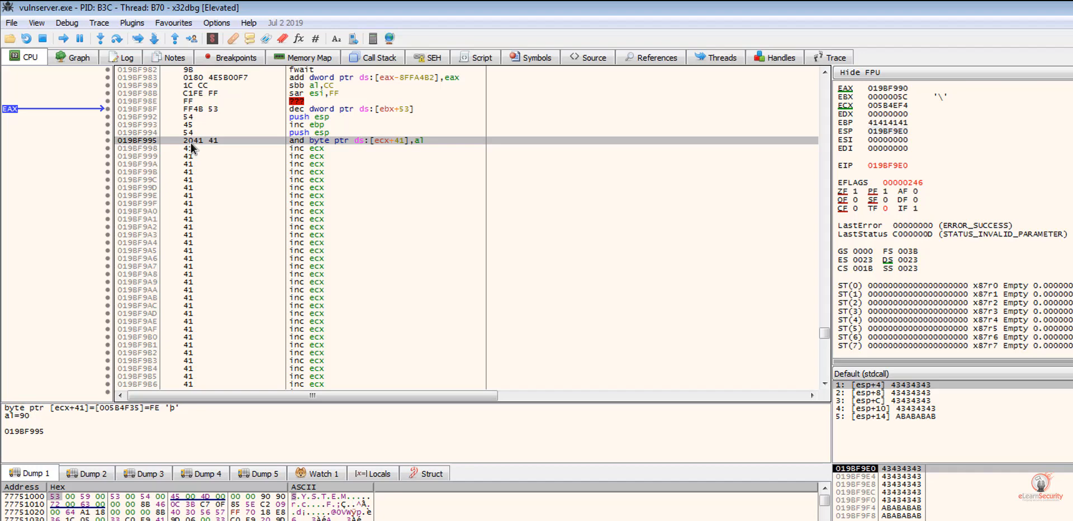
mouse_move(193, 149)
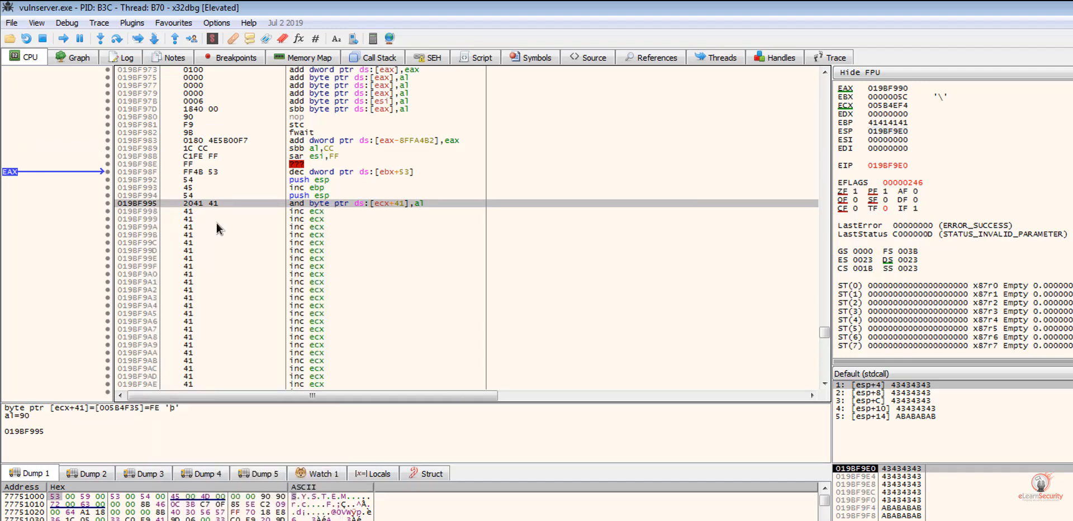
mouse_move(219, 228)
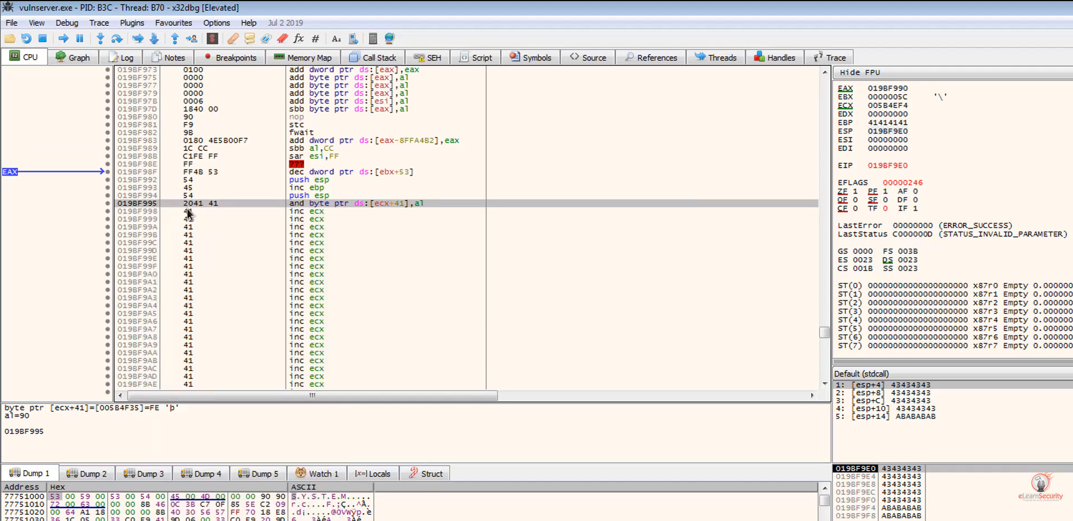
mouse_move(171, 219)
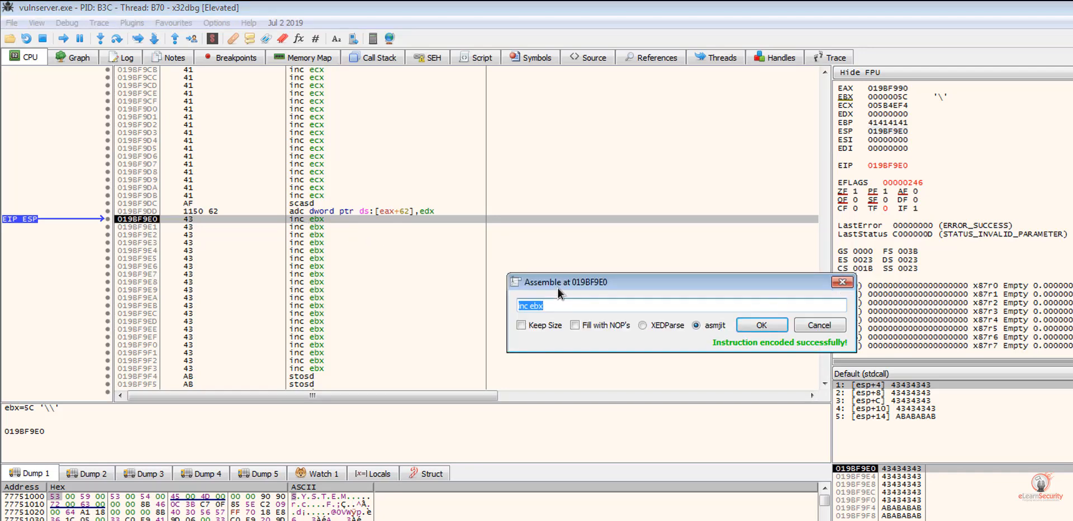
- Assemble jmp 0x019BF996 at 019BF9E0, writing the backward jump EB B4
left_click_drag(677, 281, 537, 245)
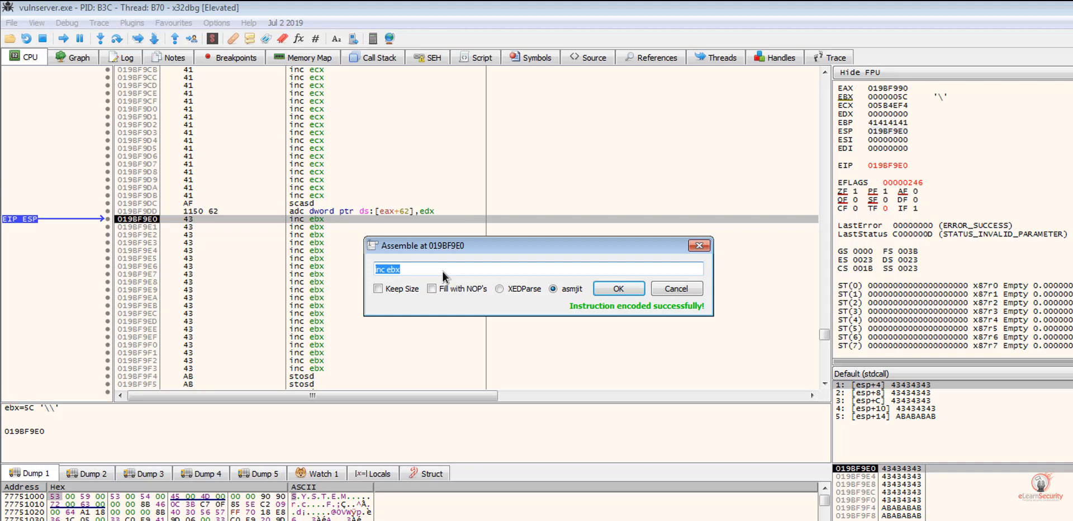
type("jmp 0x019BF996")
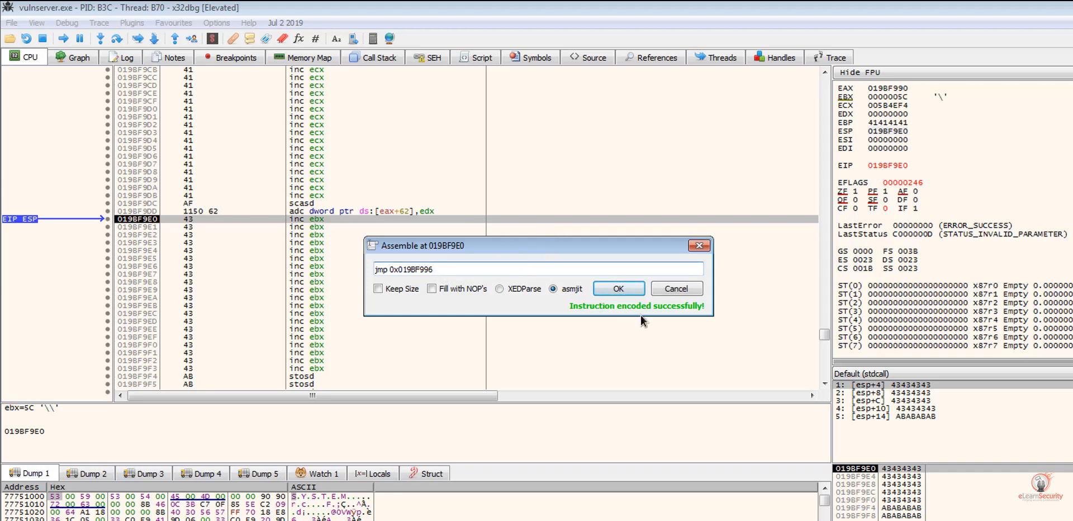
mouse_move(460, 274)
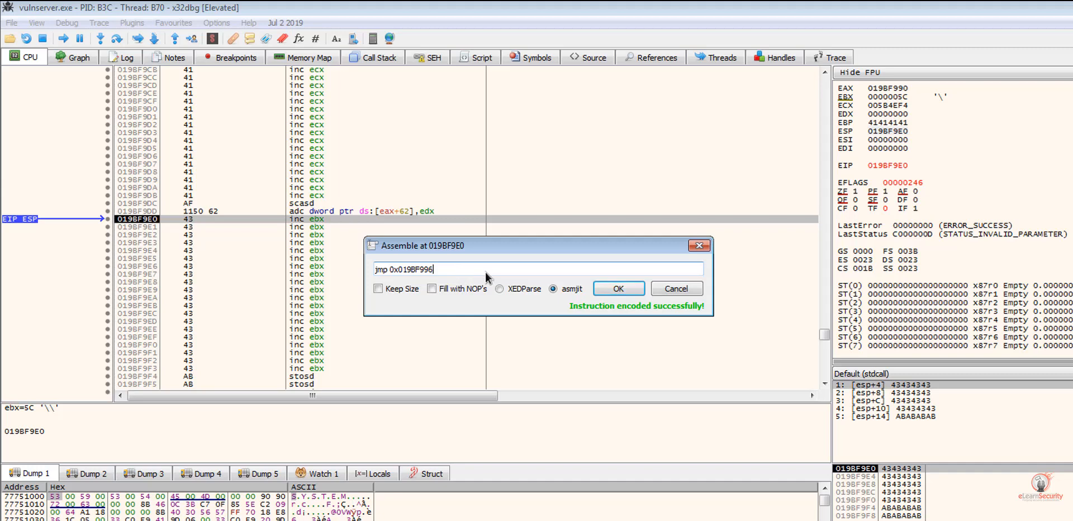
type("m")
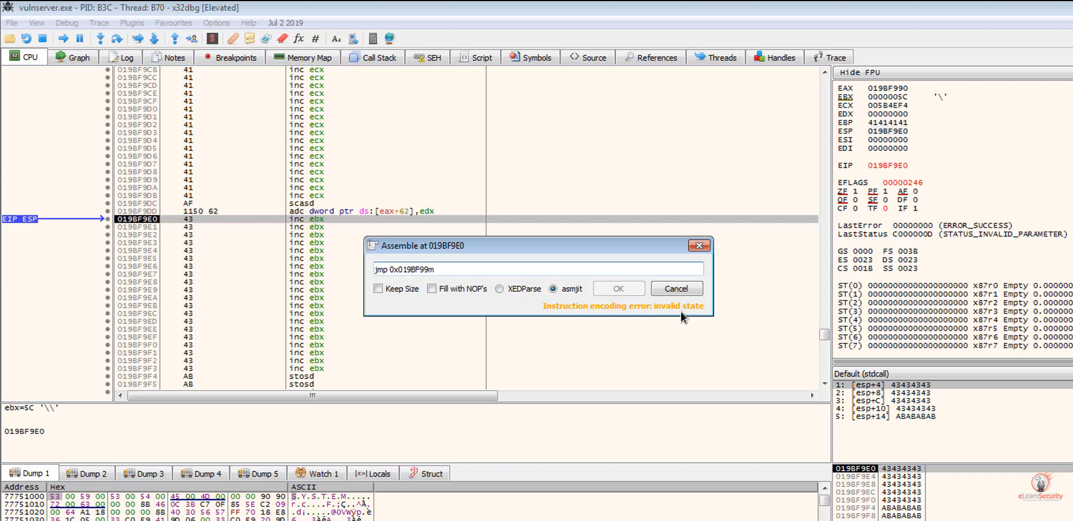
mouse_move(679, 321)
type("6")
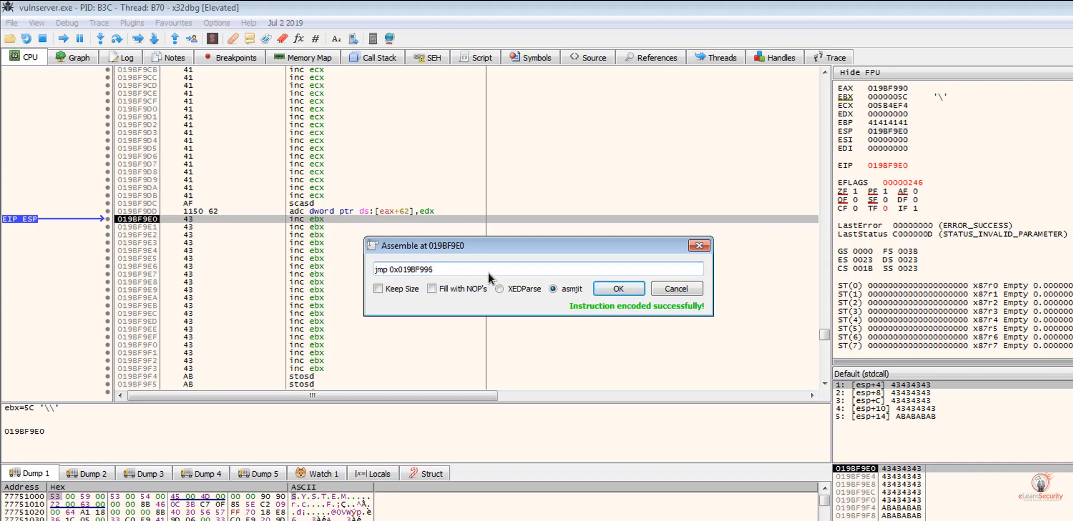
mouse_move(613, 262)
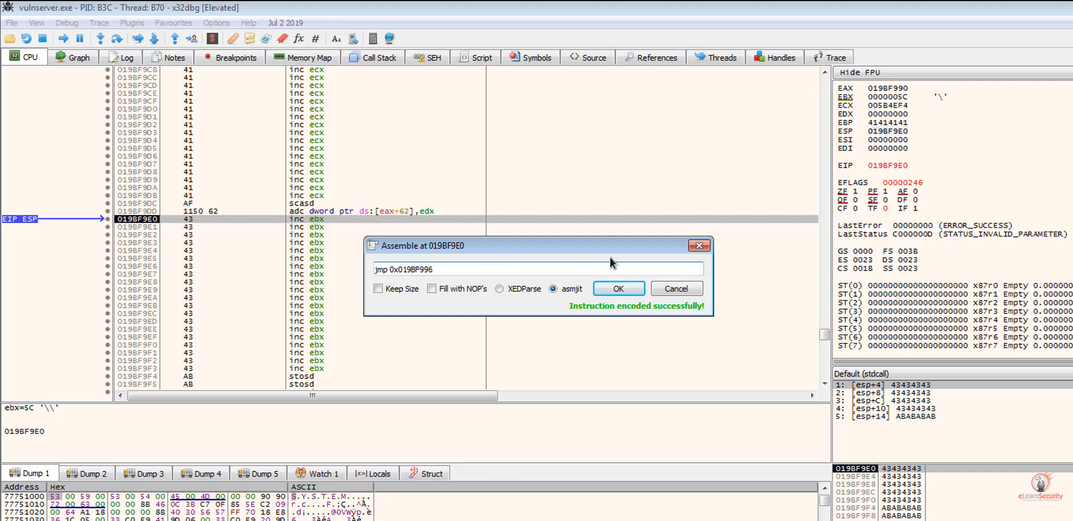
left_click(618, 289)
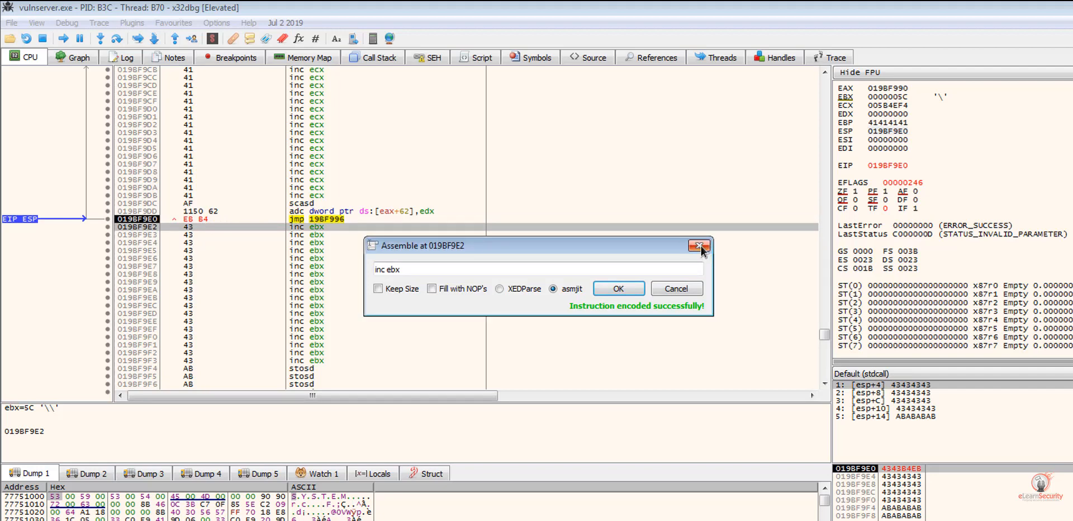
- Close the Assemble dialog and scroll the disassembly to 019BF996 in the A buffer
left_click(698, 244)
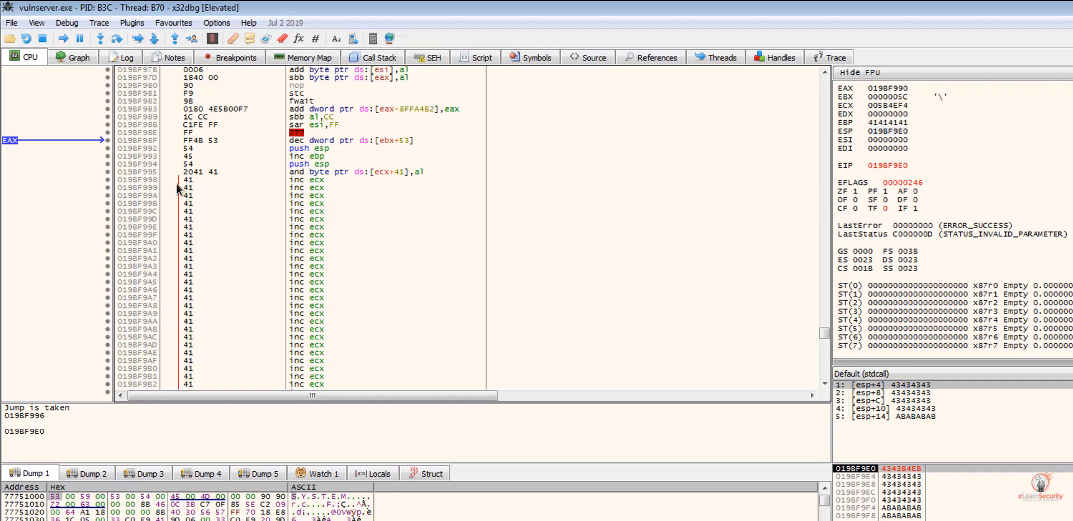
scroll("down", 3)
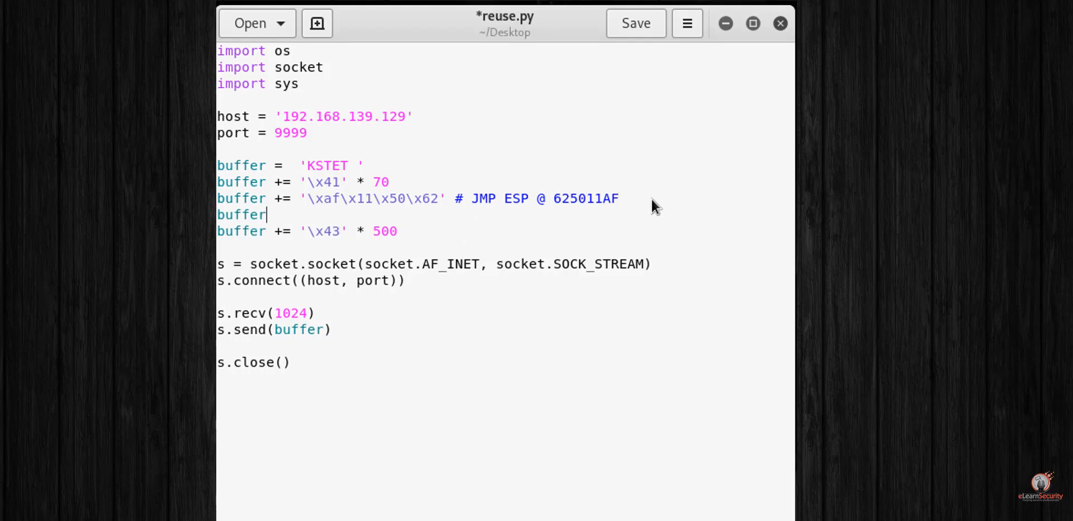
- Add a reuse.py line appending '\xeb\xb4' to the buffer after the JMP ESP address
type("+=")
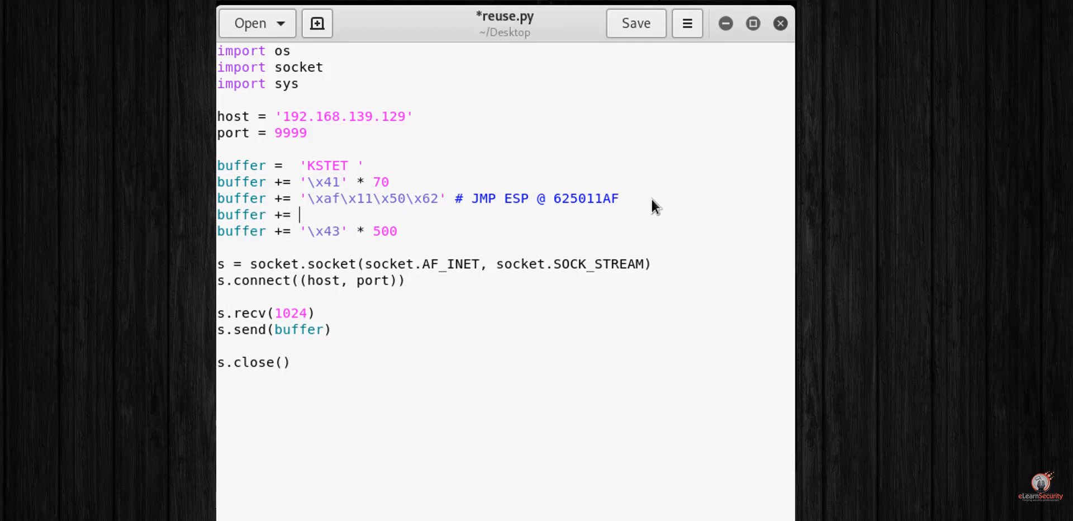
type("'\\xeb\\")
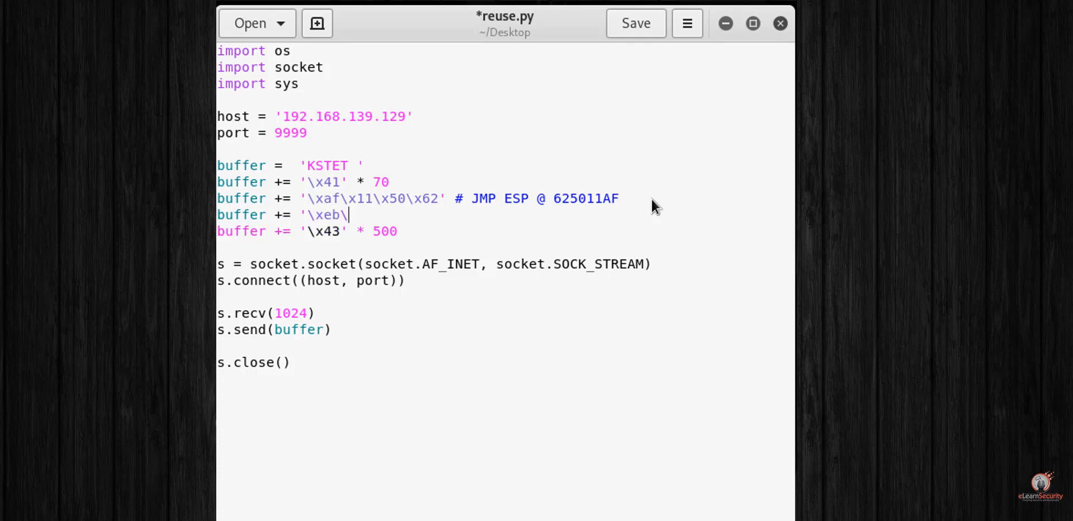
type("xb4")
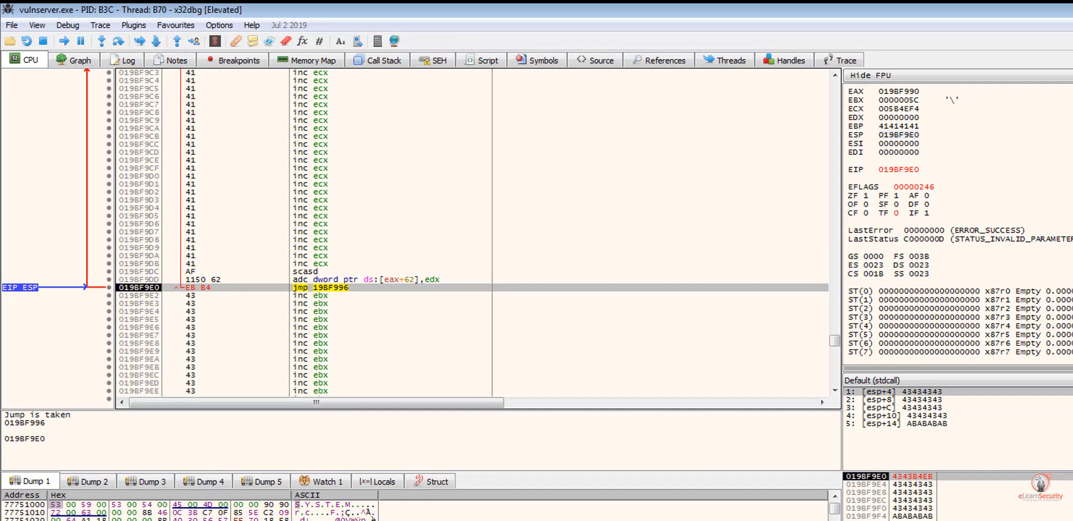
mouse_move(305, 259)
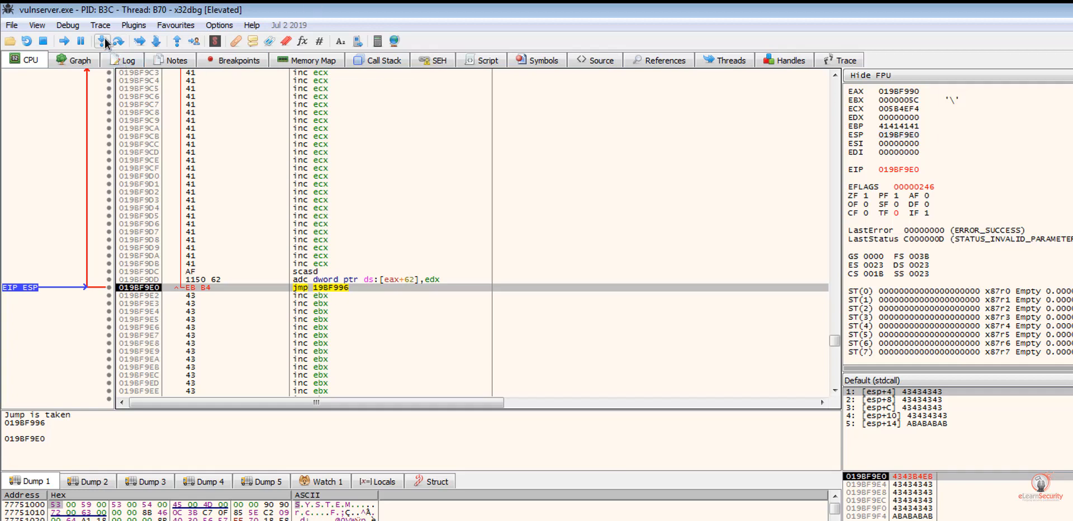
- Step into the jmp 19BF996 instruction, landing among the 41 'A' bytes
left_click(101, 41)
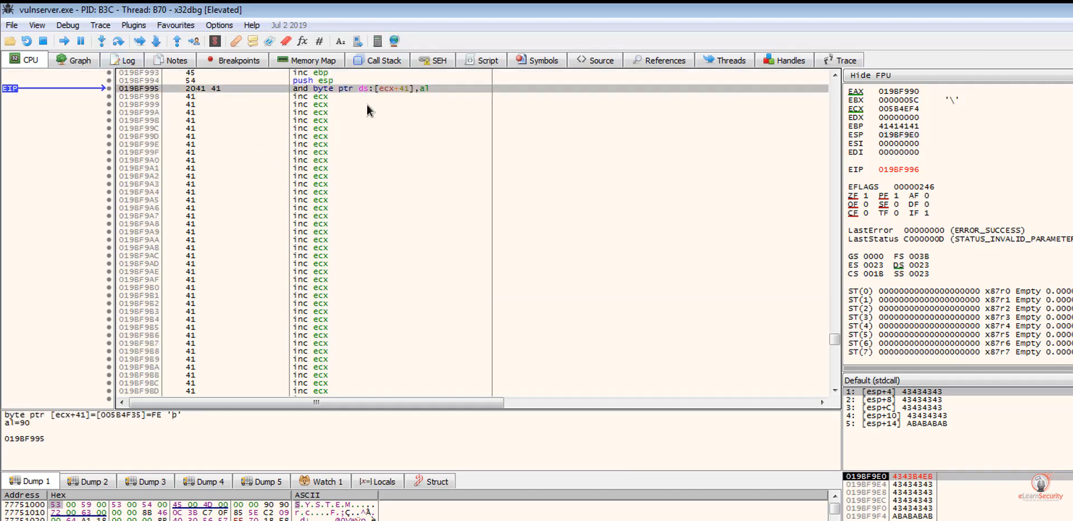
mouse_move(924, 179)
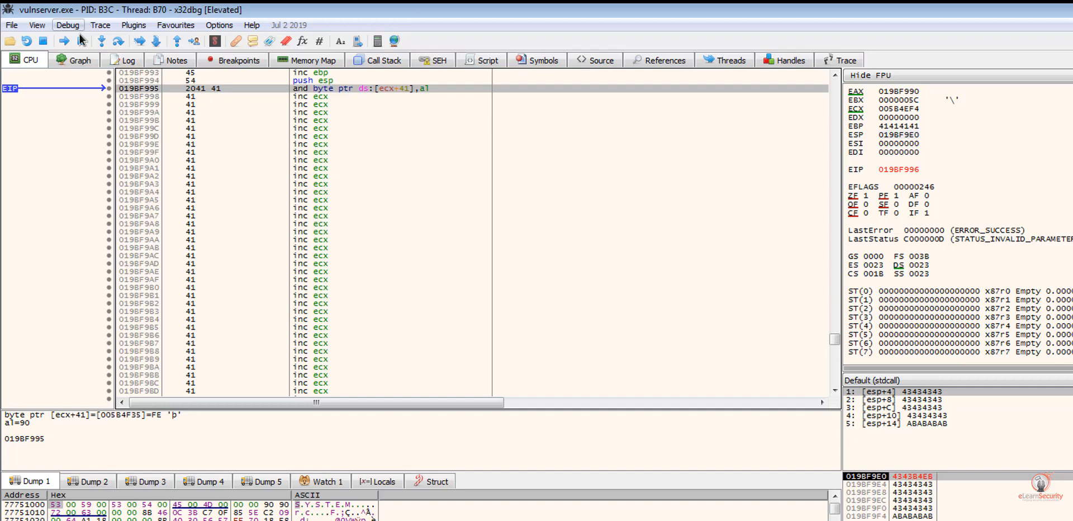
- Restart vulnserver via Debug > Restart, run it, and launch python reuse.py
left_click(67, 26)
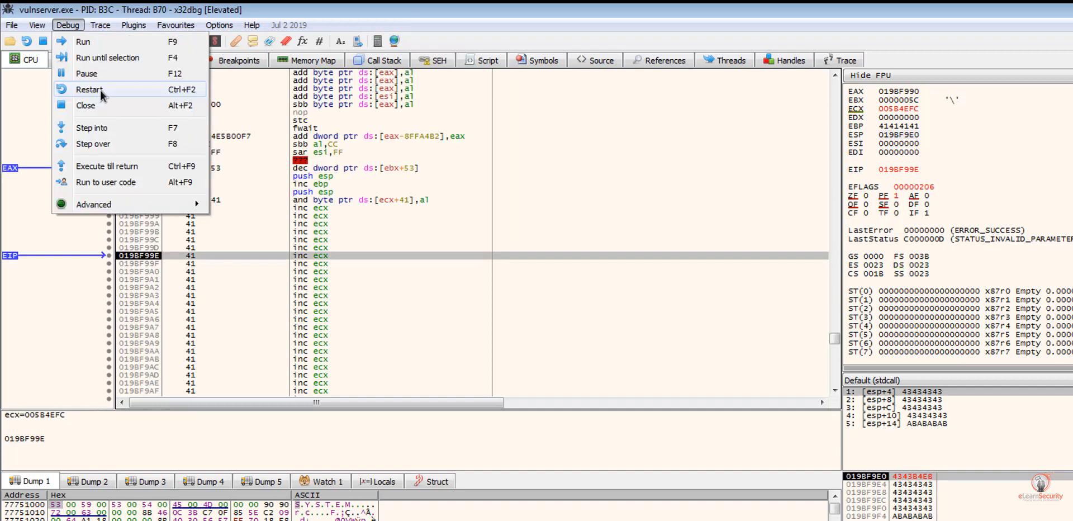
left_click(88, 89)
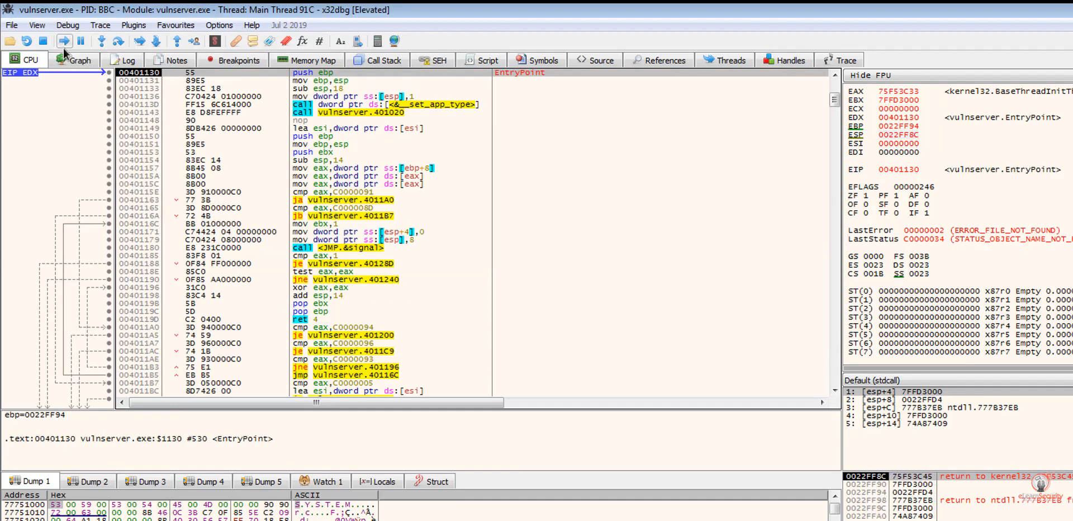
left_click(63, 41)
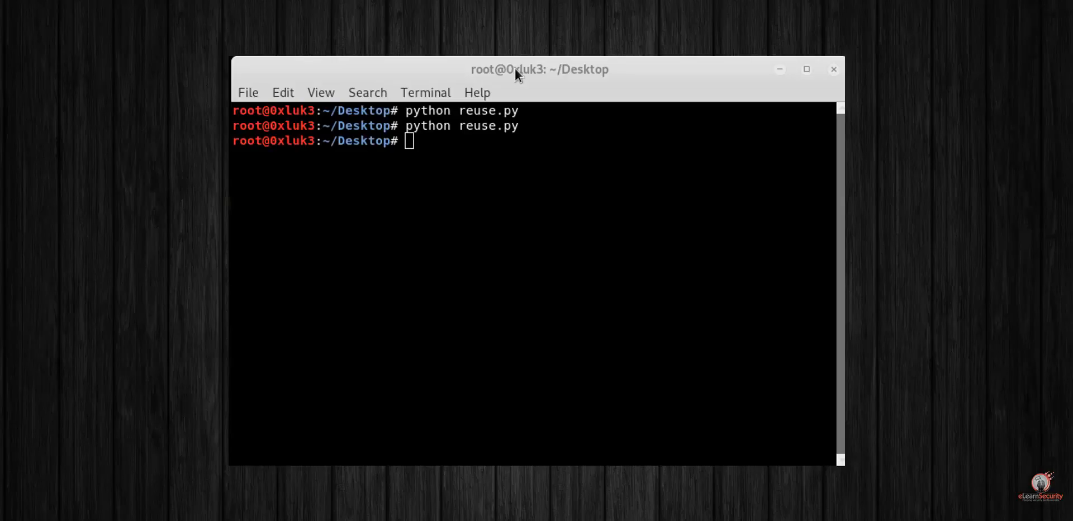
type("python reuse.py")
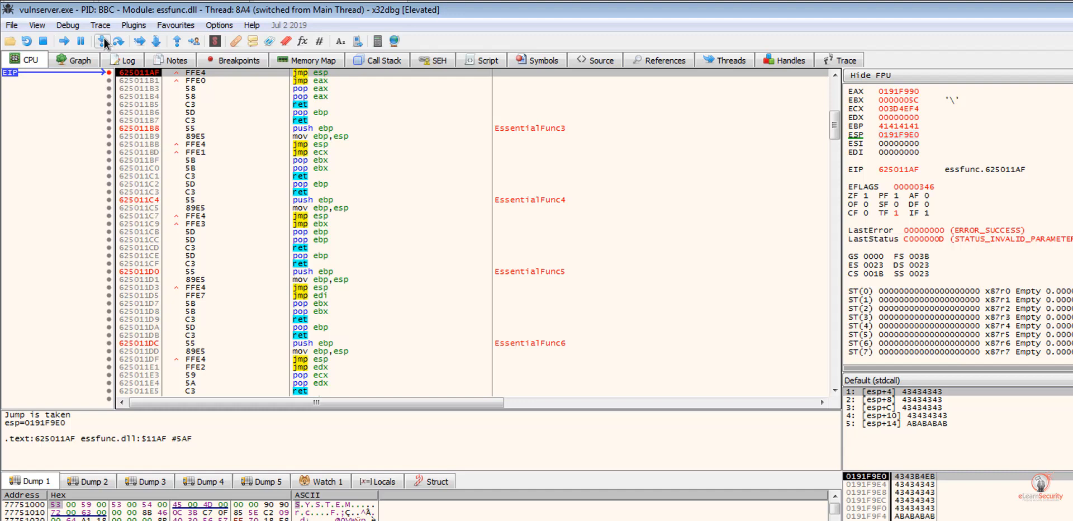
- Step from JMP ESP through the EB B4 jump into the A buffer at 0191F996
left_click(100, 41)
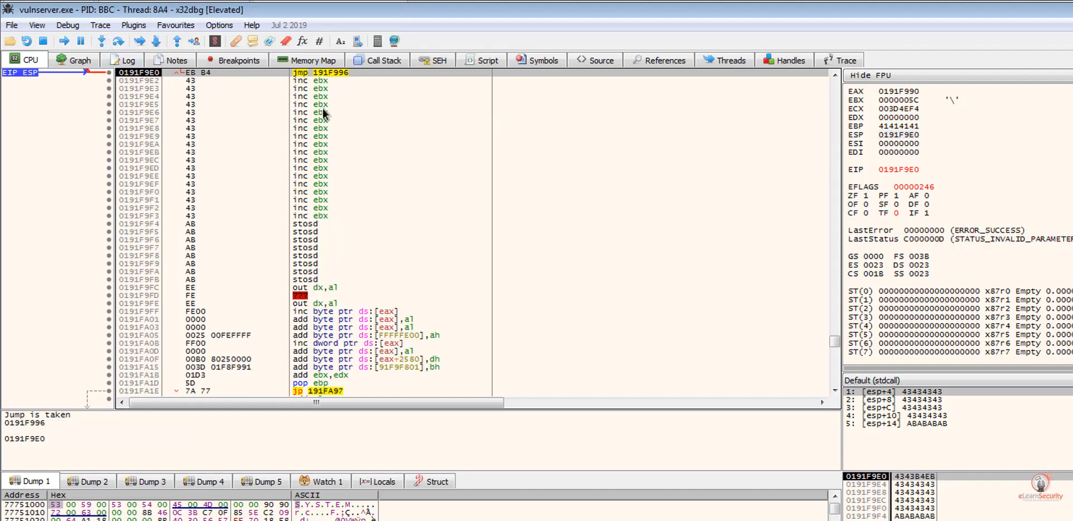
mouse_move(342, 85)
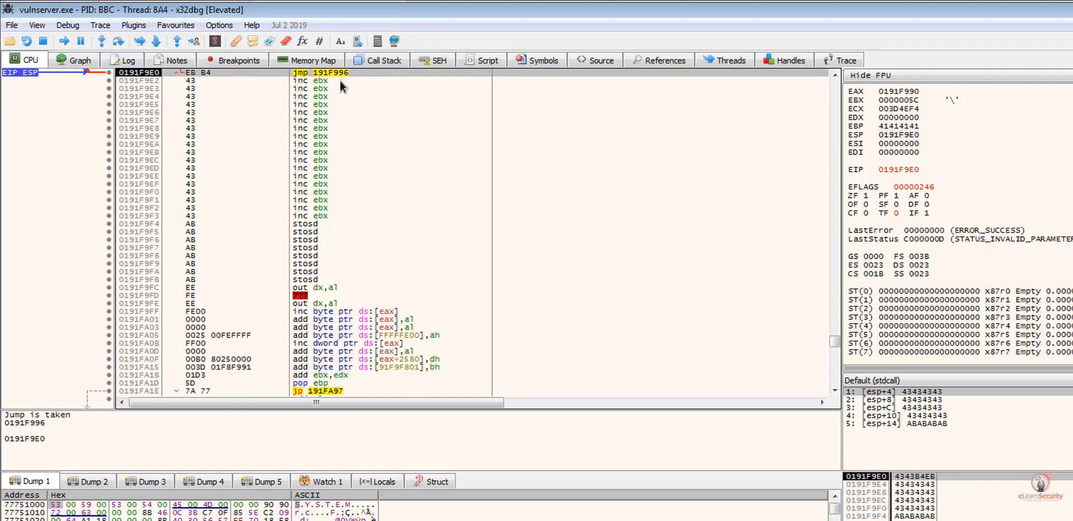
mouse_move(120, 54)
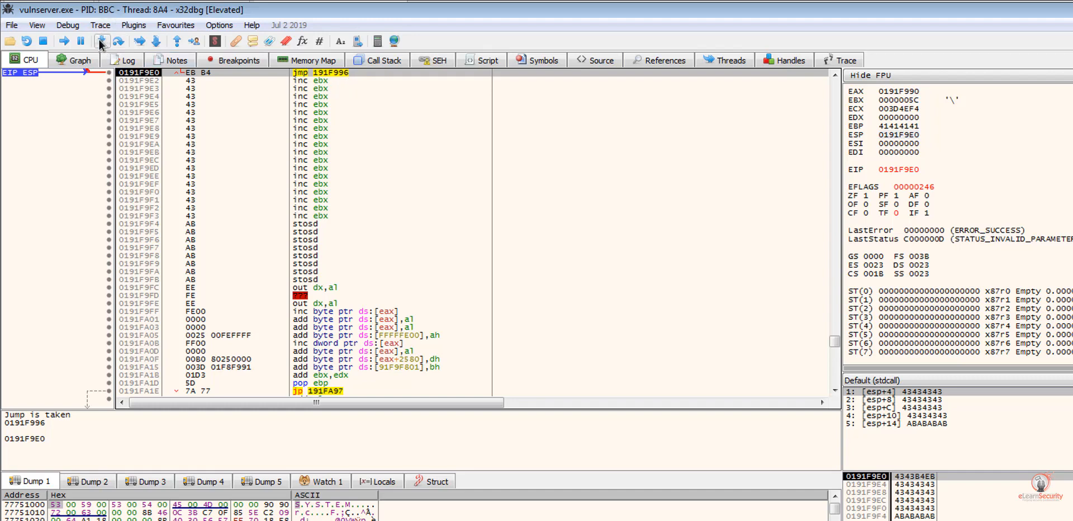
left_click(101, 41)
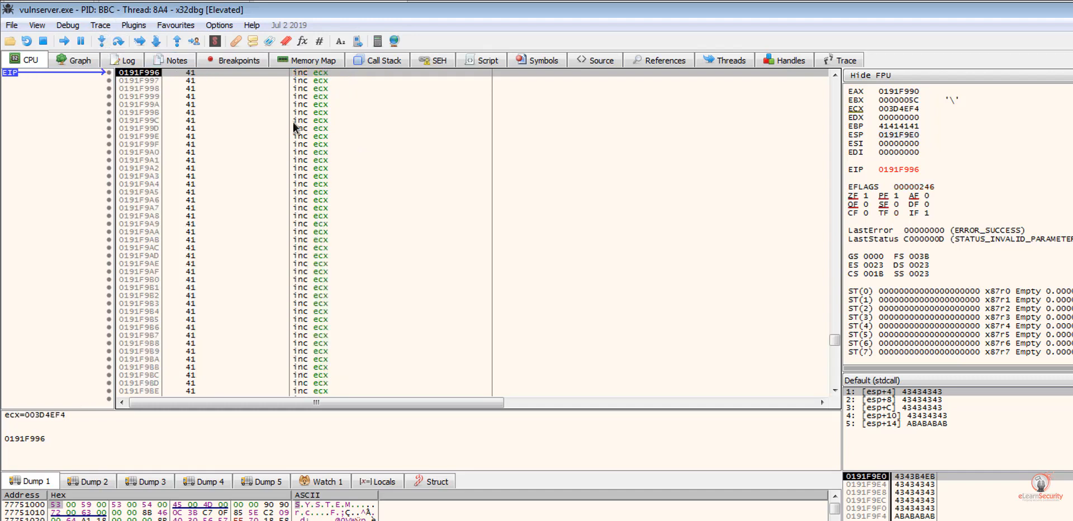